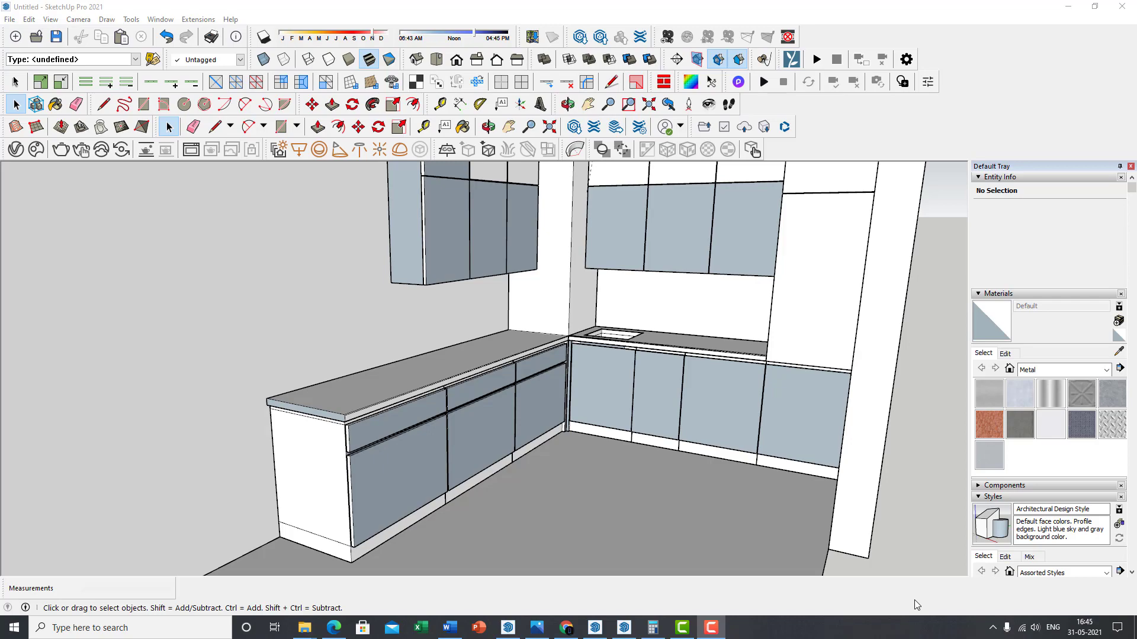
- Select the left countertop group and zoom in on its outer front corner
{"action": "left_click", "coordinate": [77, 104]}
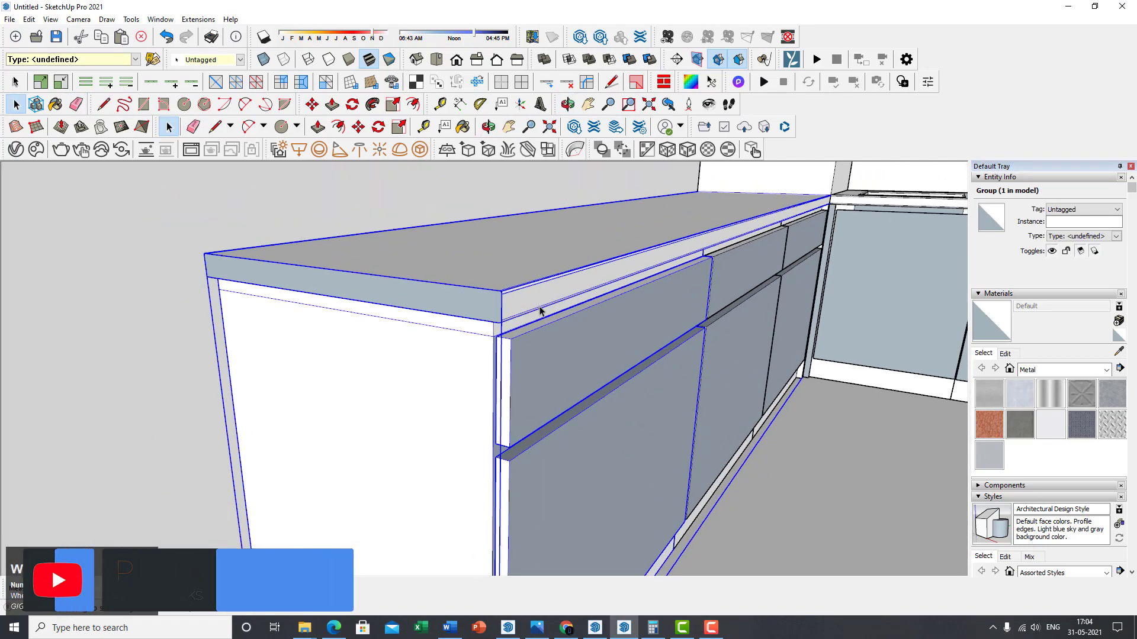
{"action": "scroll", "scroll_direction": "up", "scroll_amount": 3}
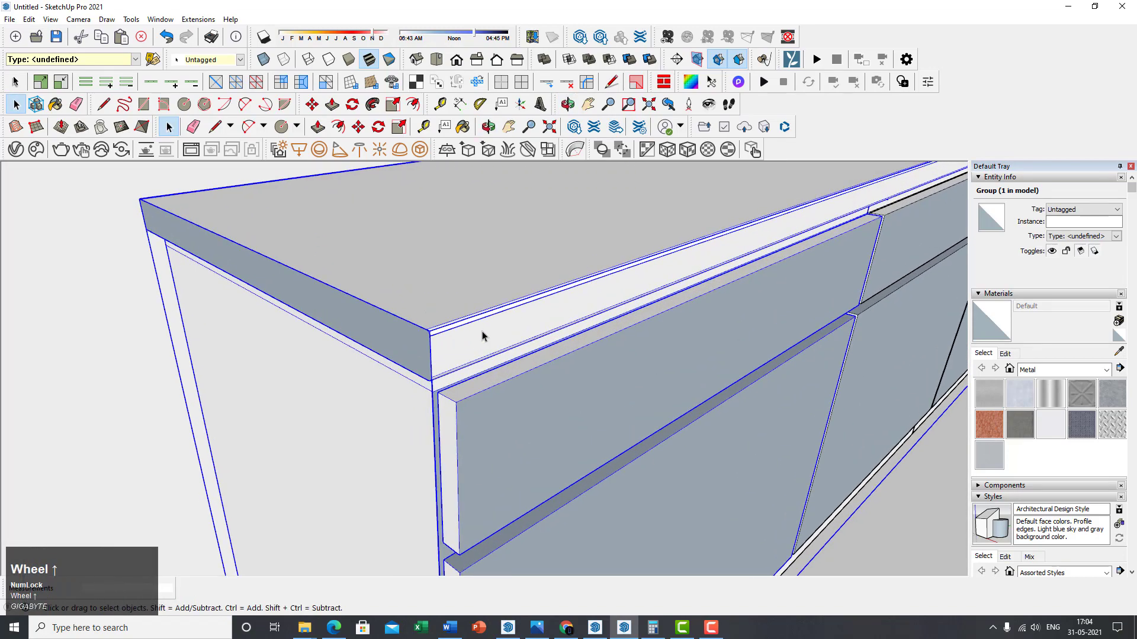
{"action": "scroll", "scroll_direction": "down", "scroll_amount": 3}
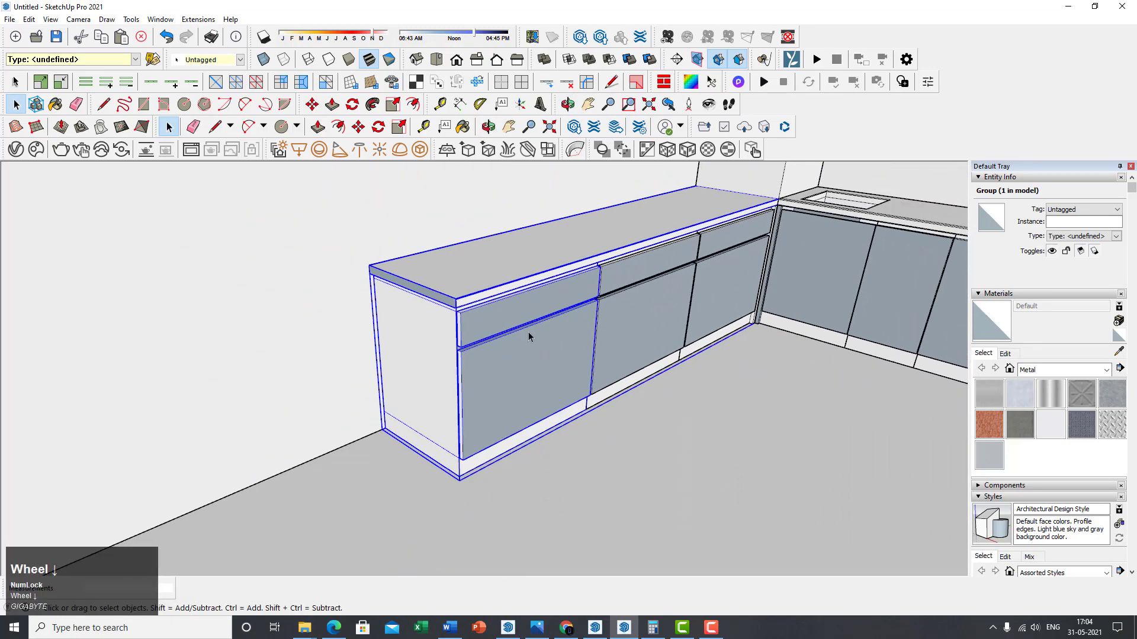
{"action": "scroll", "scroll_direction": "up", "scroll_amount": 3}
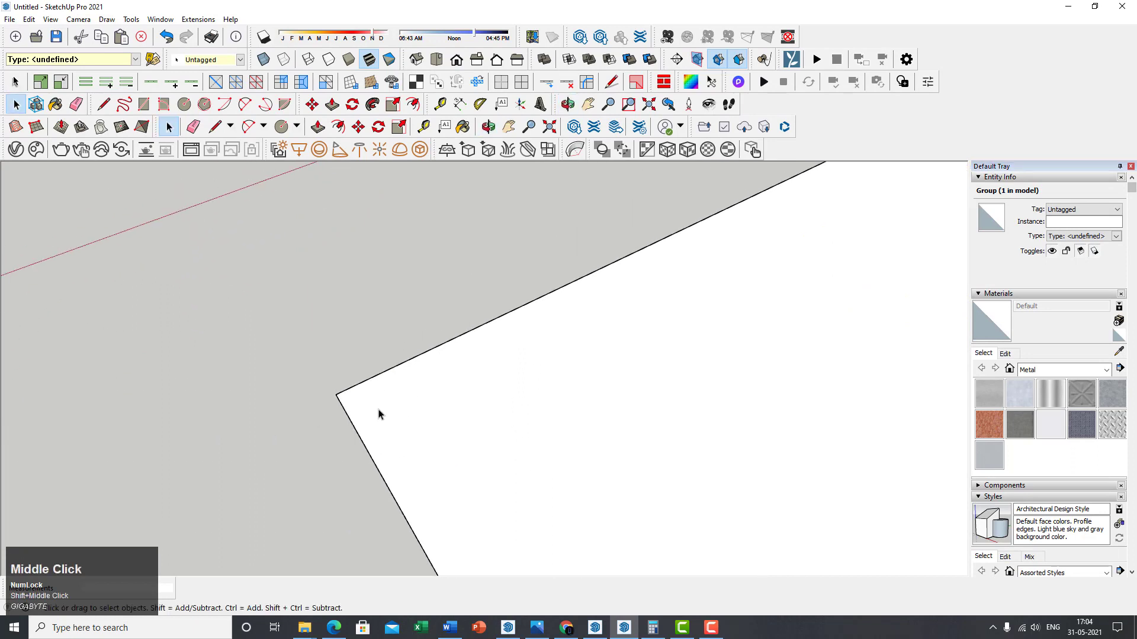
- Draw a short reference line from the countertop edge and a corner circle tangent to both edges
{"action": "key", "text": "l"}
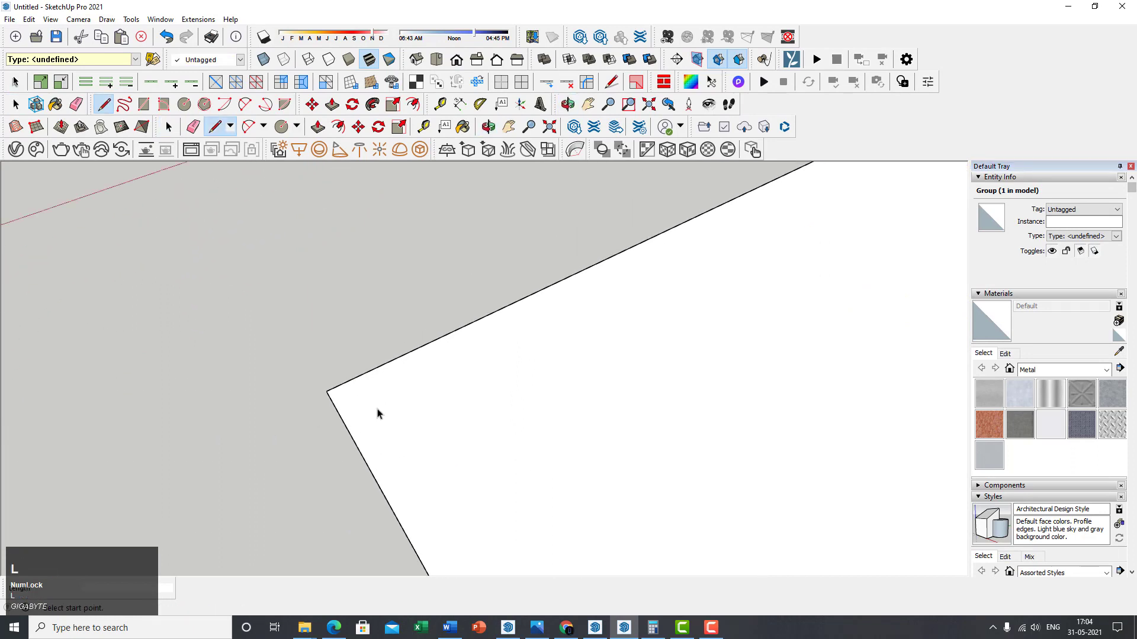
{"action": "left_click", "coordinate": [326, 392]}
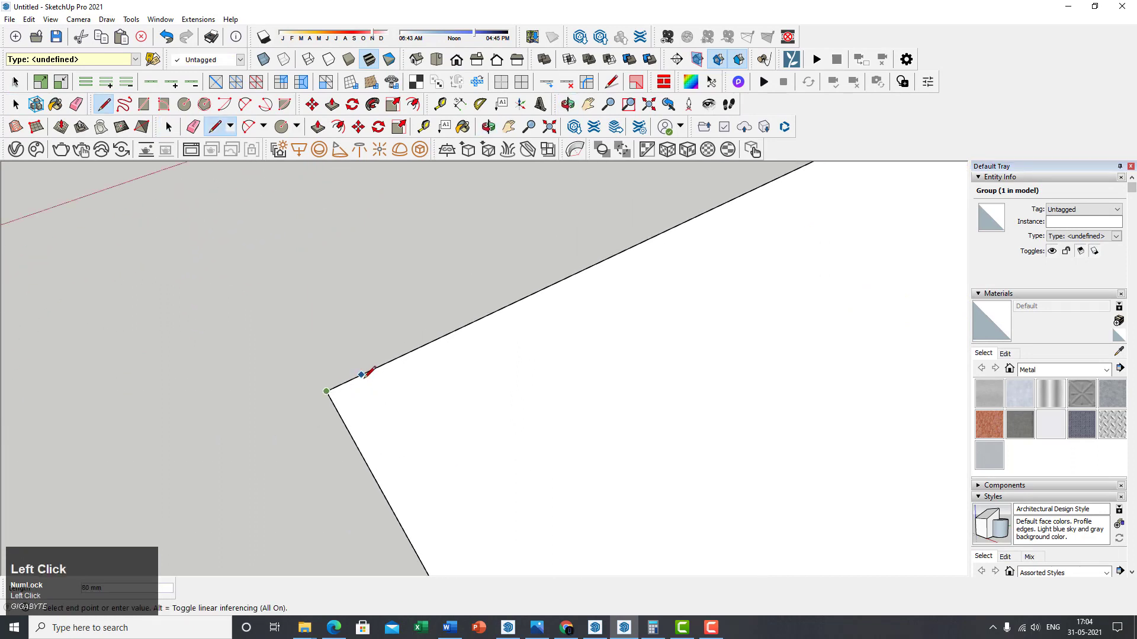
{"action": "mouse_move", "coordinate": [376, 366]}
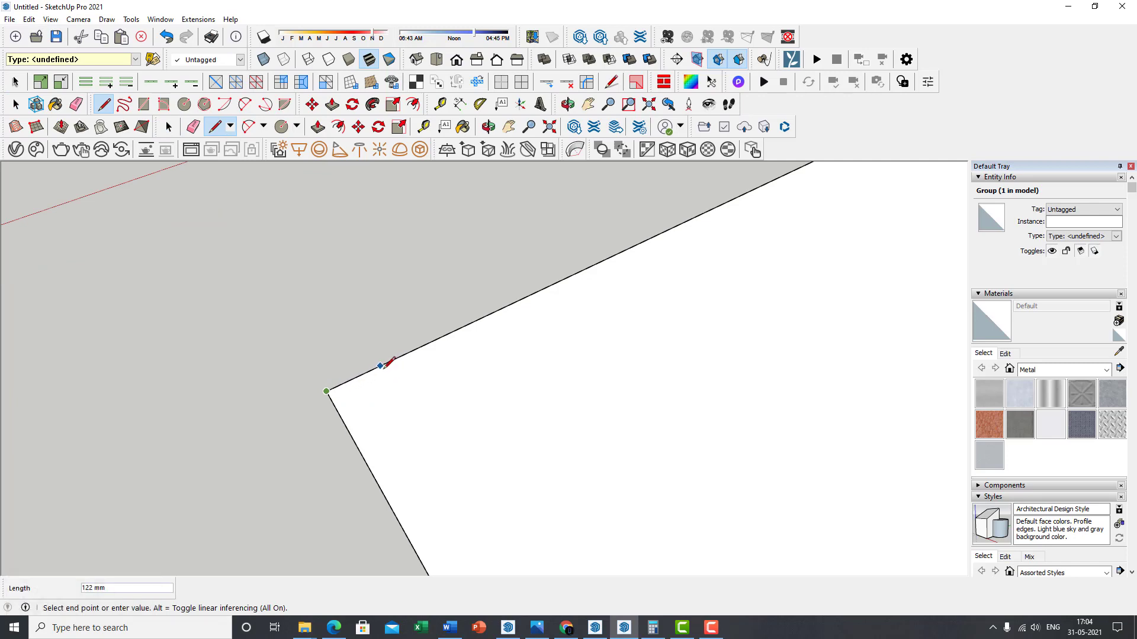
{"action": "mouse_move", "coordinate": [386, 361]}
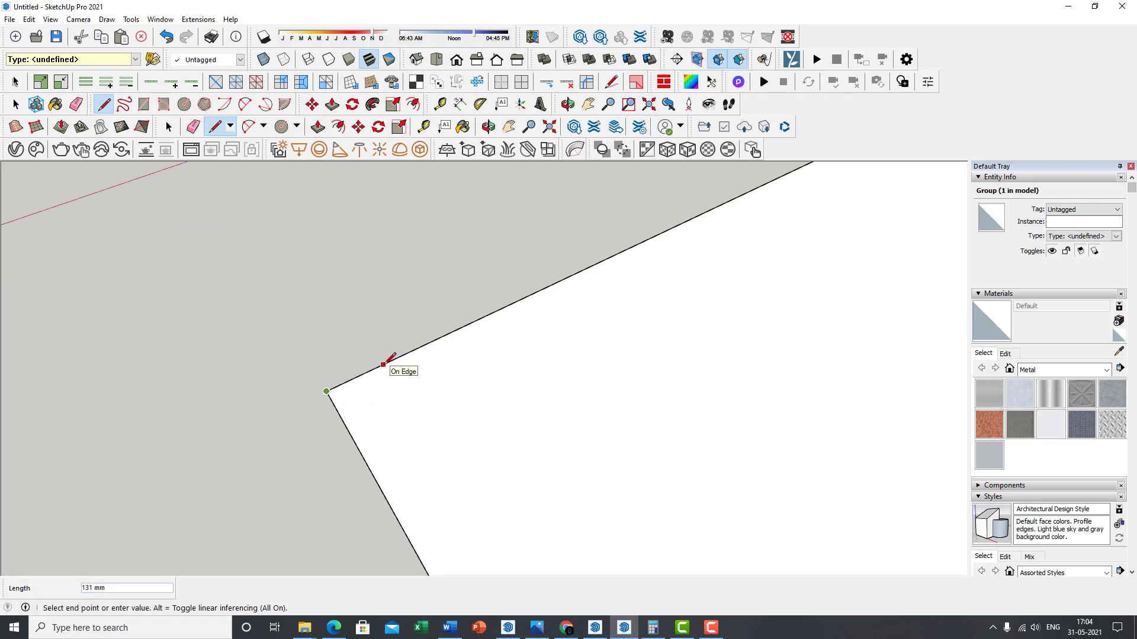
{"action": "mouse_move", "coordinate": [388, 365]}
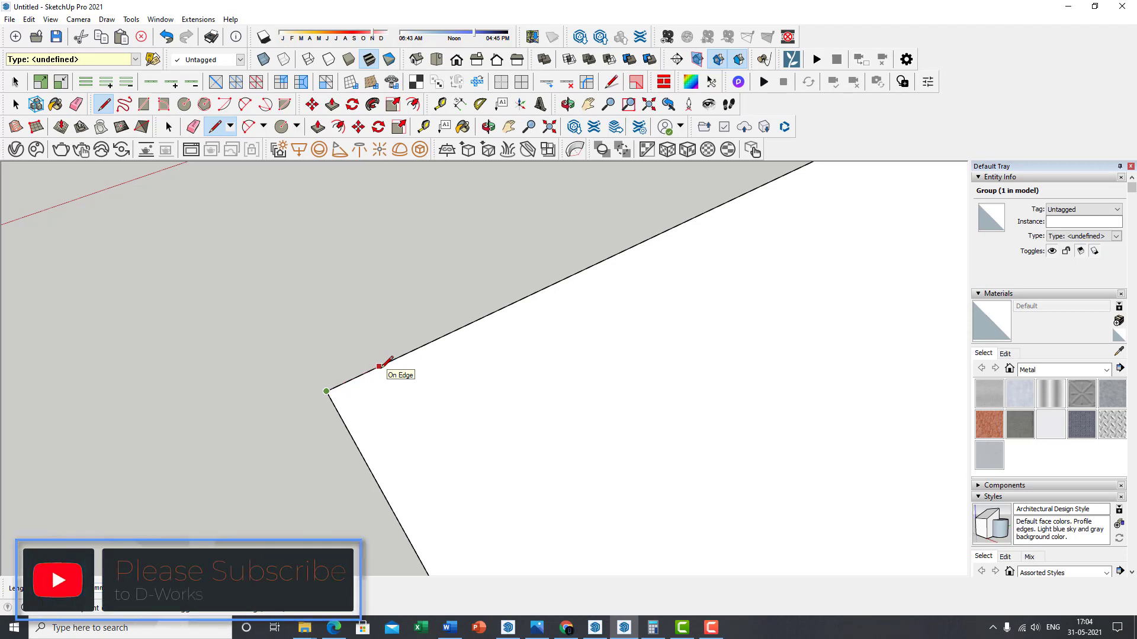
{"action": "mouse_move", "coordinate": [446, 281]}
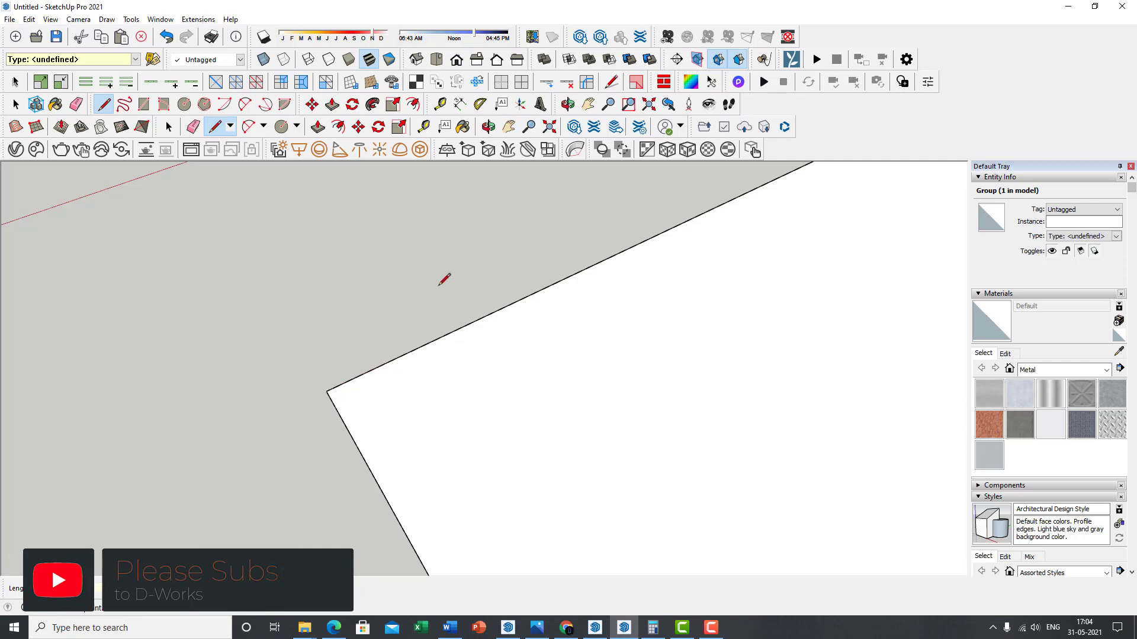
{"action": "mouse_move", "coordinate": [388, 356]}
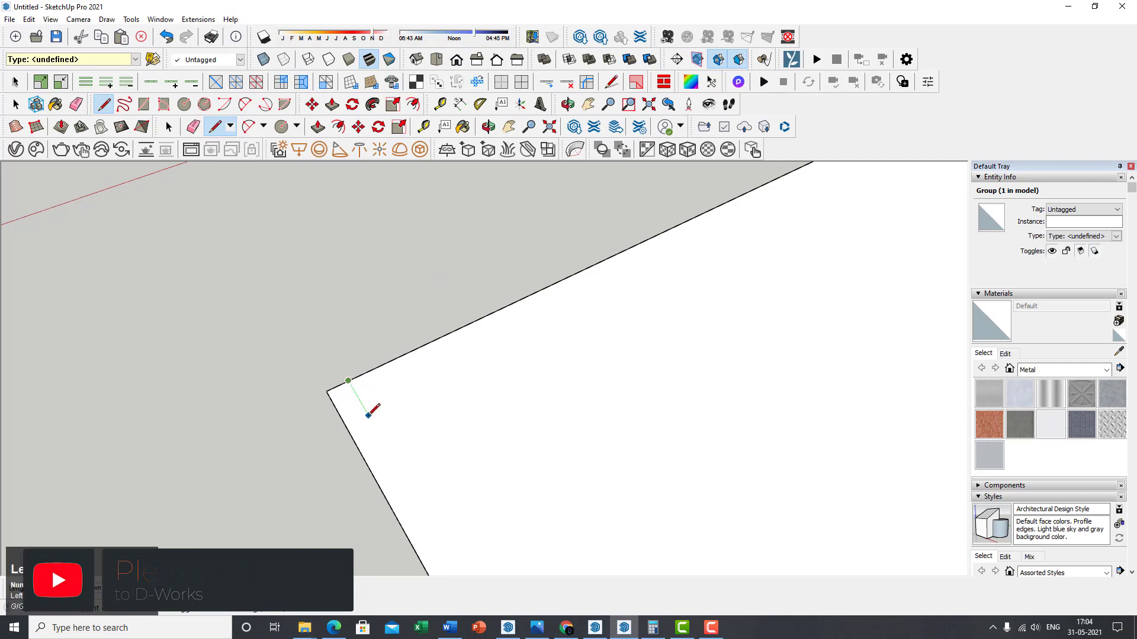
{"action": "mouse_move", "coordinate": [370, 413]}
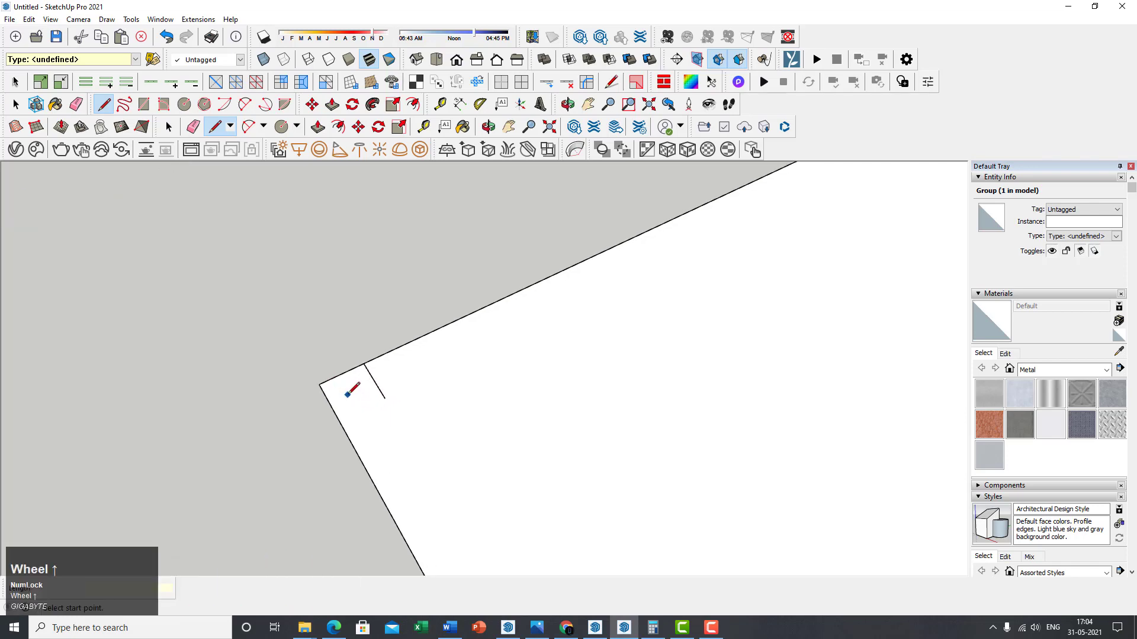
{"action": "left_click", "coordinate": [182, 104]}
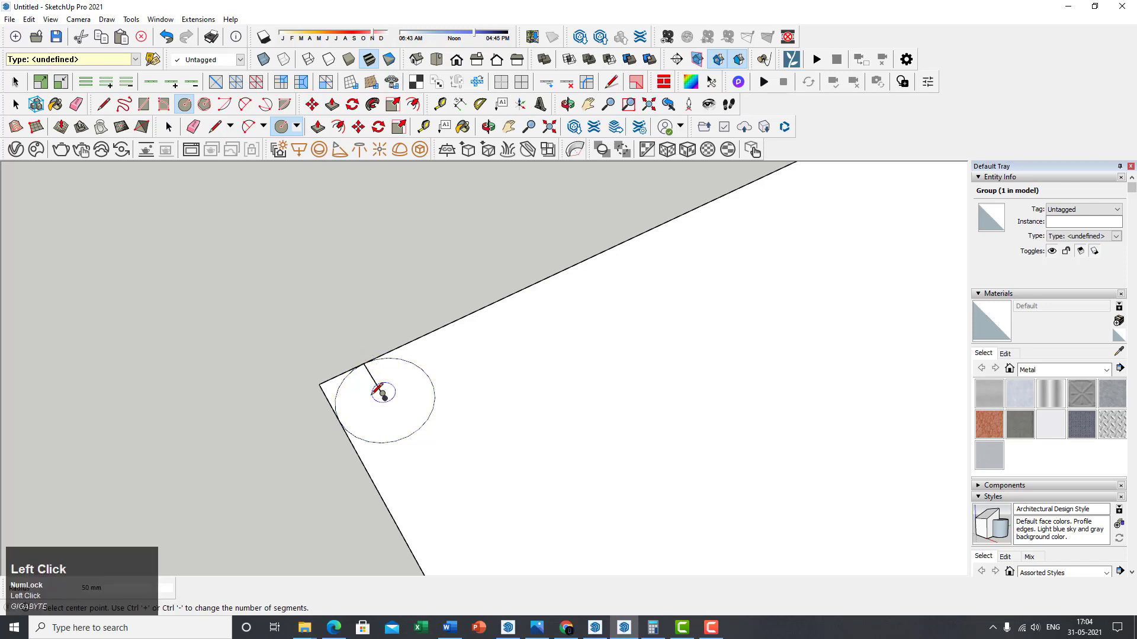
{"action": "scroll", "scroll_direction": "up", "scroll_amount": 3}
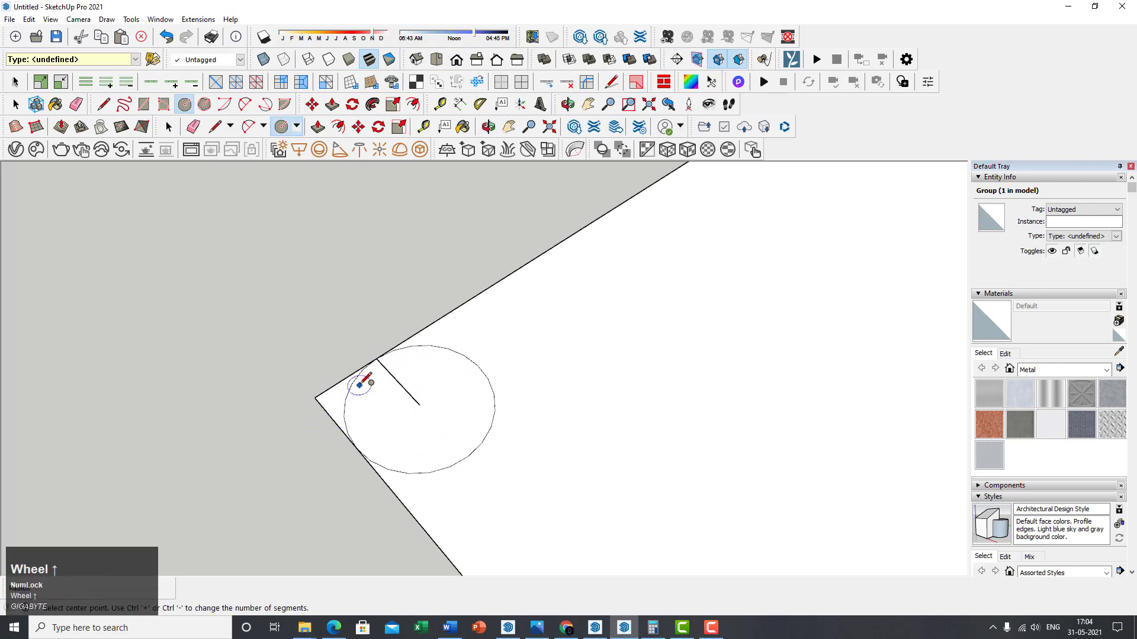
{"action": "middle_click", "coordinate": [348, 379]}
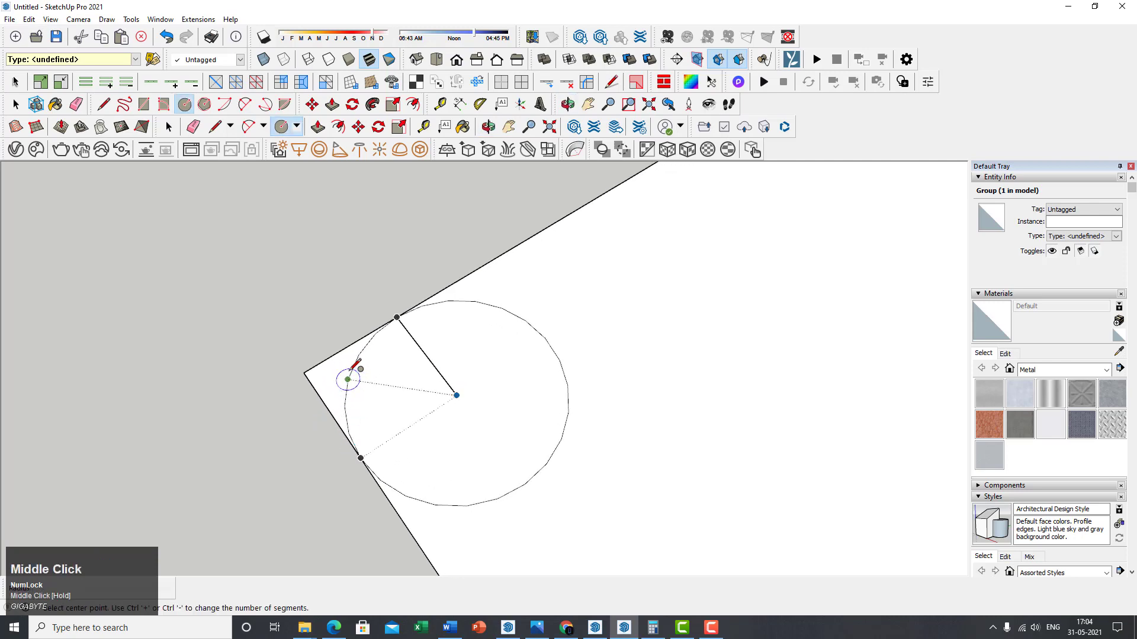
{"action": "scroll", "scroll_direction": "up", "scroll_amount": 3}
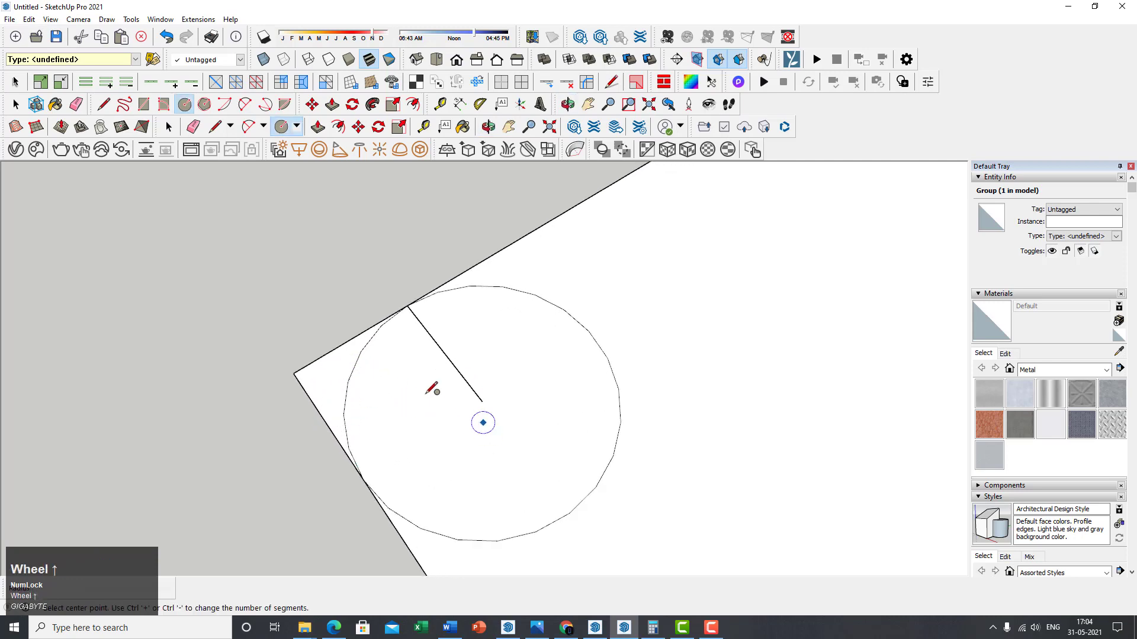
{"action": "mouse_move", "coordinate": [428, 424]}
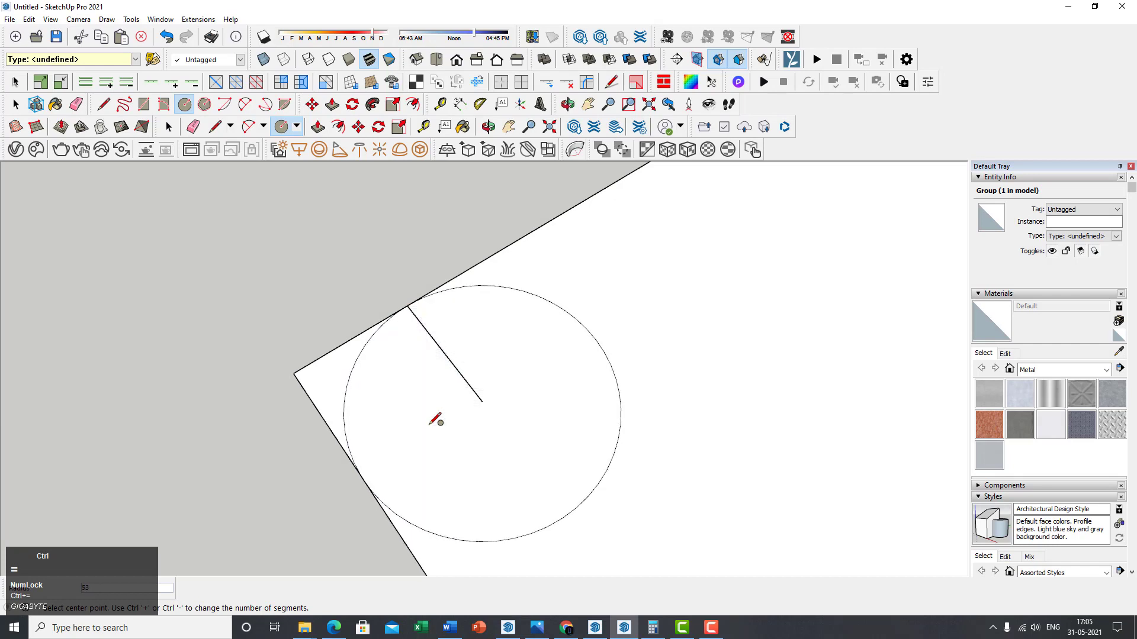
{"action": "mouse_move", "coordinate": [322, 417]}
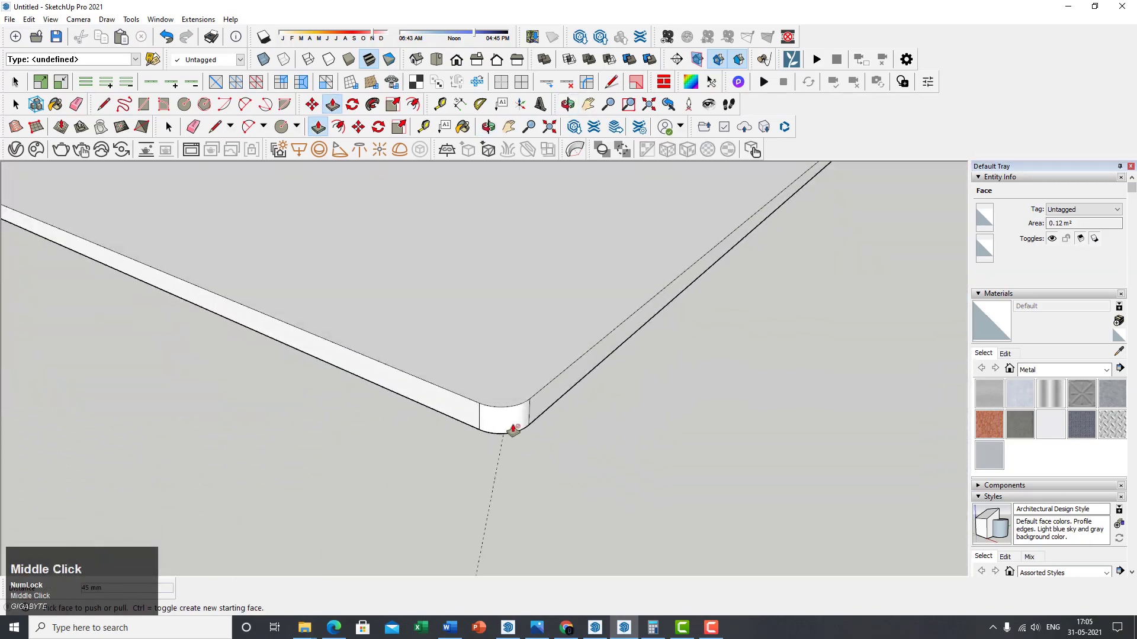
- Undo the corner cut-out, orbit toward the floor and bring up the Extensions menu
{"action": "key", "text": "ctrl+z"}
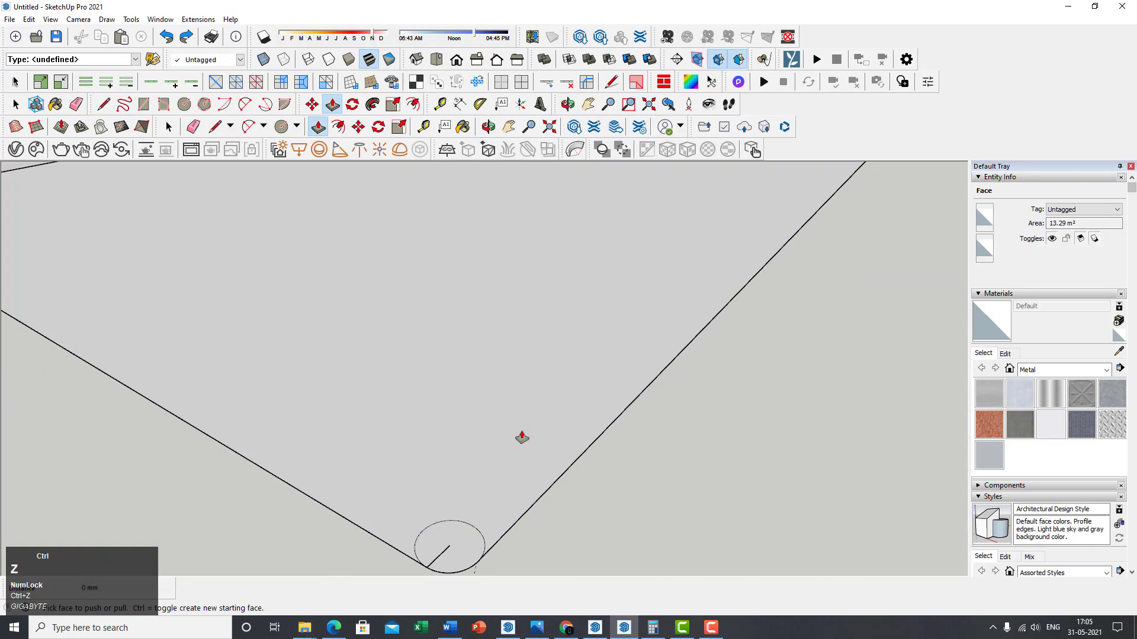
{"action": "scroll", "scroll_direction": "down", "scroll_amount": 3}
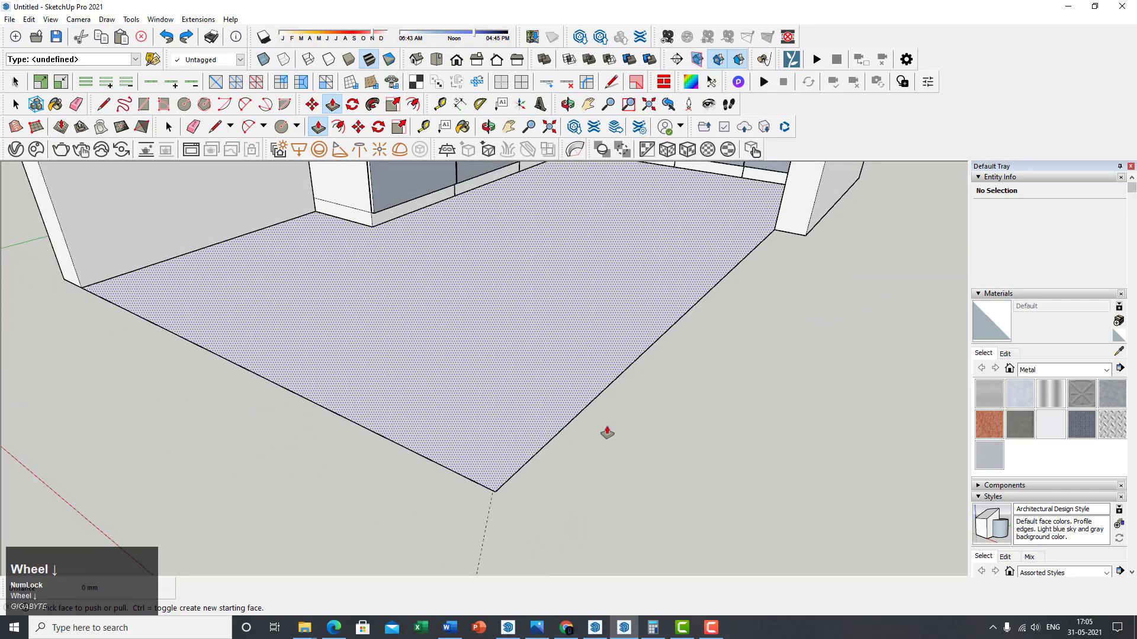
{"action": "middle_click", "coordinate": [607, 434]}
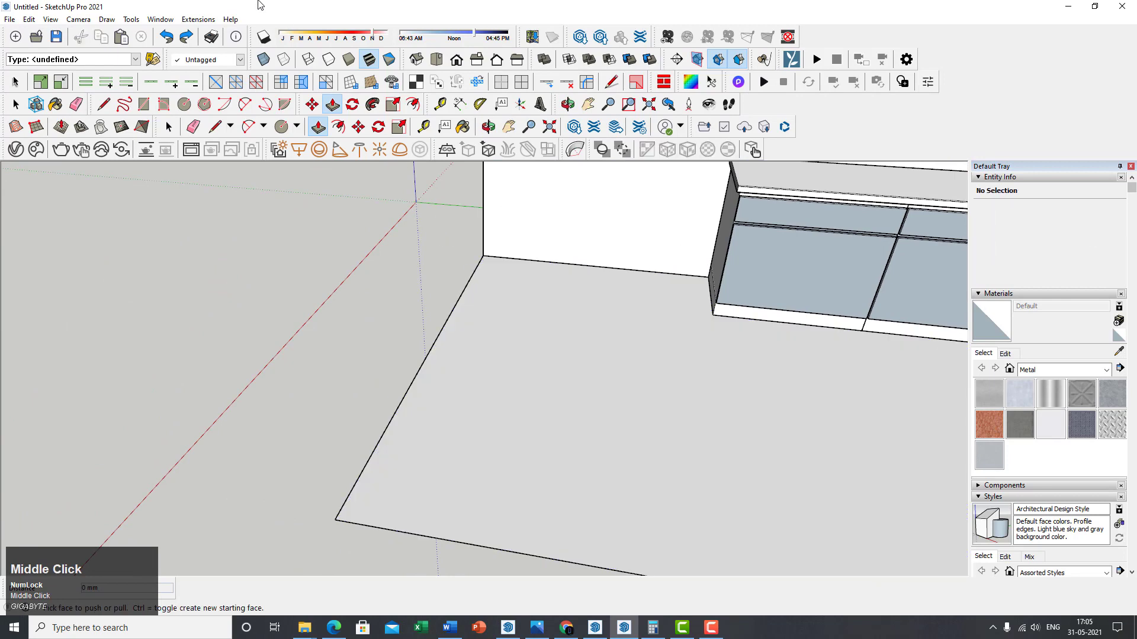
{"action": "left_click", "coordinate": [198, 18]}
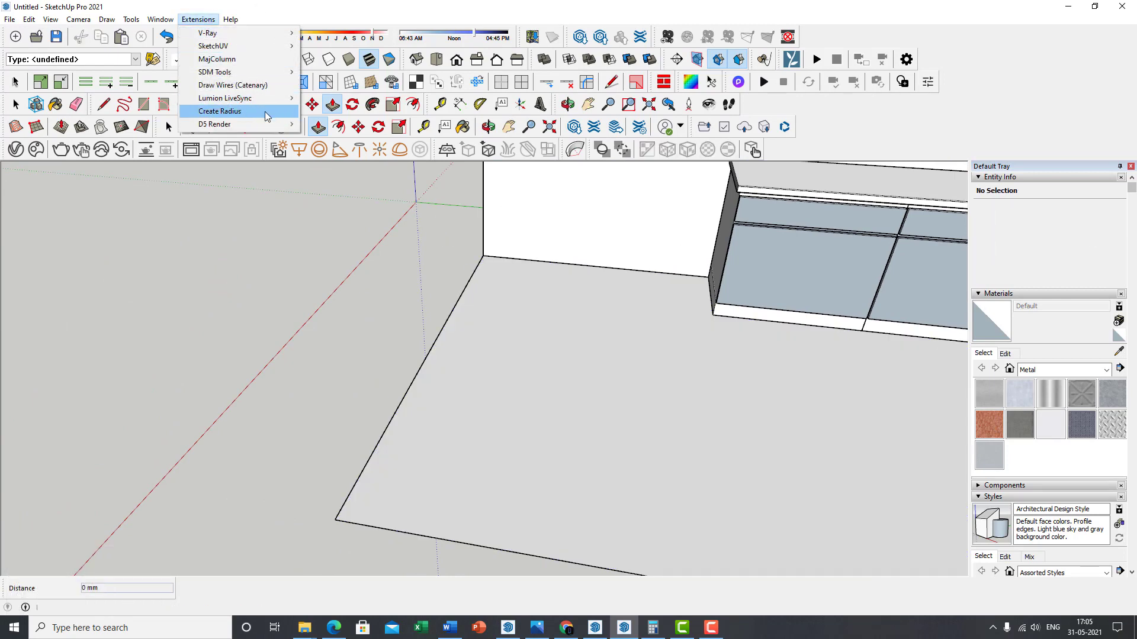
- Check in the Extension Manager that FredoCorner and LibFredo6 are enabled, then return to the model
{"action": "left_click", "coordinate": [160, 19]}
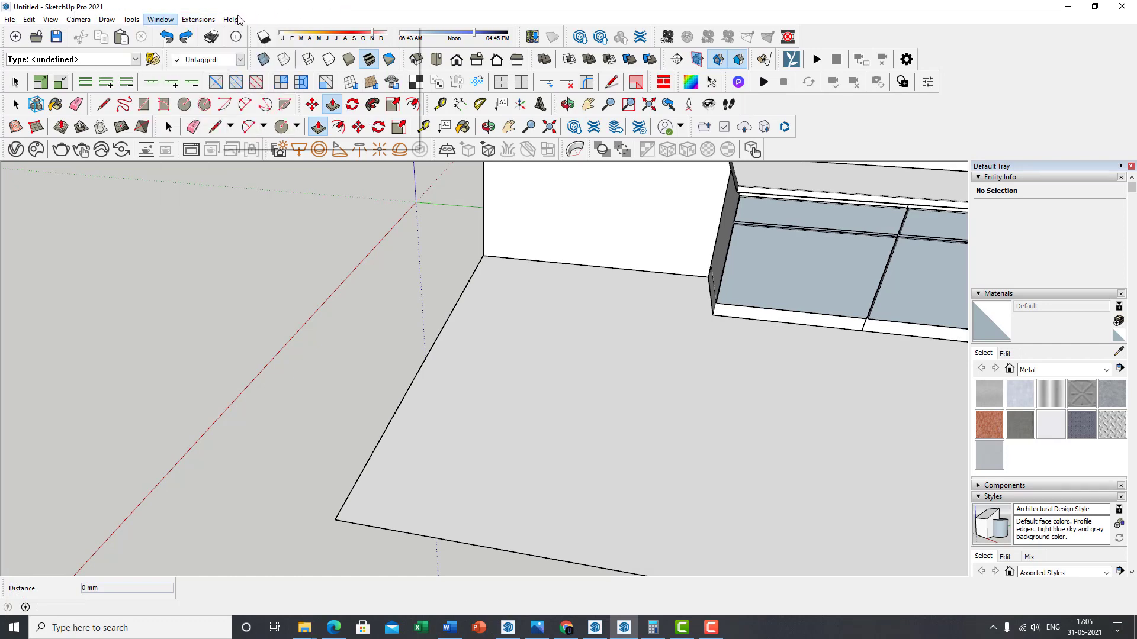
{"action": "left_click", "coordinate": [160, 18]}
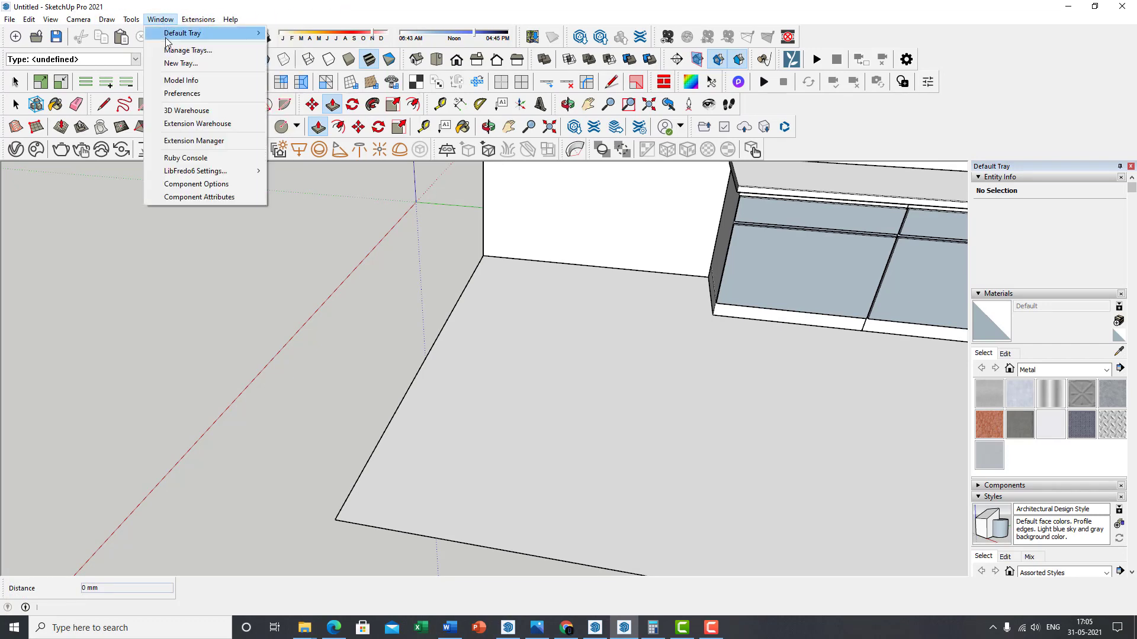
{"action": "left_click", "coordinate": [193, 141]}
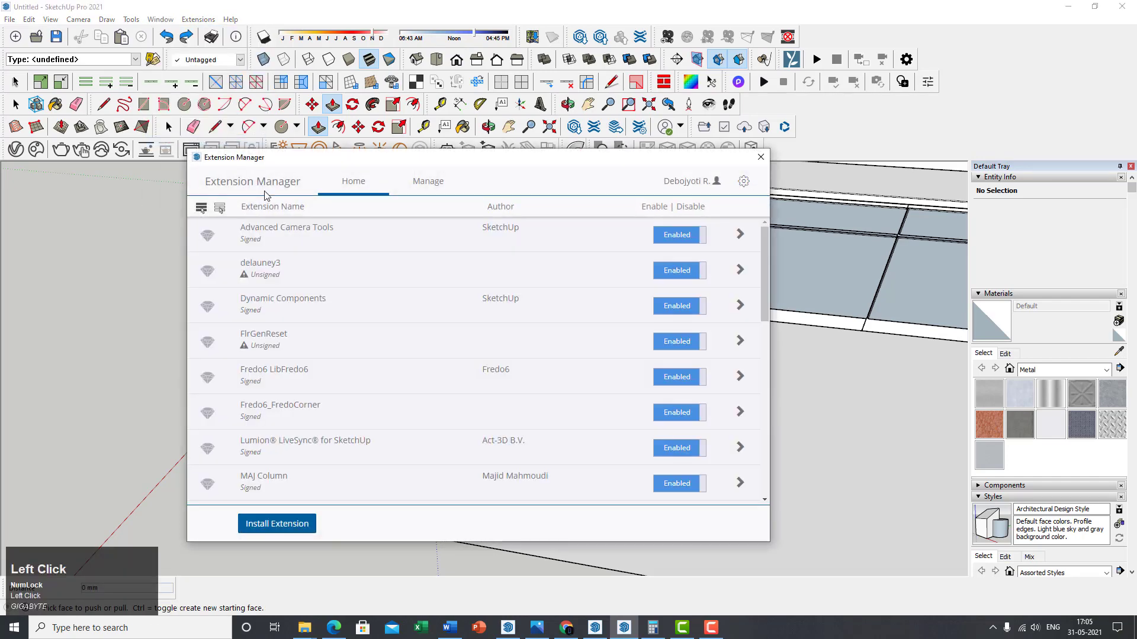
{"action": "left_click", "coordinate": [275, 523]}
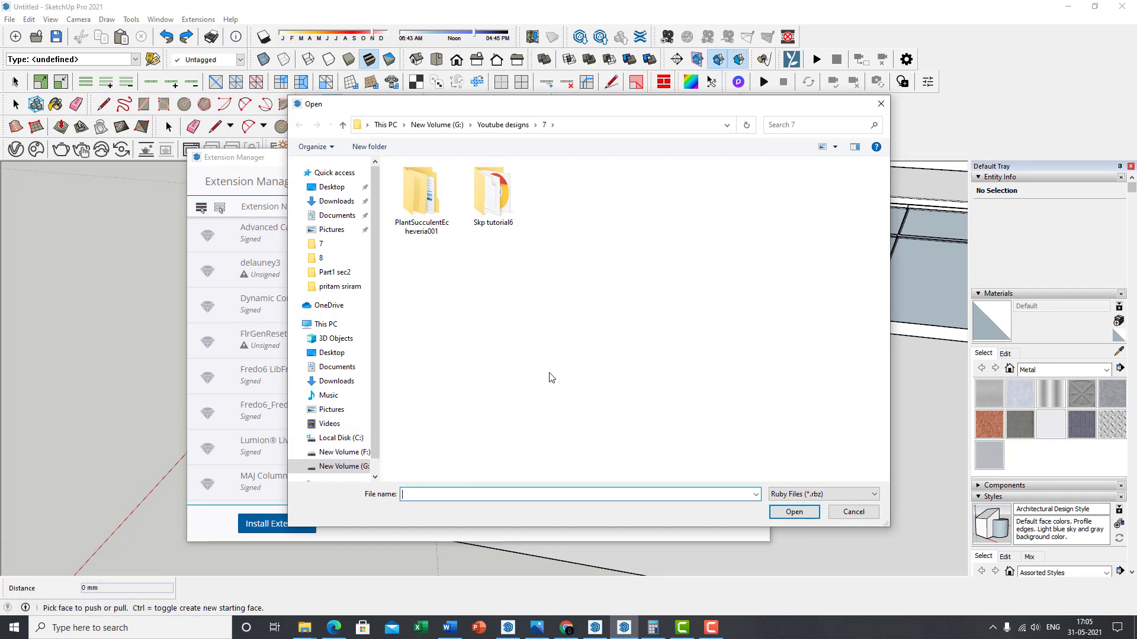
{"action": "left_click", "coordinate": [338, 214]}
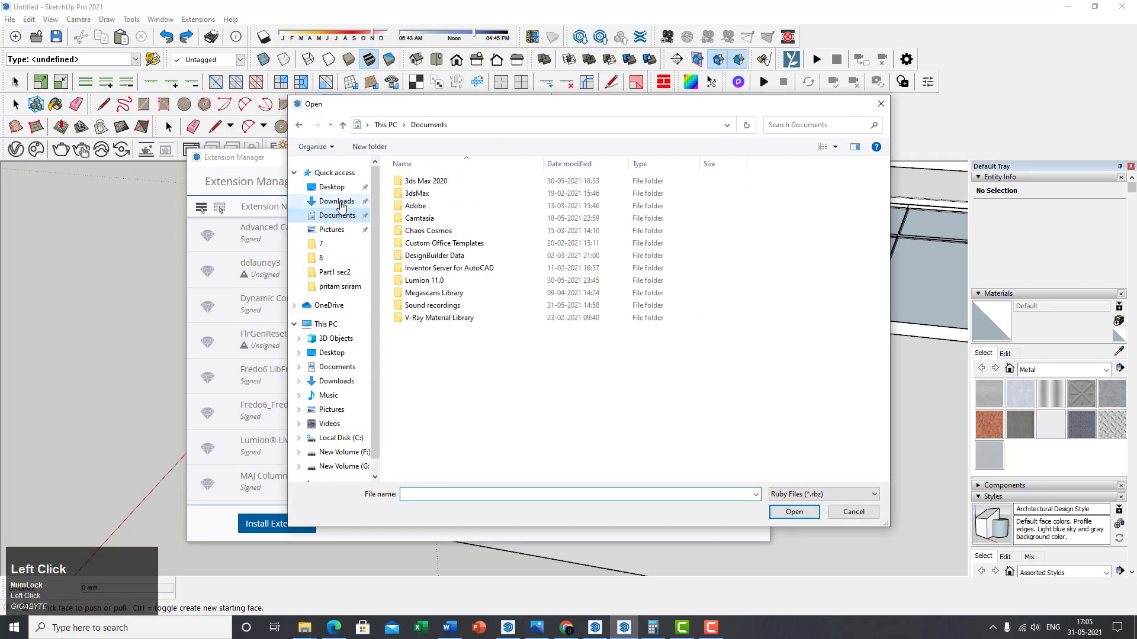
{"action": "left_click", "coordinate": [335, 202]}
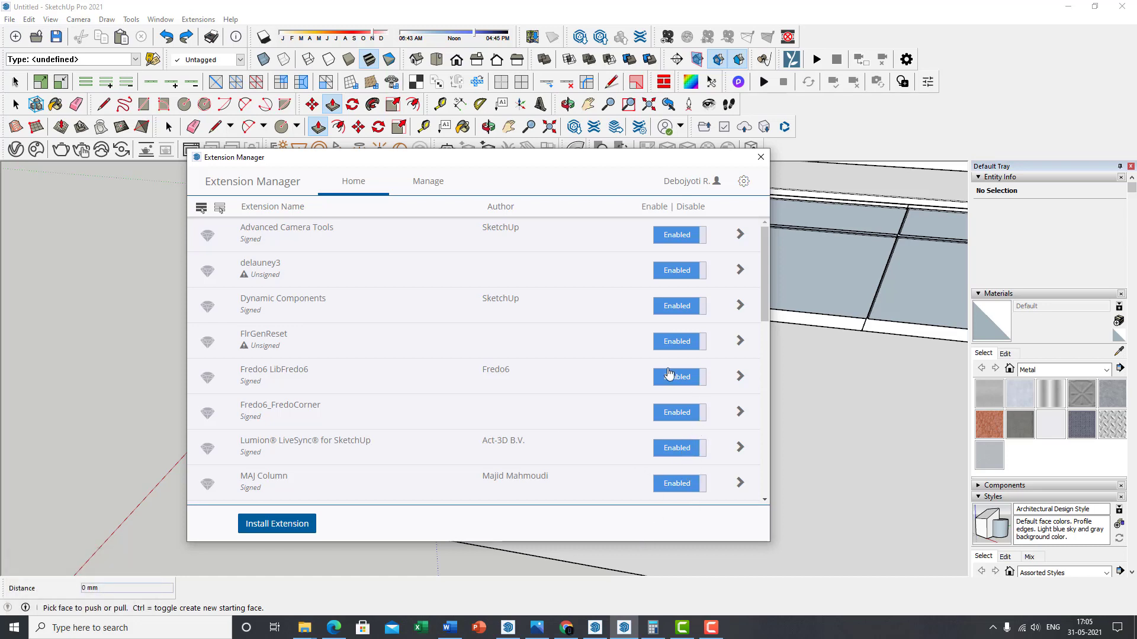
{"action": "mouse_move", "coordinate": [731, 315]}
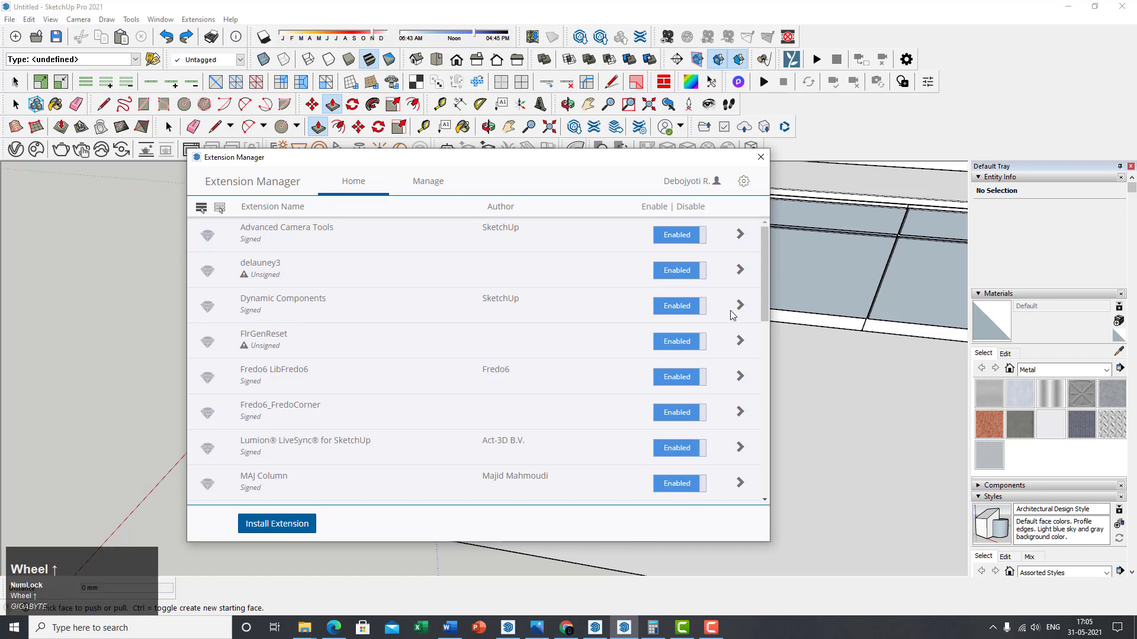
{"action": "mouse_move", "coordinate": [677, 269]}
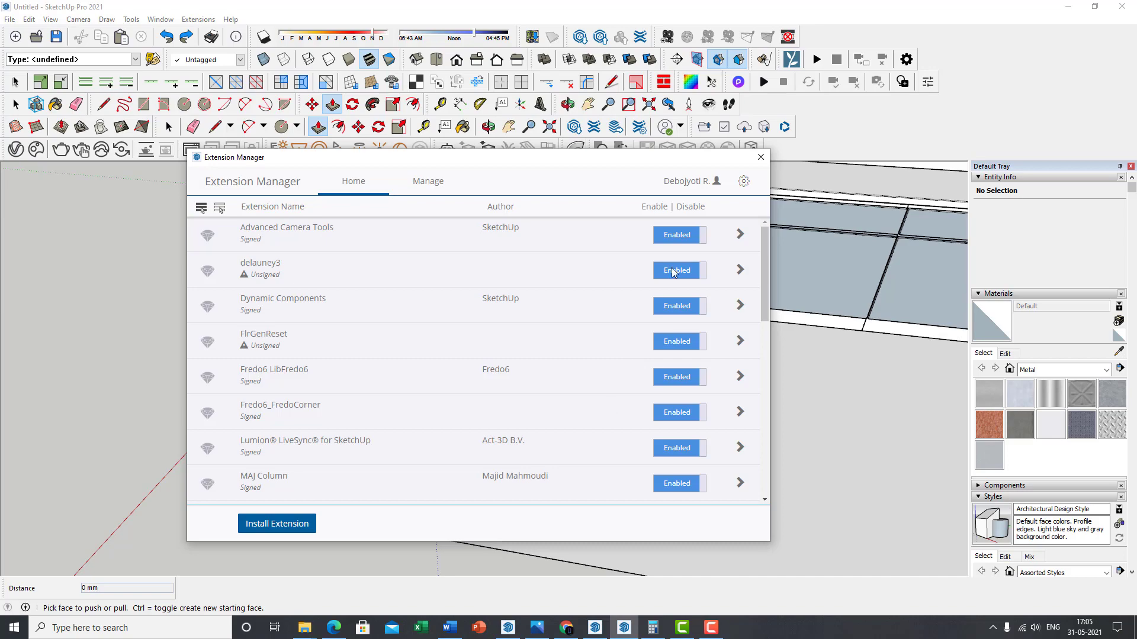
{"action": "left_click", "coordinate": [760, 158]}
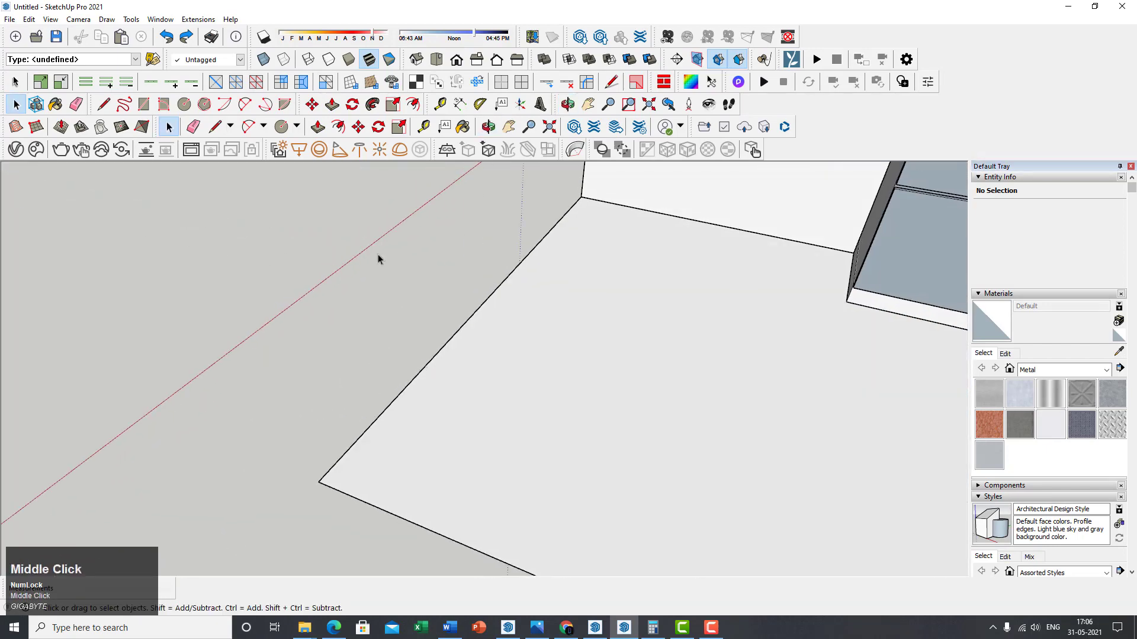
- Set the Create Radius tool to a 50 mm radius with 50 segments
{"action": "left_click", "coordinate": [198, 19]}
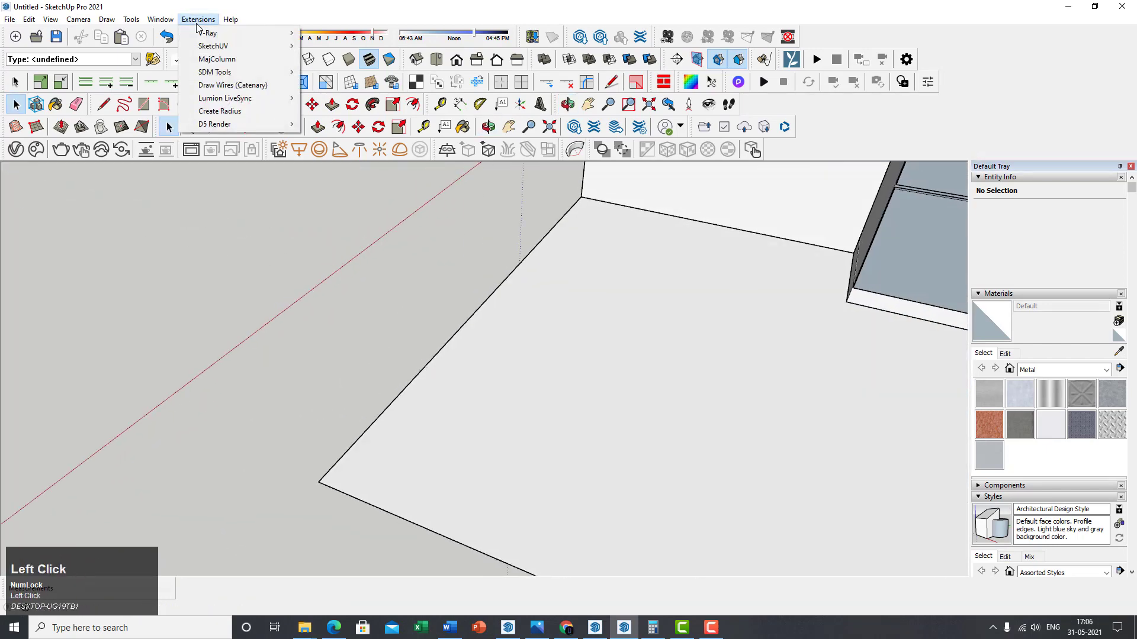
{"action": "mouse_move", "coordinate": [220, 112]}
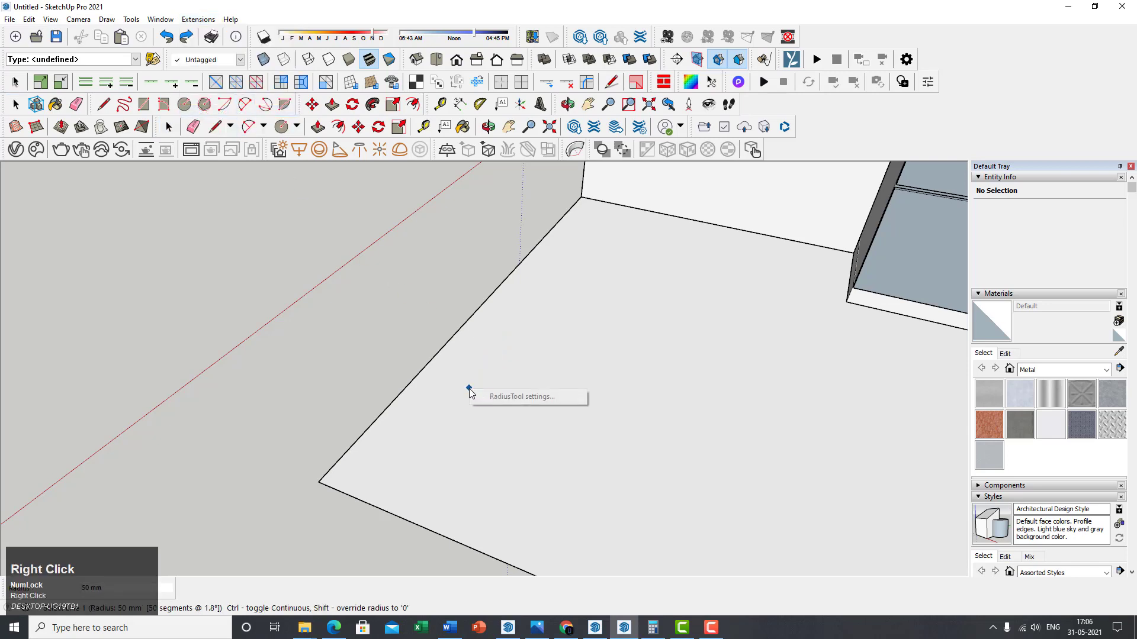
{"action": "left_click", "coordinate": [521, 396]}
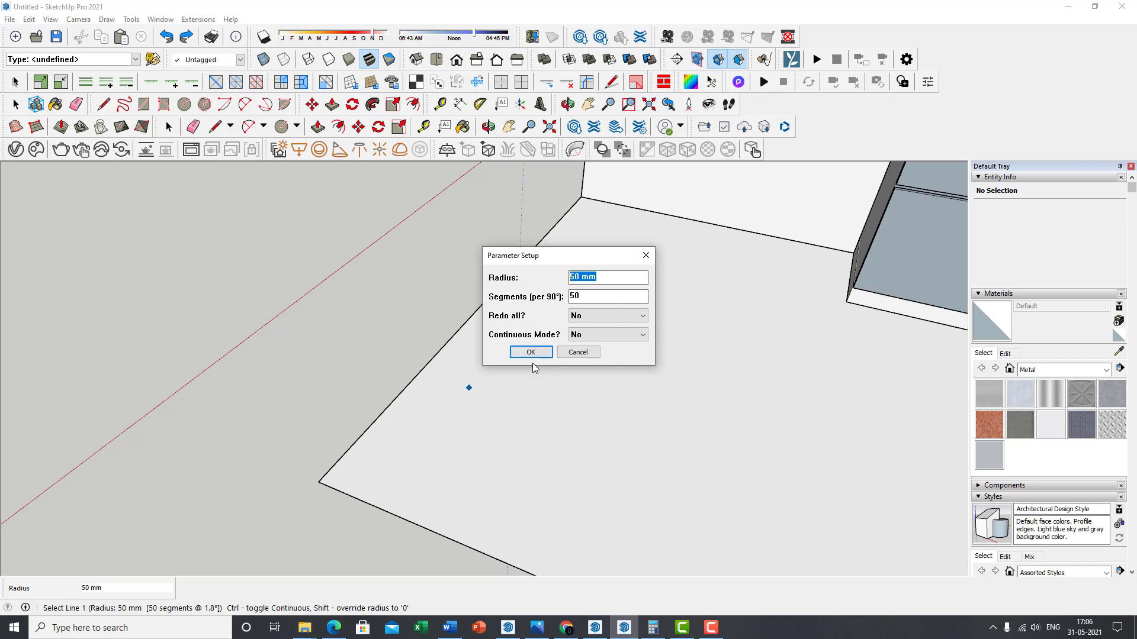
{"action": "left_click", "coordinate": [531, 351]}
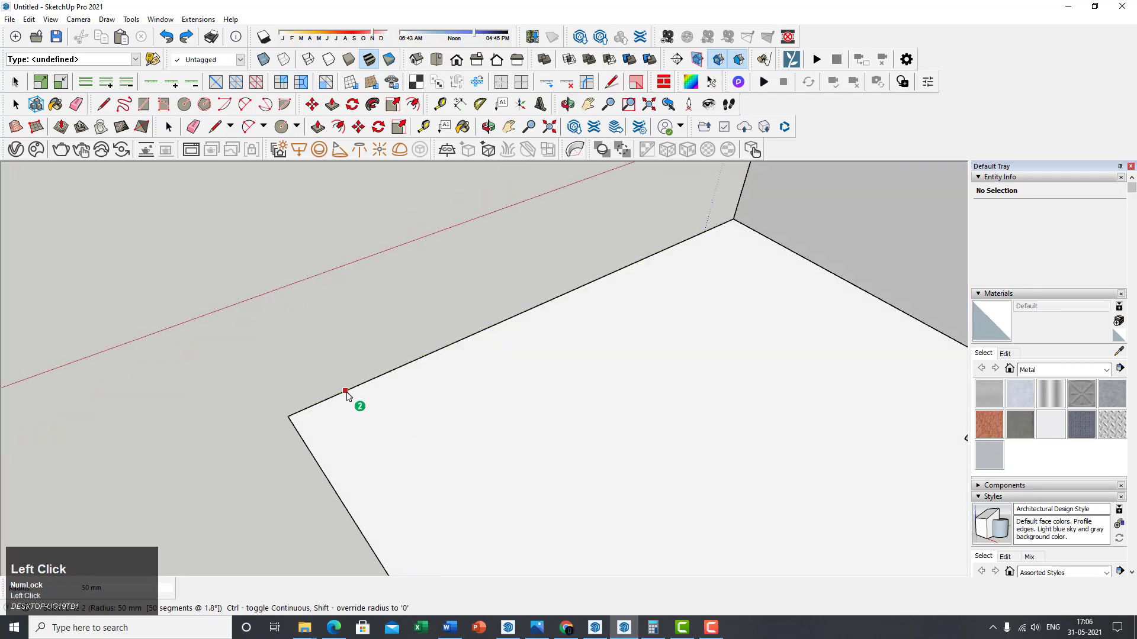
{"action": "mouse_move", "coordinate": [325, 473]}
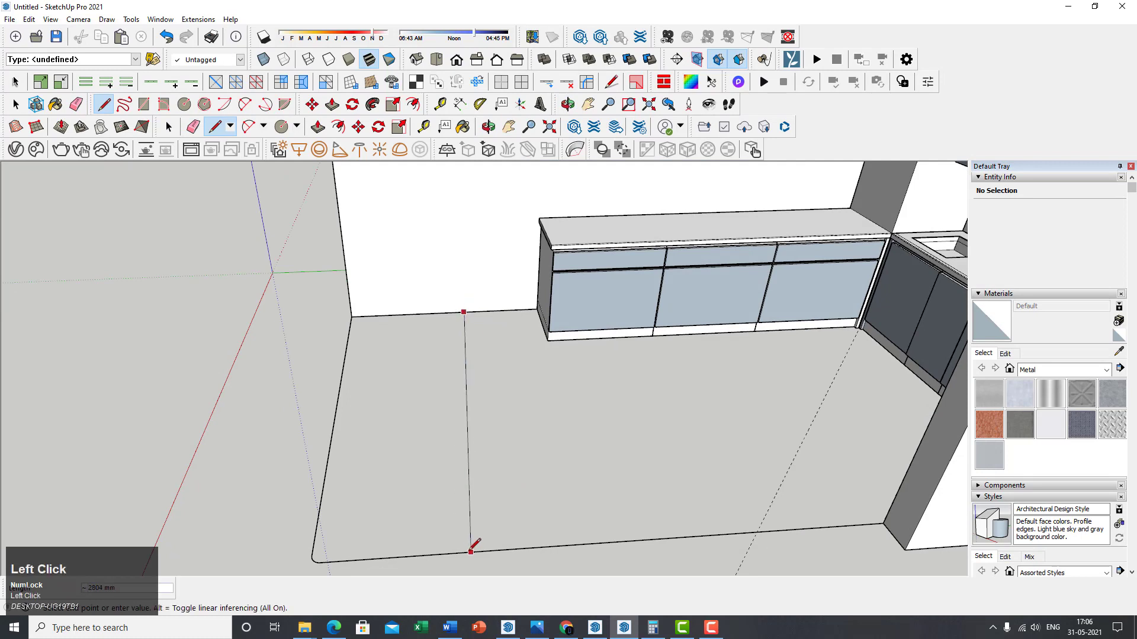
- Fillet the floor slab corner at 50 mm, leaving a 13.29 m² floor face
{"action": "key", "text": "ctrl+z"}
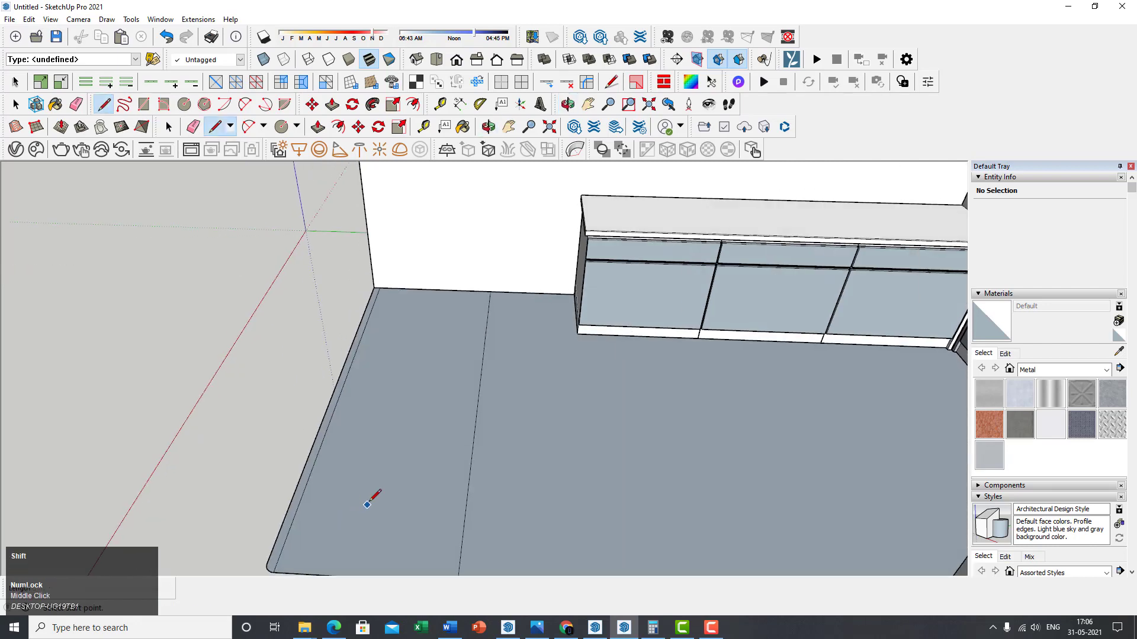
{"action": "key", "text": "e"}
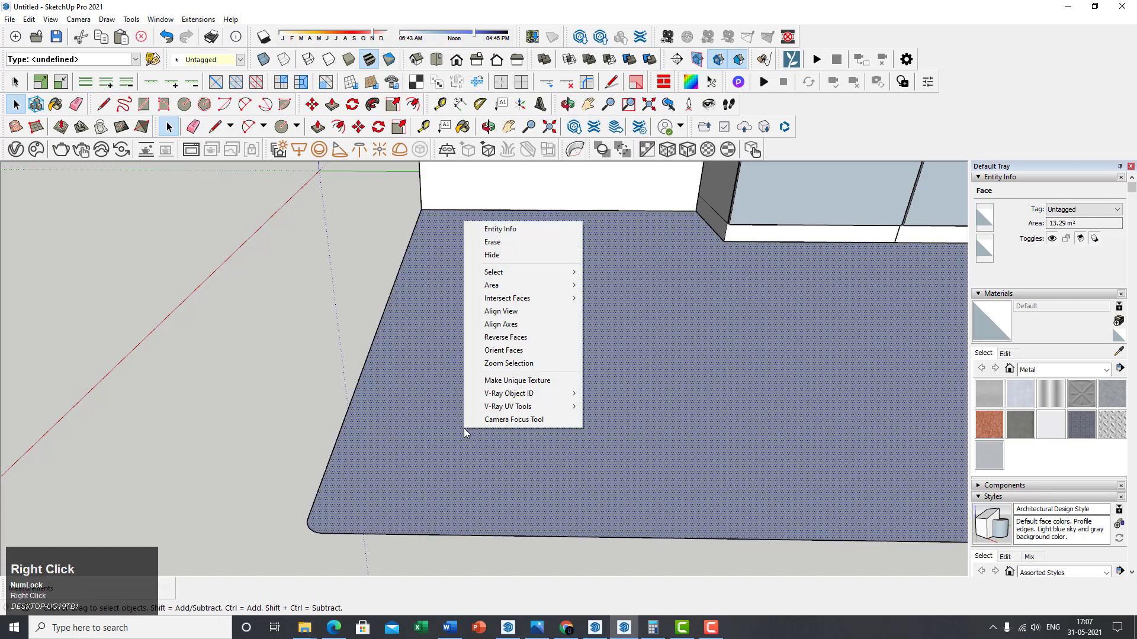
{"action": "left_click", "coordinate": [389, 447]}
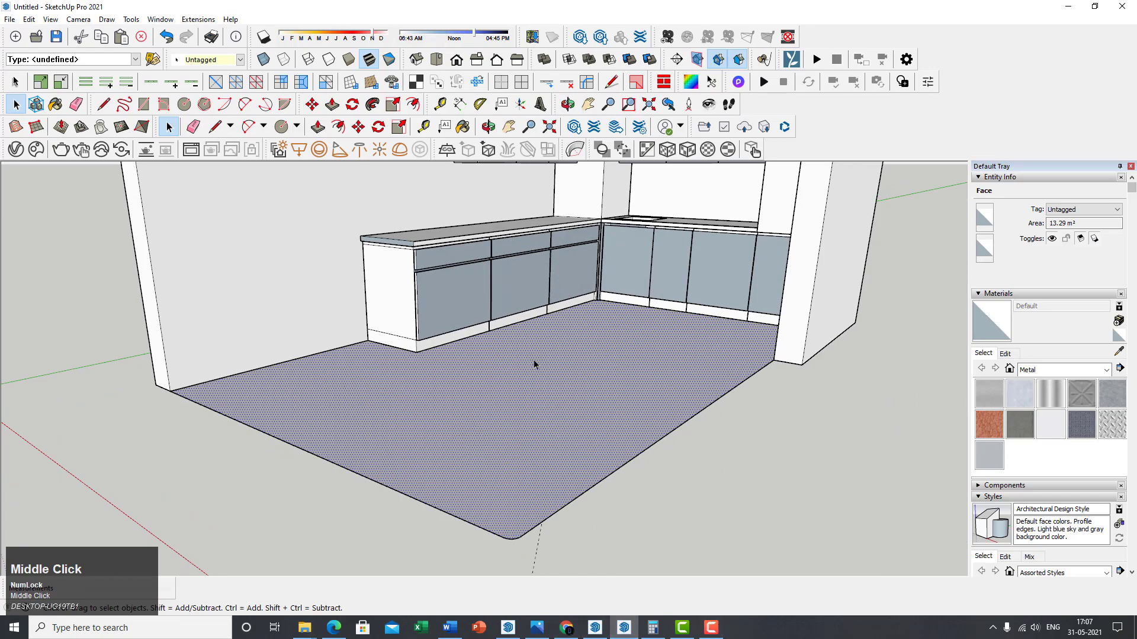
- Zoom and orbit to look up at the ceiling with its three round downlights
{"action": "scroll", "scroll_direction": "up", "scroll_amount": 3}
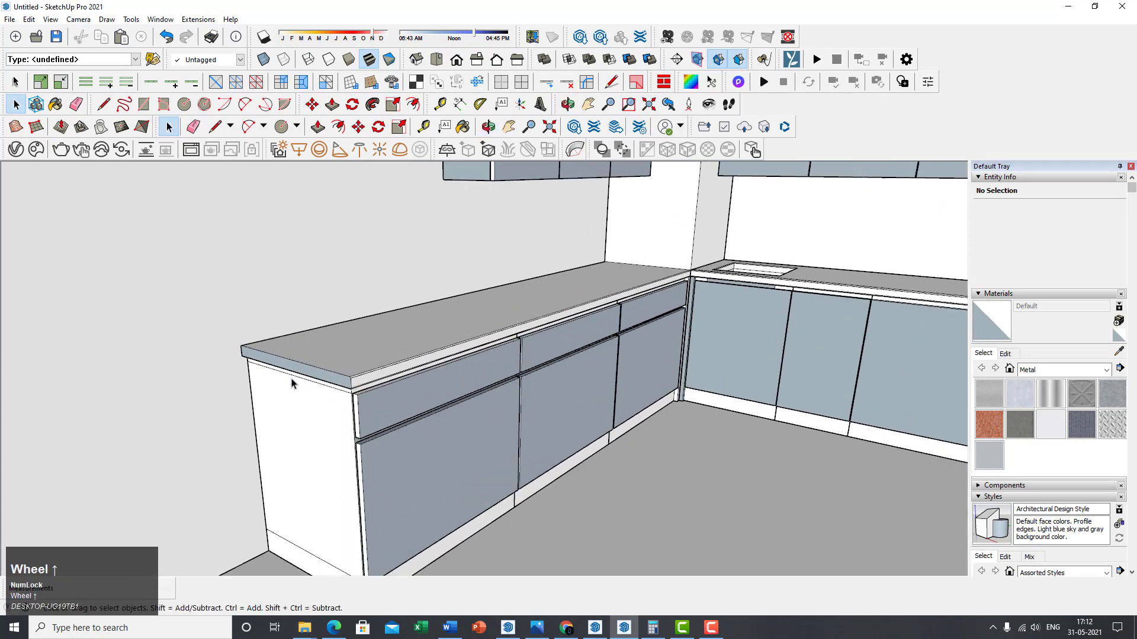
{"action": "scroll", "scroll_direction": "down", "scroll_amount": 3}
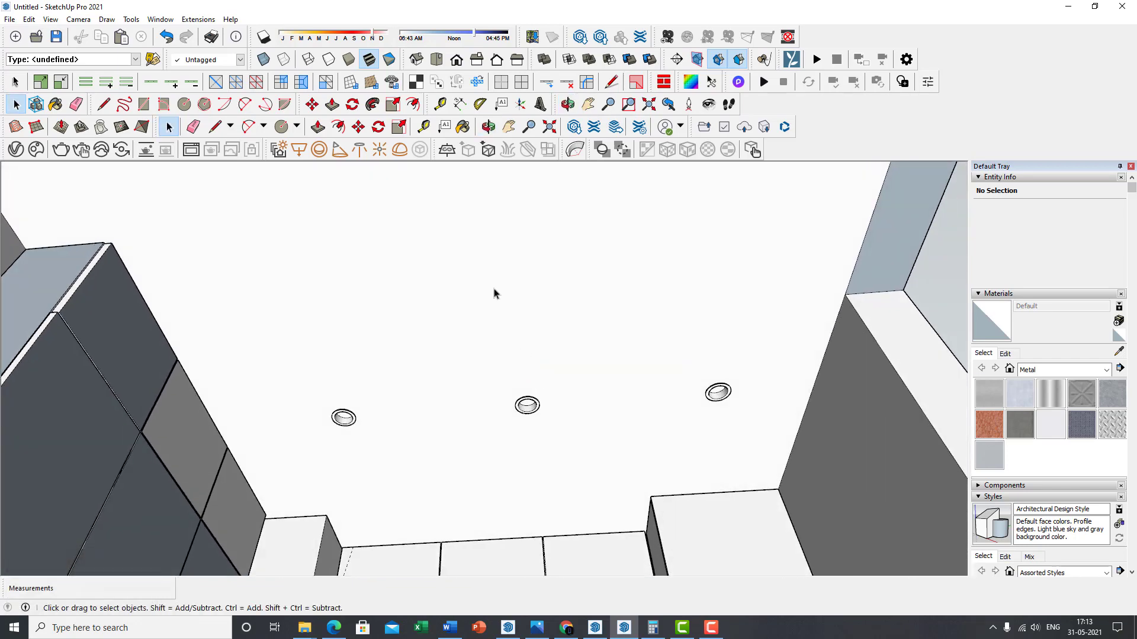
{"action": "scroll", "scroll_direction": "down", "scroll_amount": 3}
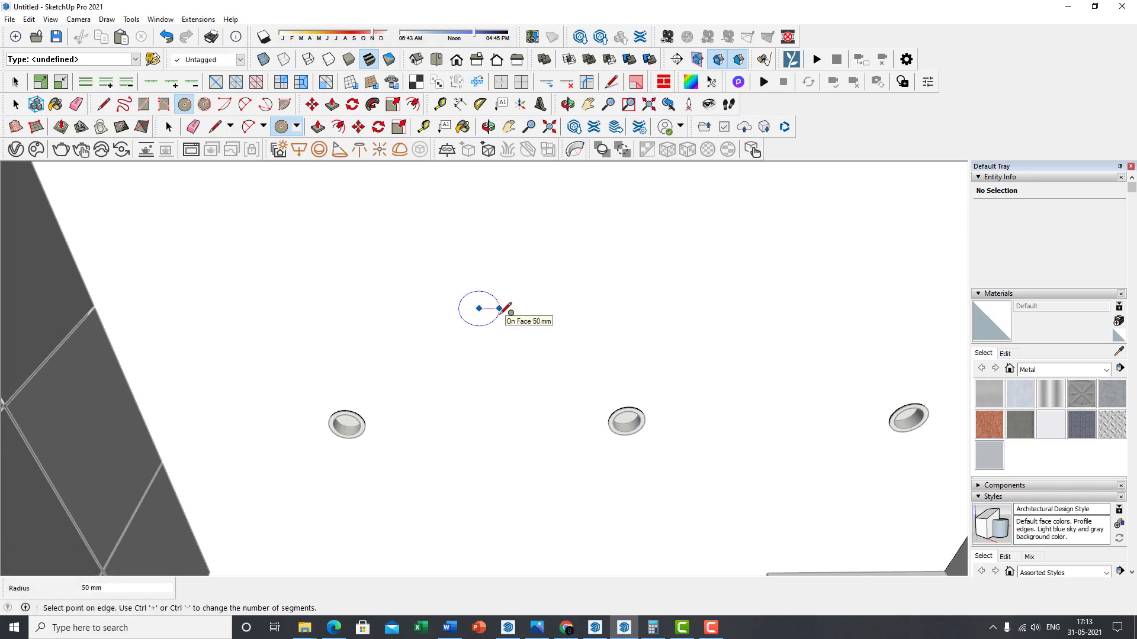
- Select the new 50 mm ceiling circle with its edges and make it a group
{"action": "middle_click", "coordinate": [478, 295]}
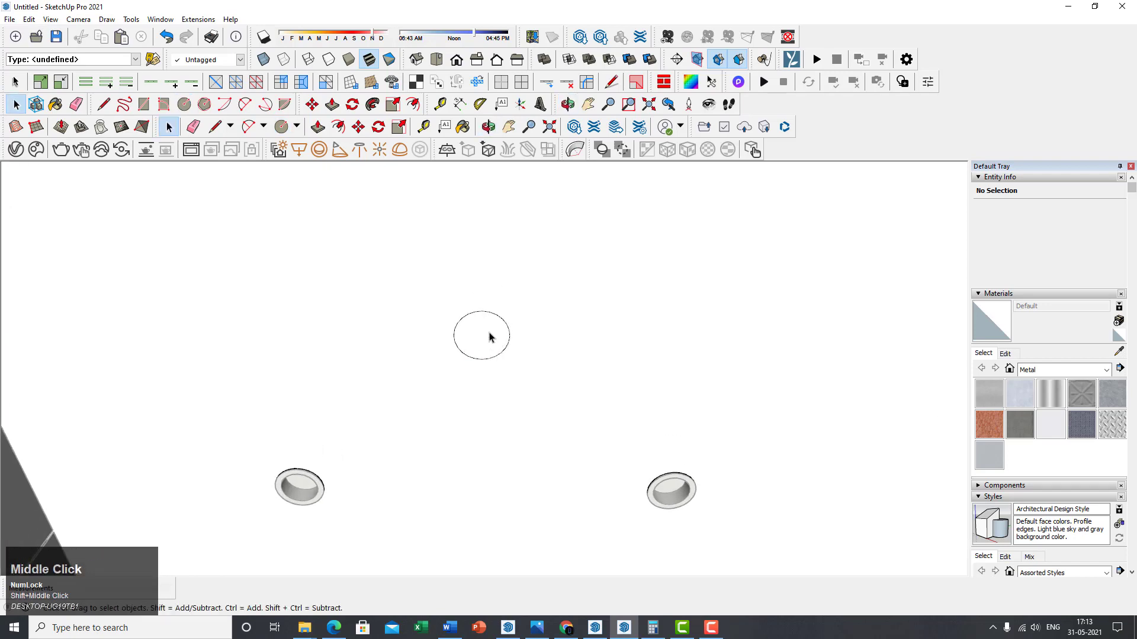
{"action": "key", "text": "ctrl"}
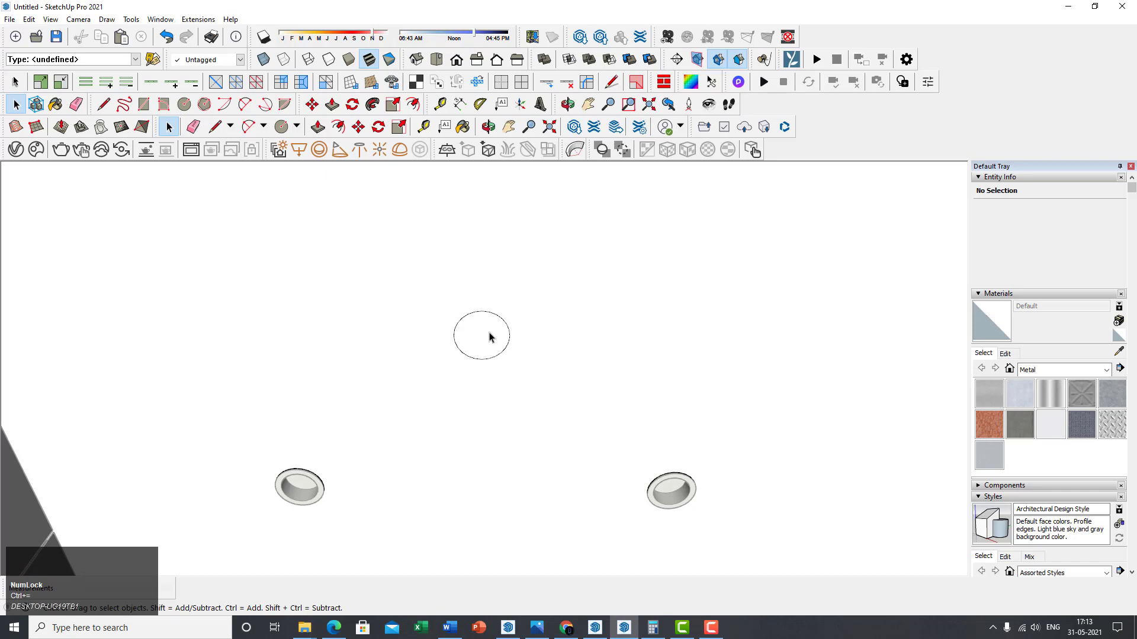
{"action": "left_click", "coordinate": [481, 335]}
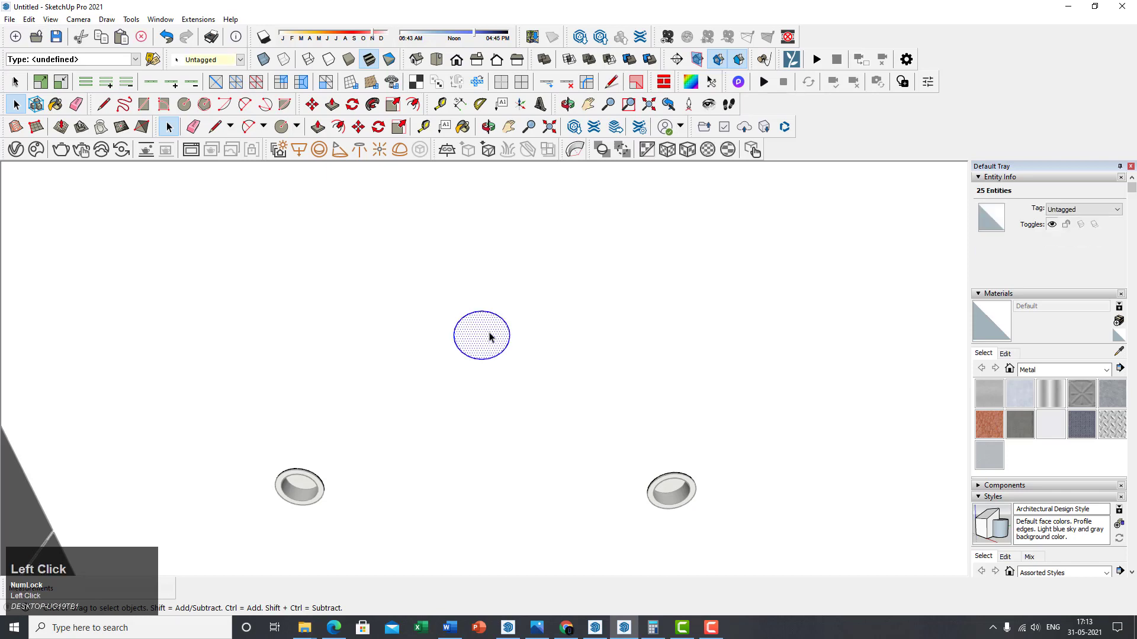
{"action": "right_click", "coordinate": [489, 336]}
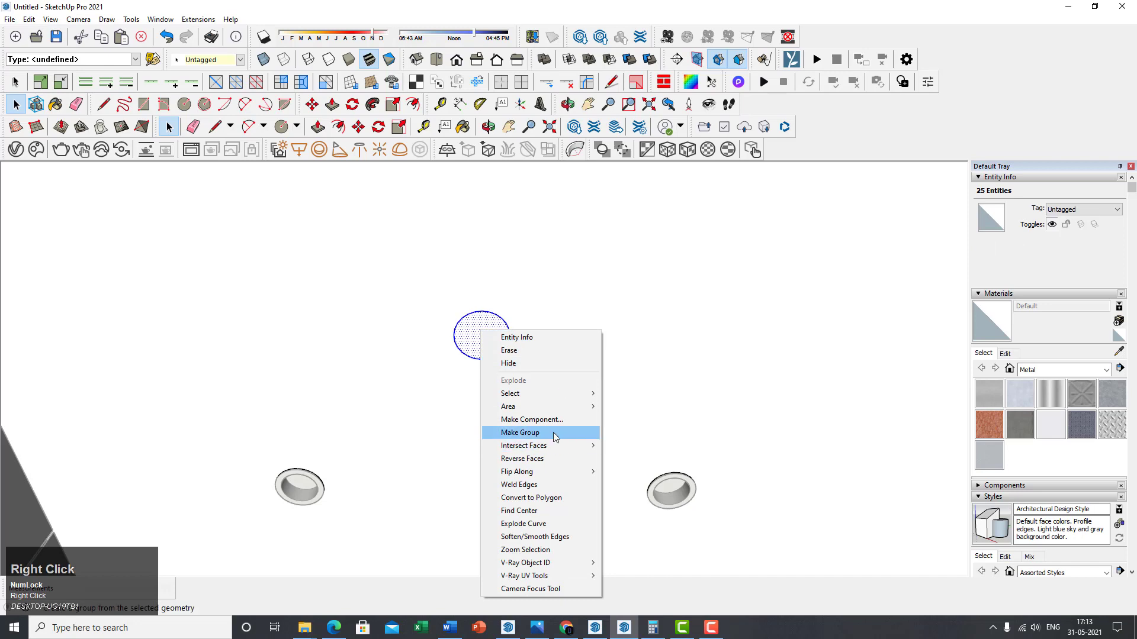
{"action": "left_click", "coordinate": [521, 433]}
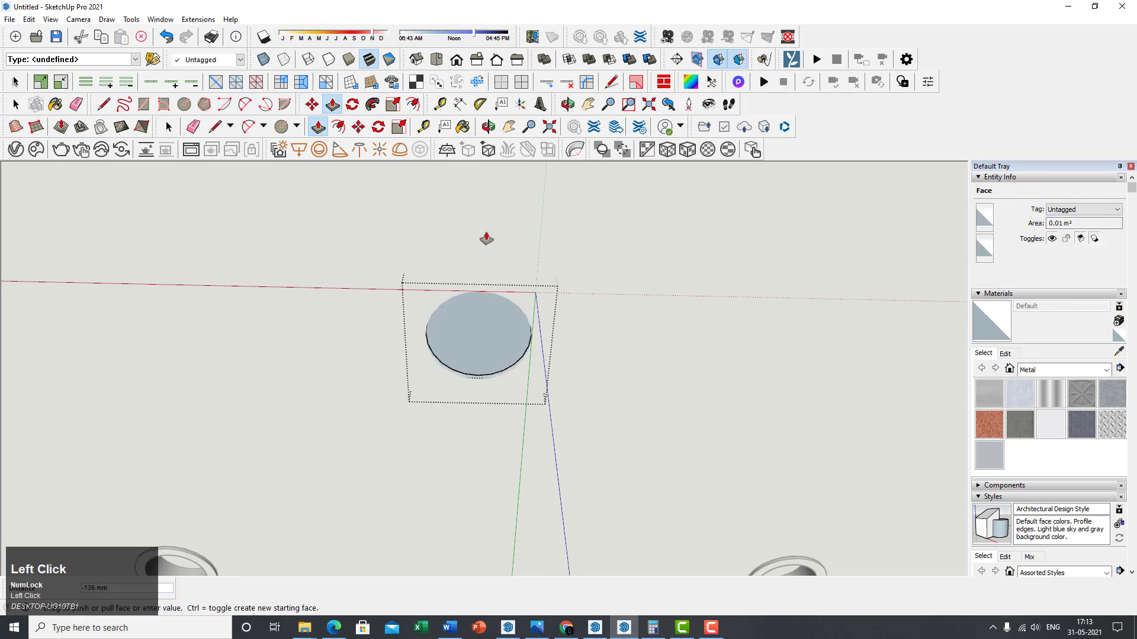
- Extrude the circle into a cylinder and recess its end face with a 10 mm inset
{"action": "key", "text": "ctrl+z"}
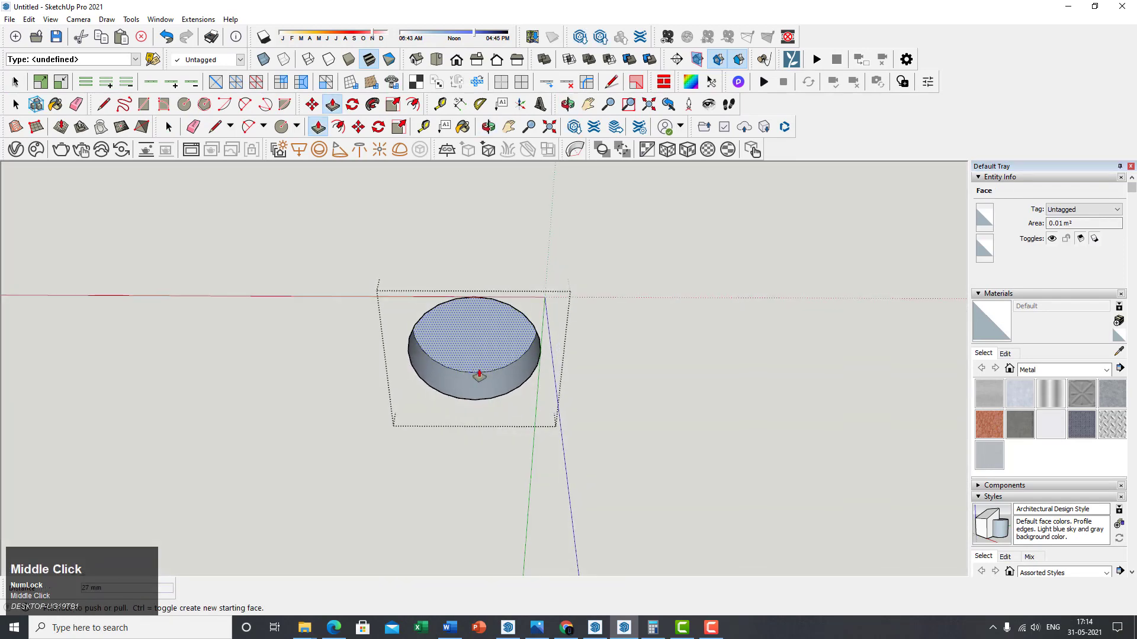
{"action": "right_click", "coordinate": [471, 348]}
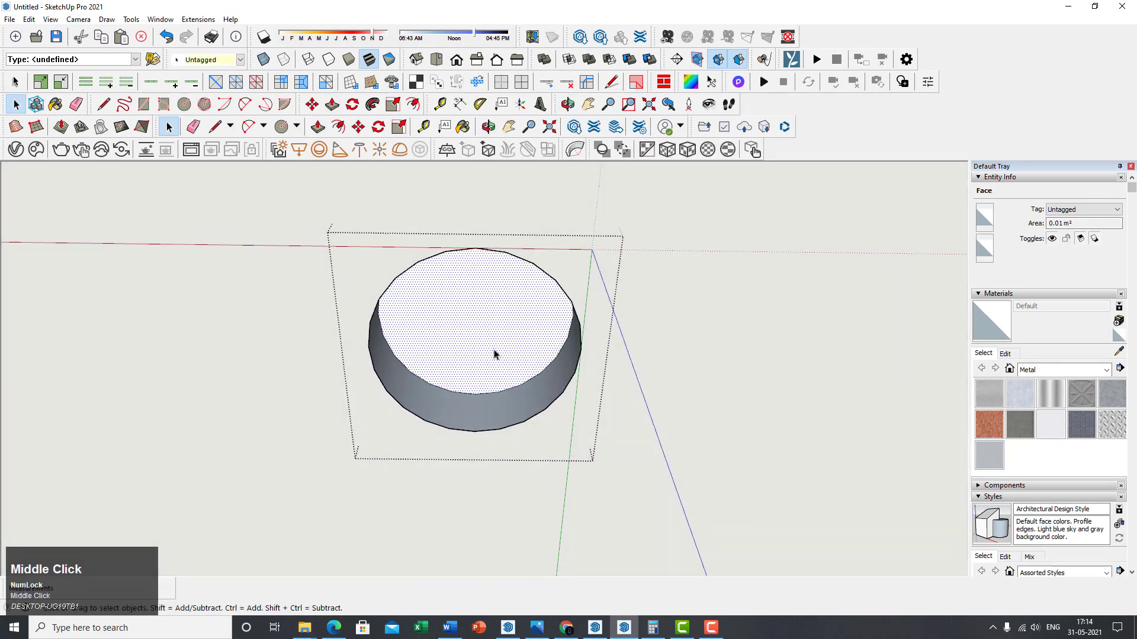
{"action": "left_click", "coordinate": [472, 396]}
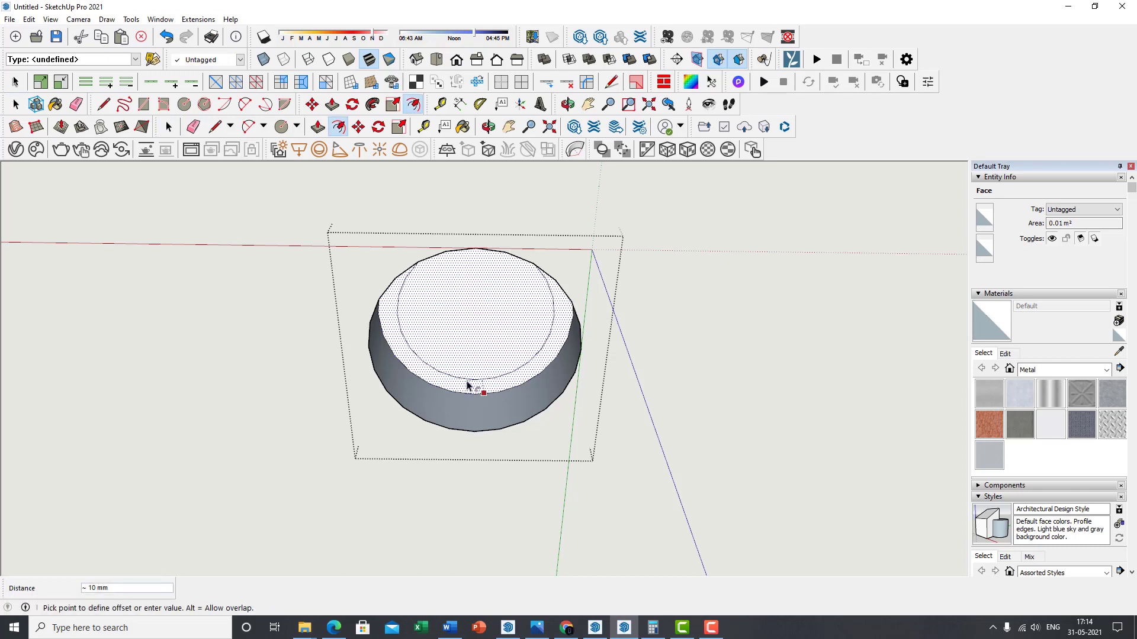
{"action": "middle_click", "coordinate": [475, 393]}
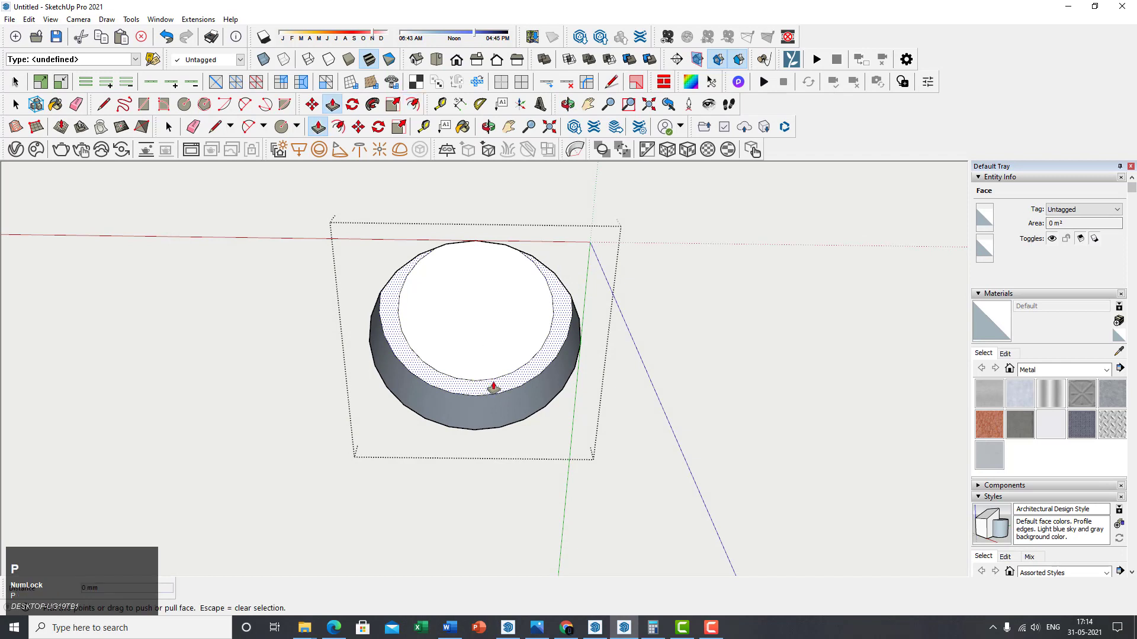
{"action": "left_click", "coordinate": [493, 386]}
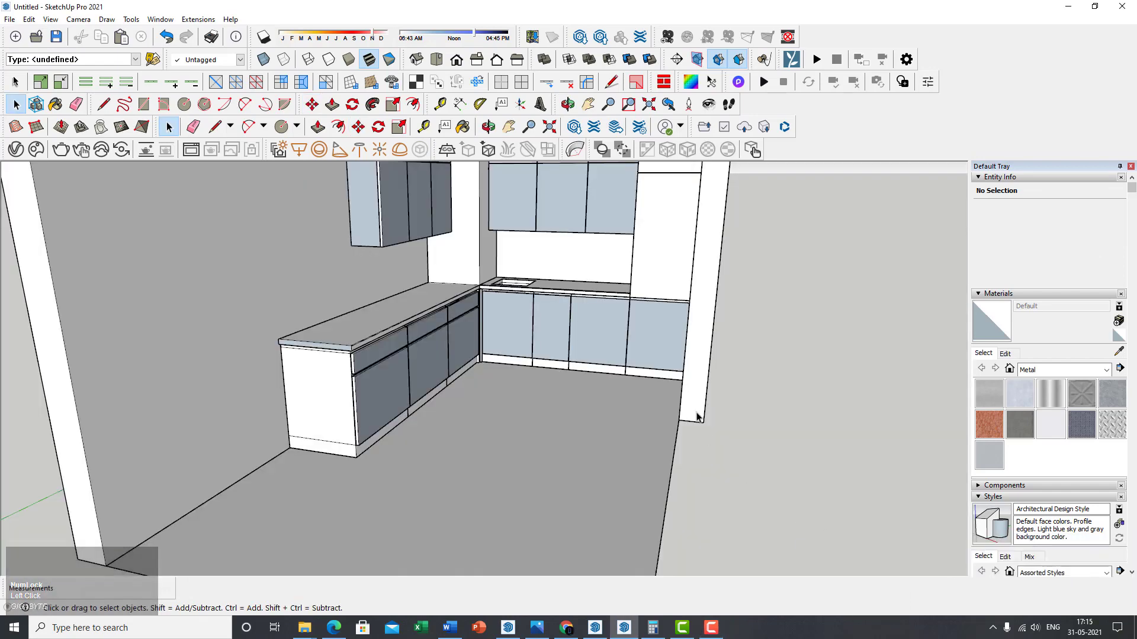
- Zoom out and orbit to view the entire kitchen with counters and wall cabinets
{"action": "scroll", "scroll_direction": "up", "scroll_amount": 3}
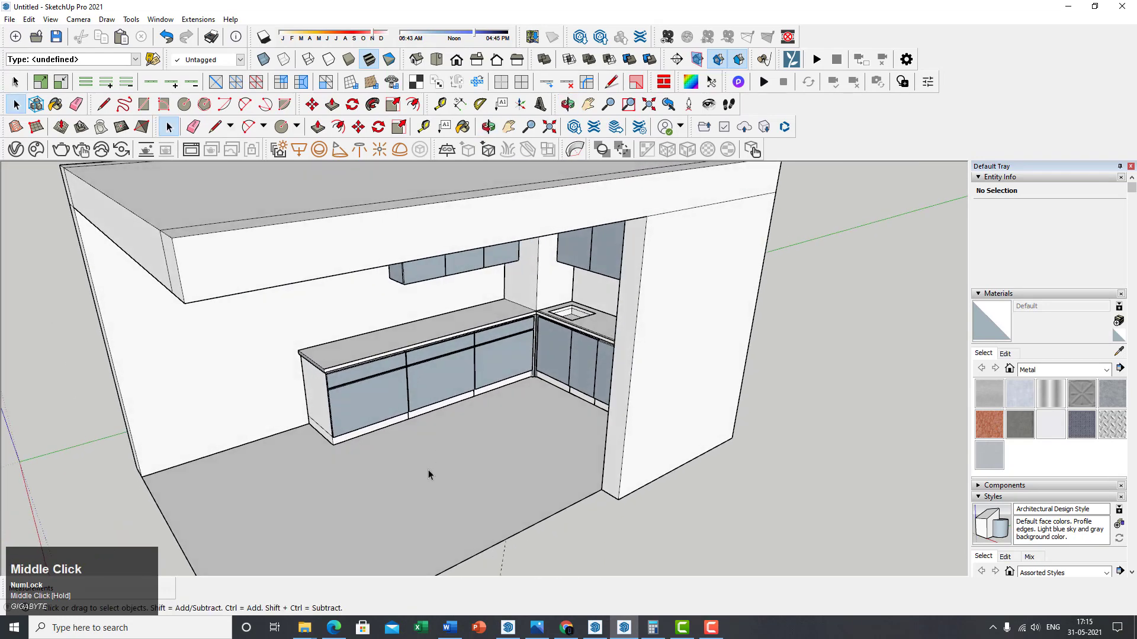
{"action": "scroll", "scroll_direction": "up", "scroll_amount": 3}
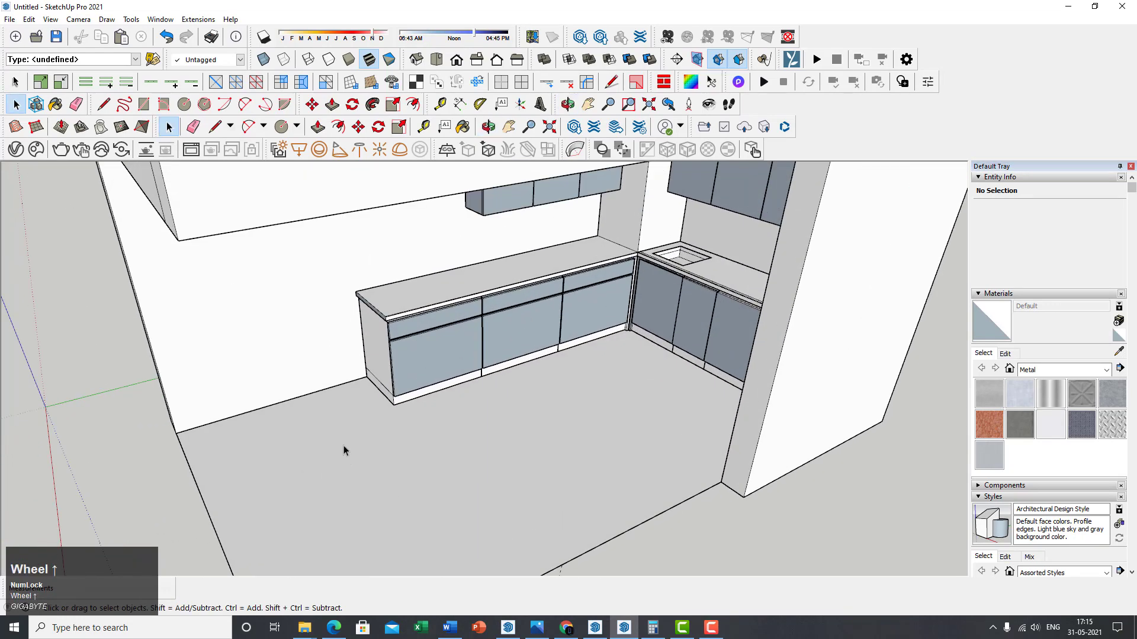
{"action": "middle_click", "coordinate": [345, 450]}
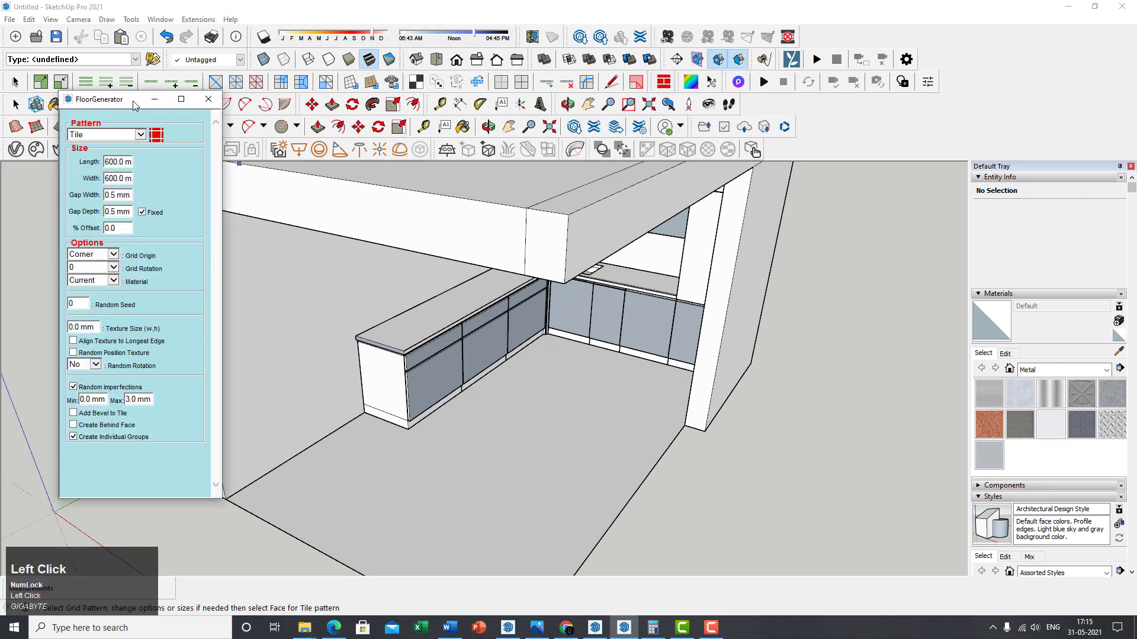
- Browse the Brick and Wood patterns in FloorGenerator, then settle on the Tile pattern
{"action": "scroll", "scroll_direction": "up", "scroll_amount": 3}
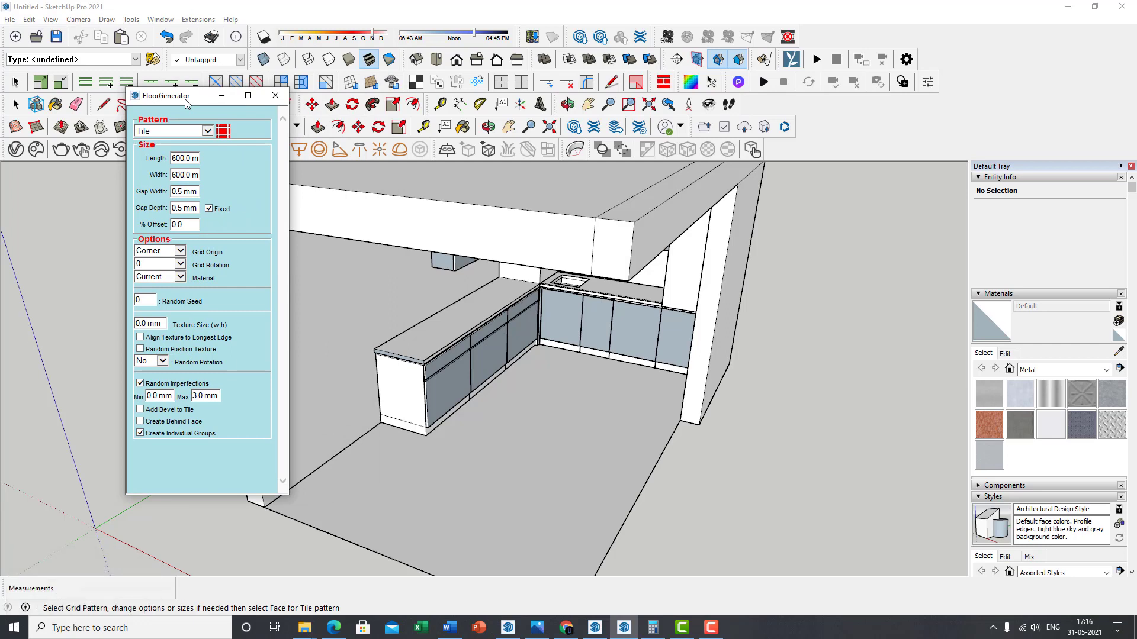
{"action": "mouse_move", "coordinate": [485, 470]}
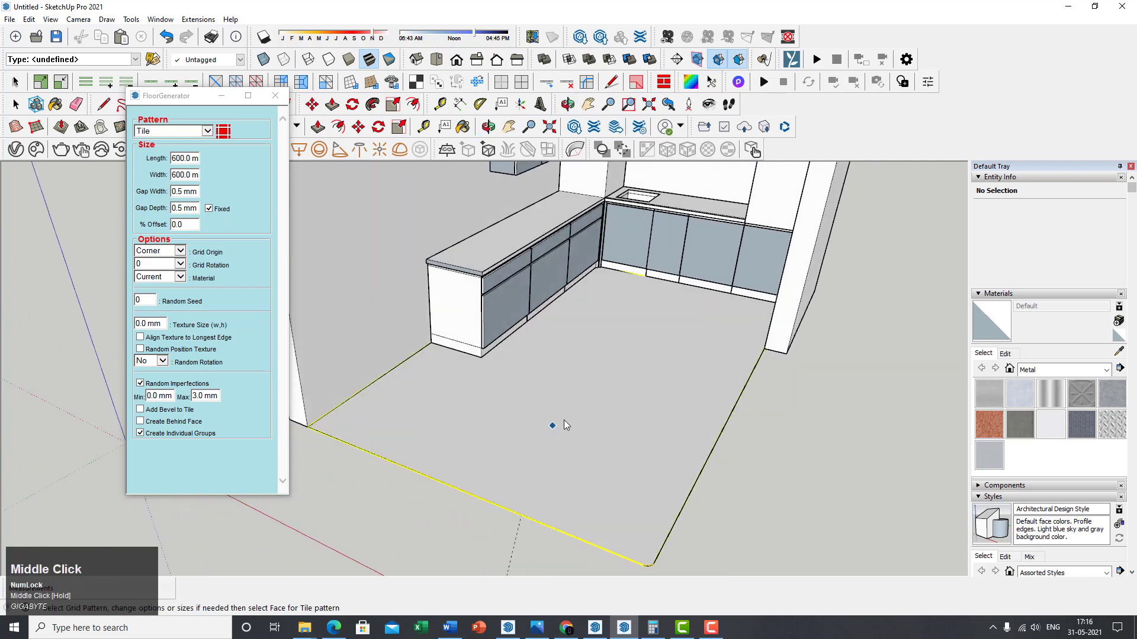
{"action": "scroll", "scroll_direction": "up", "scroll_amount": 3}
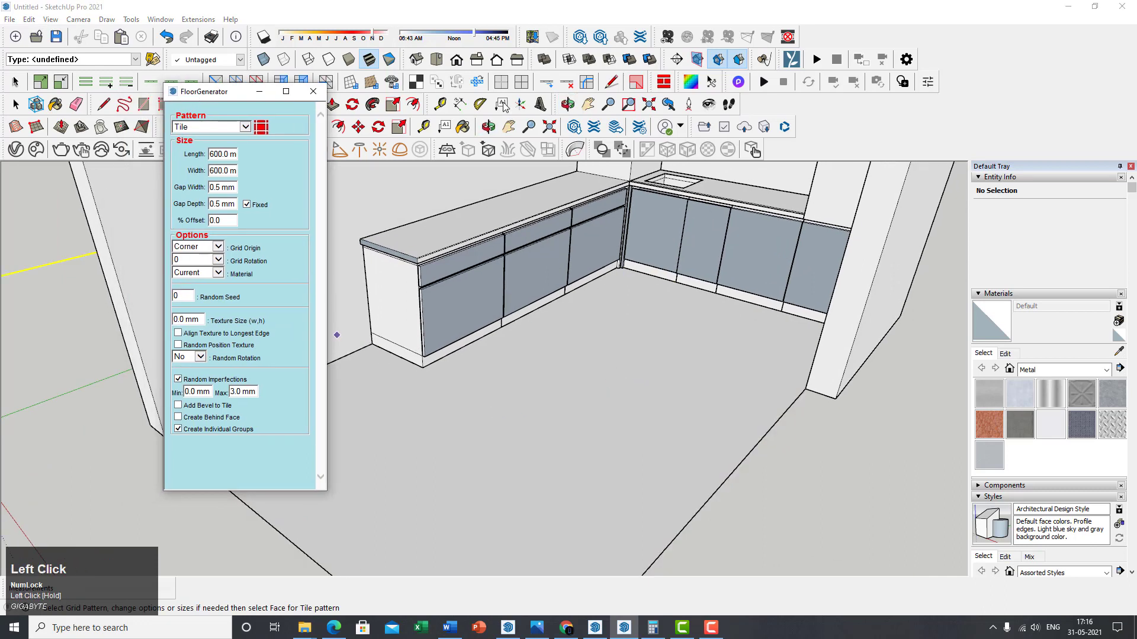
{"action": "mouse_move", "coordinate": [662, 79]}
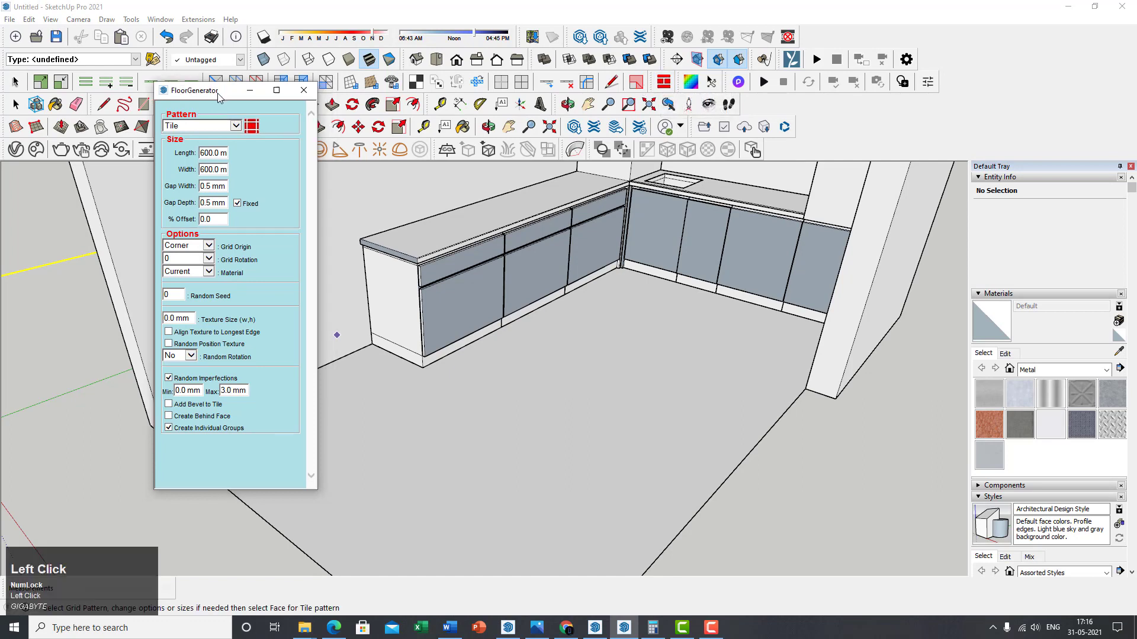
{"action": "left_click", "coordinate": [202, 125]}
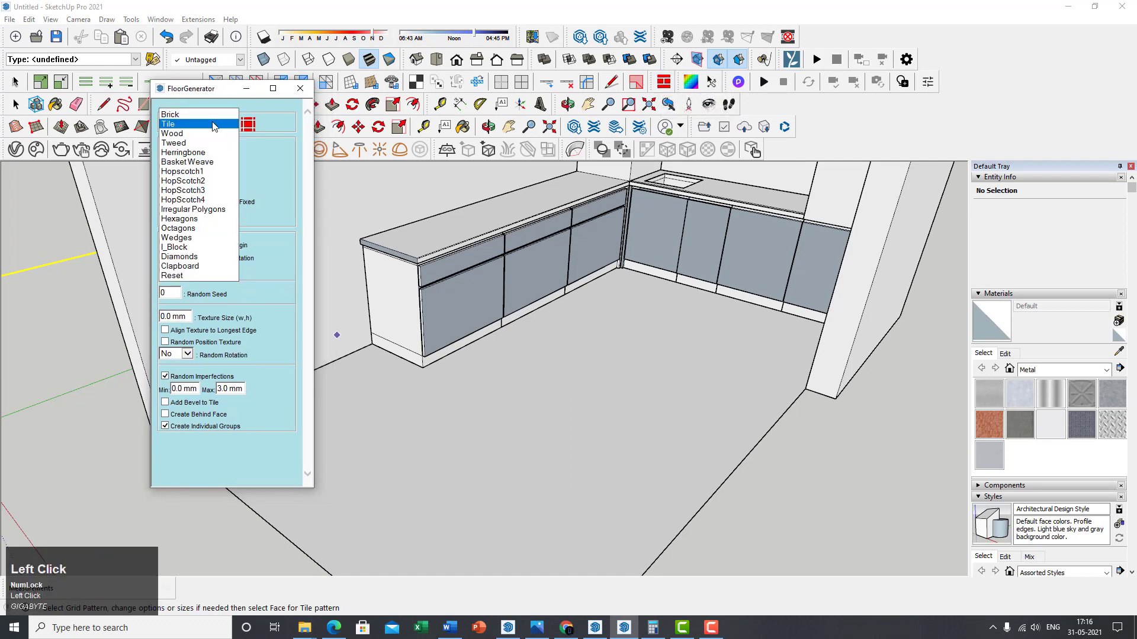
{"action": "left_click", "coordinate": [170, 123]}
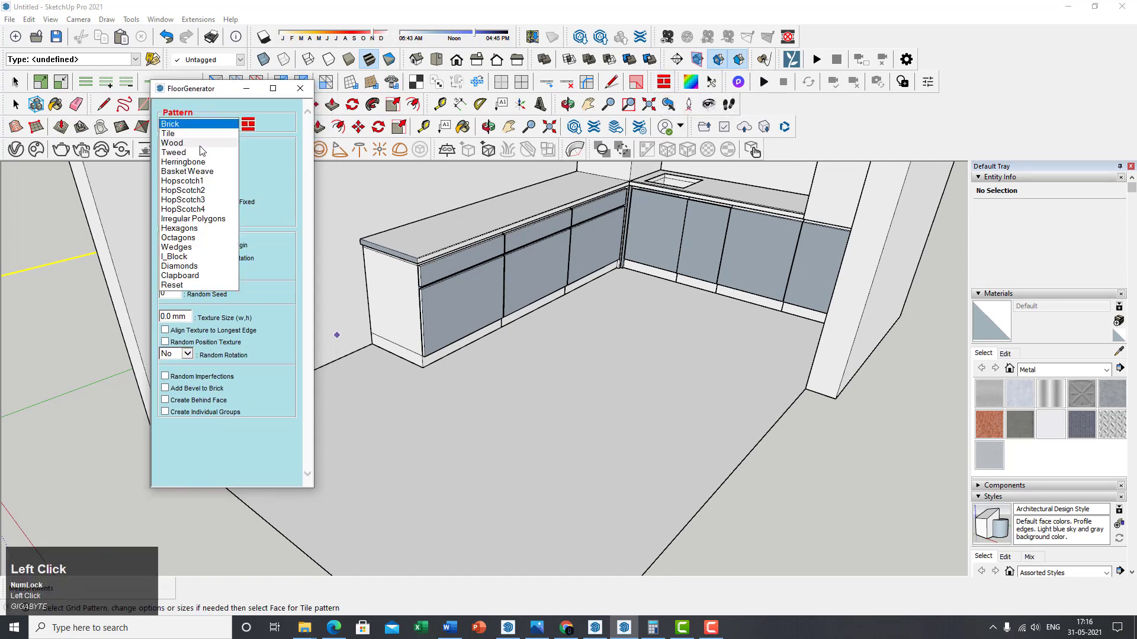
{"action": "left_click", "coordinate": [173, 123]}
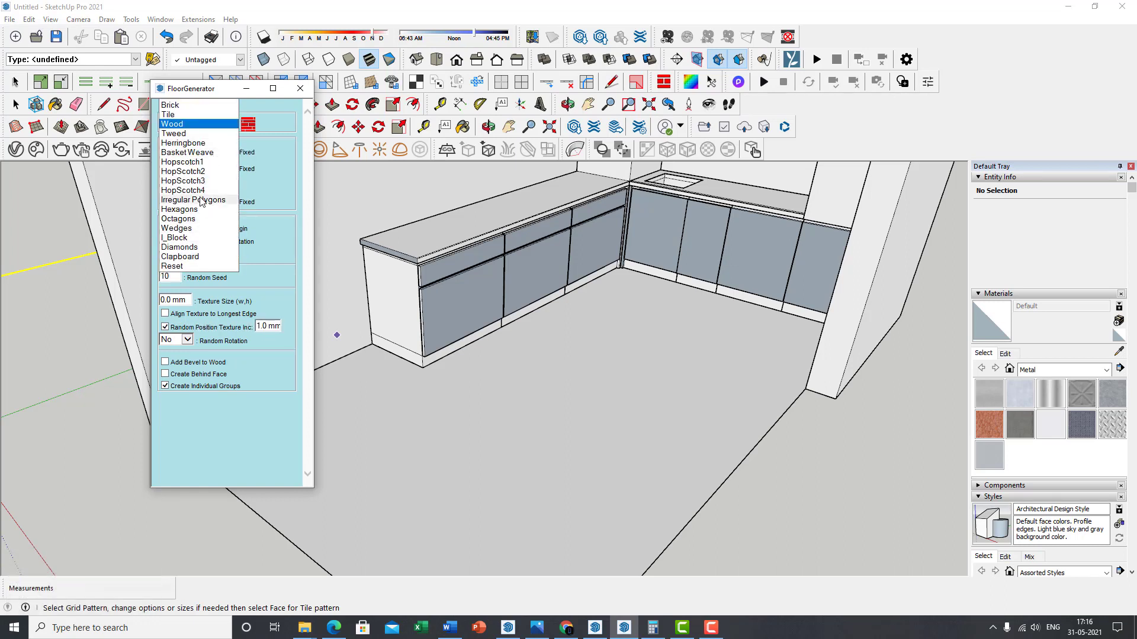
{"action": "left_click", "coordinate": [167, 114]}
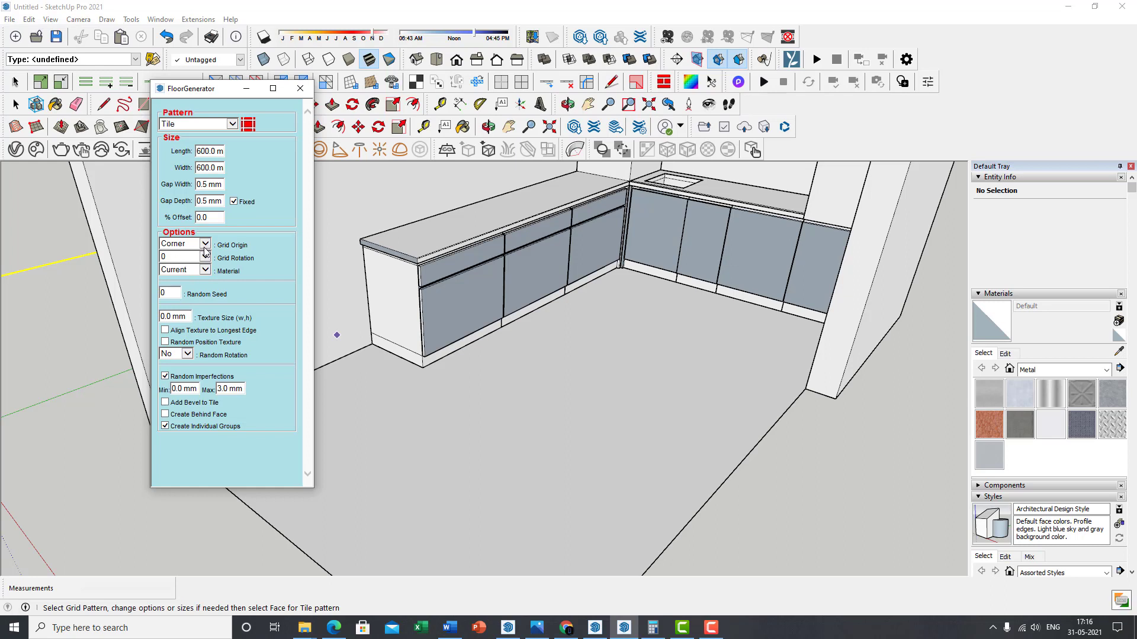
- Review the grid origin and keep the tiles without random rotation
{"action": "left_click", "coordinate": [180, 244]}
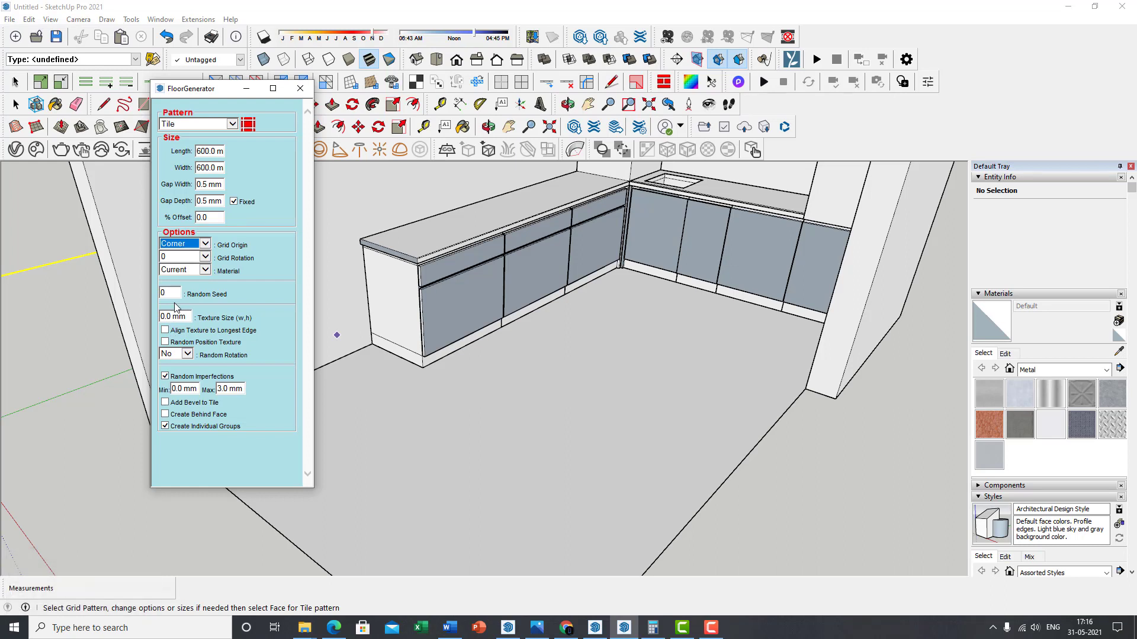
{"action": "mouse_move", "coordinate": [193, 364]}
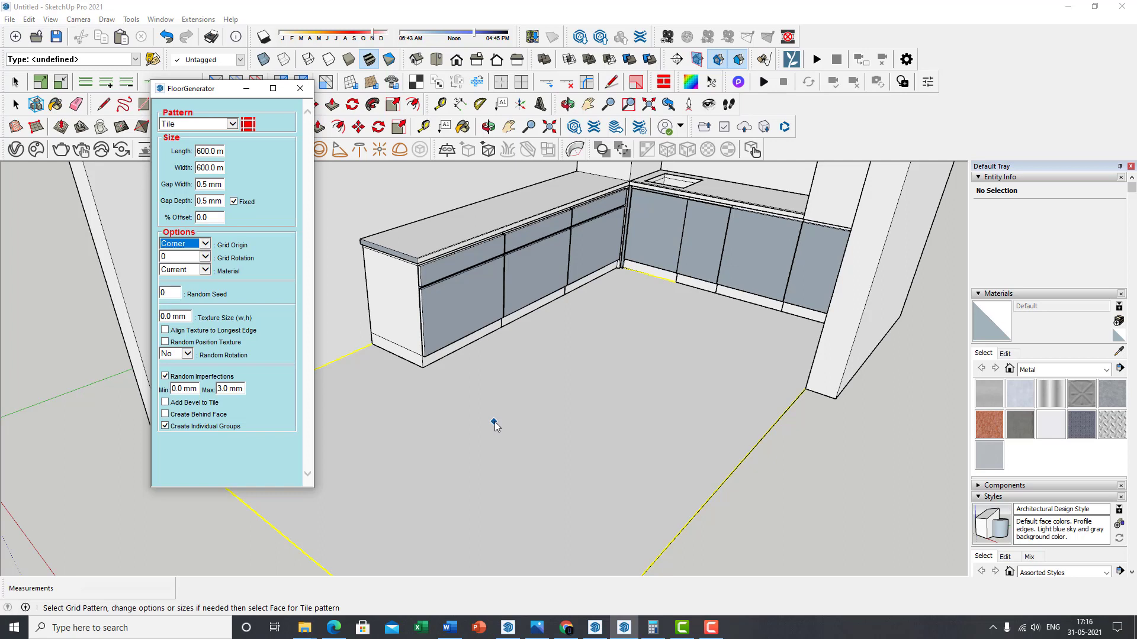
{"action": "left_click", "coordinate": [186, 354]}
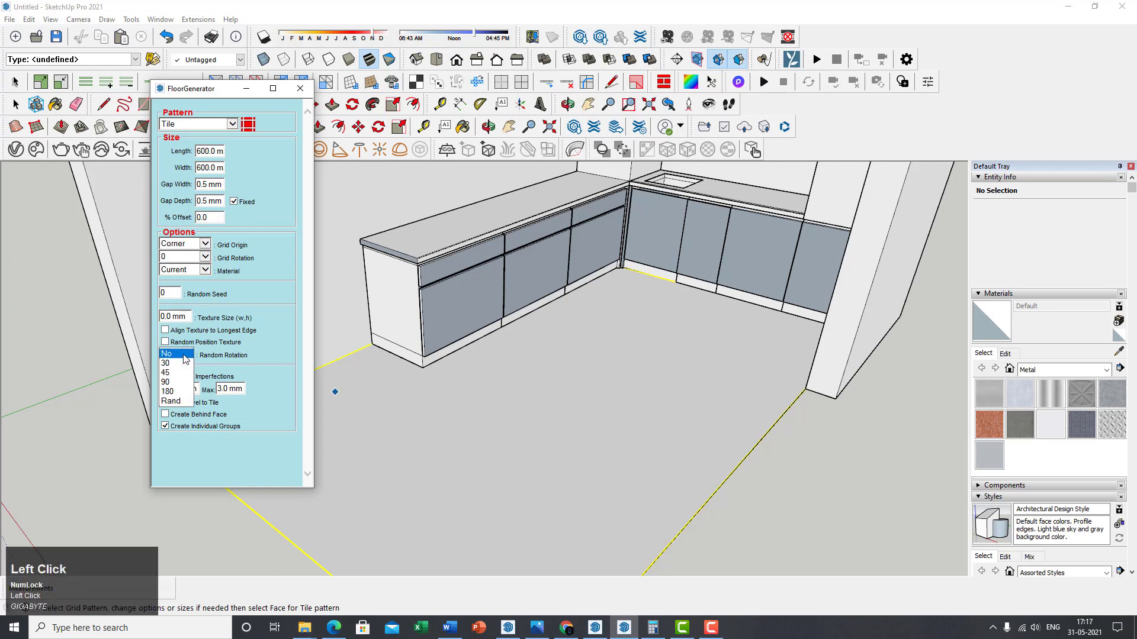
{"action": "left_click", "coordinate": [174, 354]}
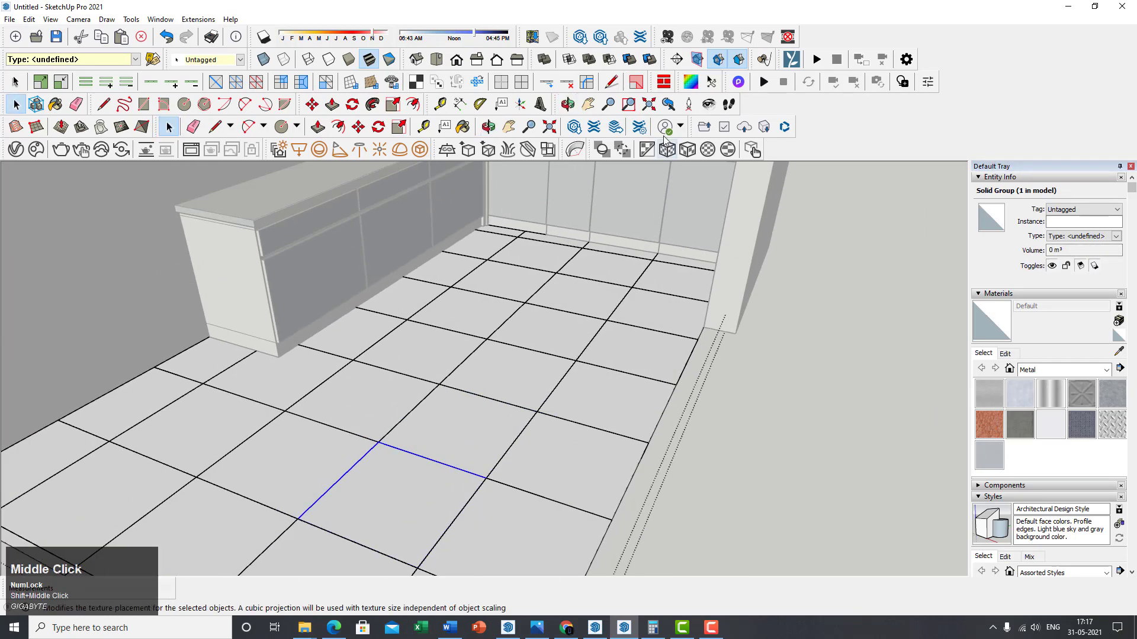
- Reopen the FloorGenerator dialog above the freshly tiled floor
{"action": "left_click", "coordinate": [665, 127]}
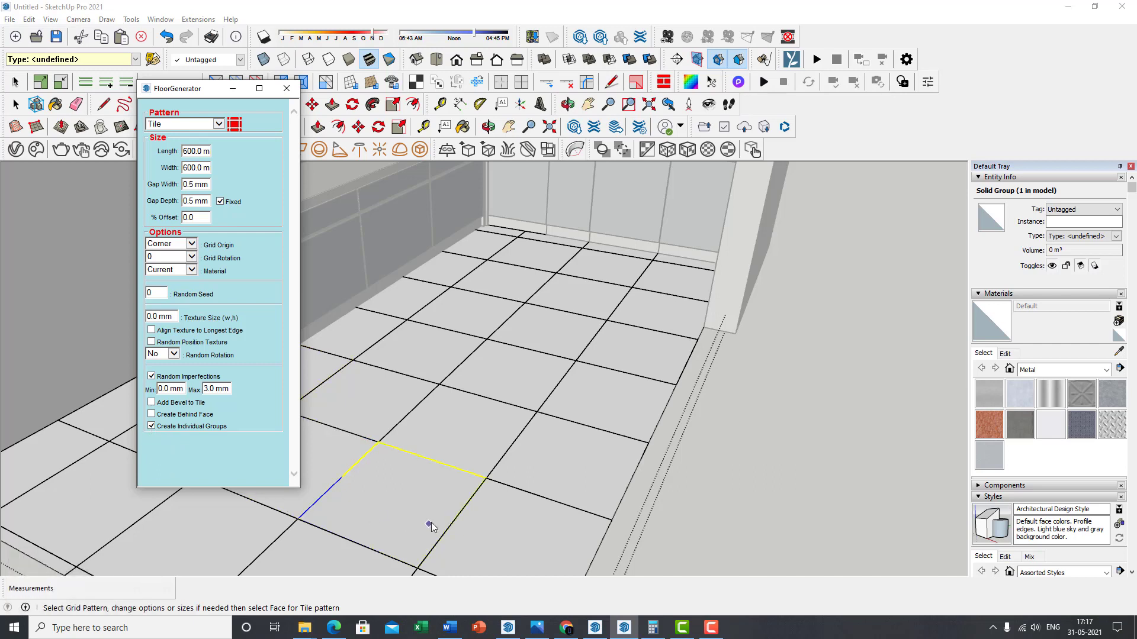
{"action": "mouse_move", "coordinate": [435, 287]}
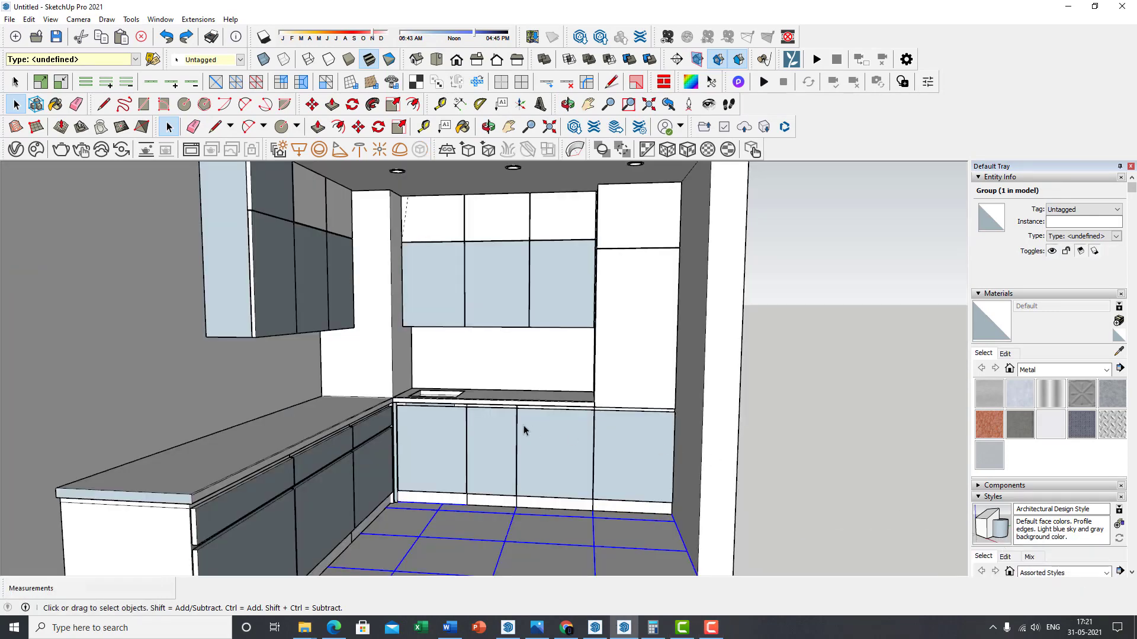
{"action": "mouse_move", "coordinate": [311, 464]}
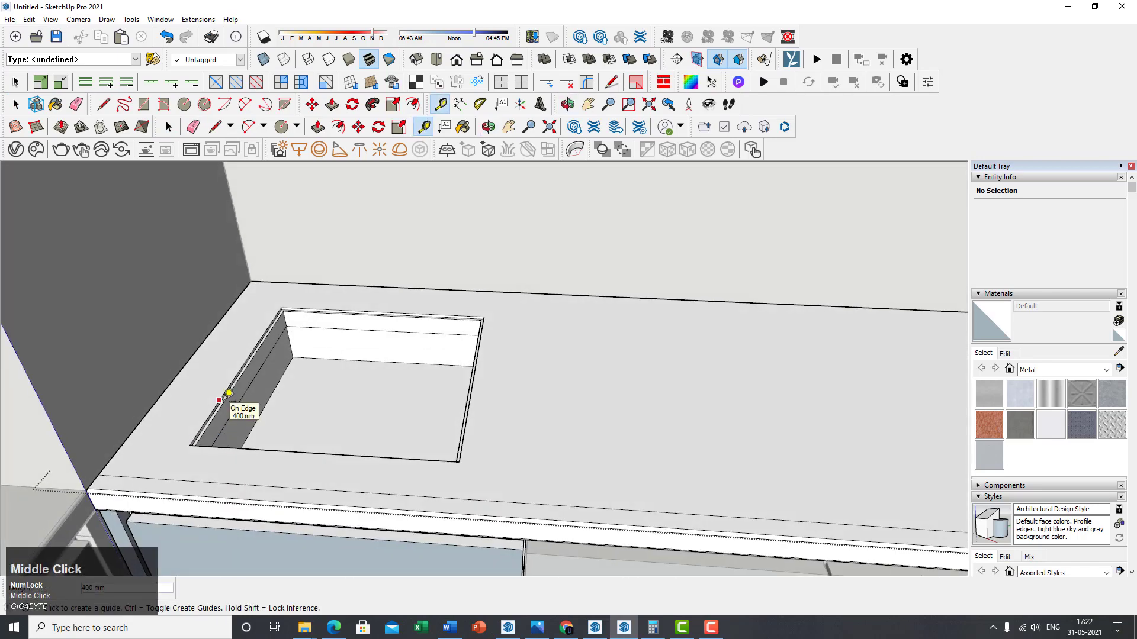
{"action": "scroll", "scroll_direction": "up", "scroll_amount": 3}
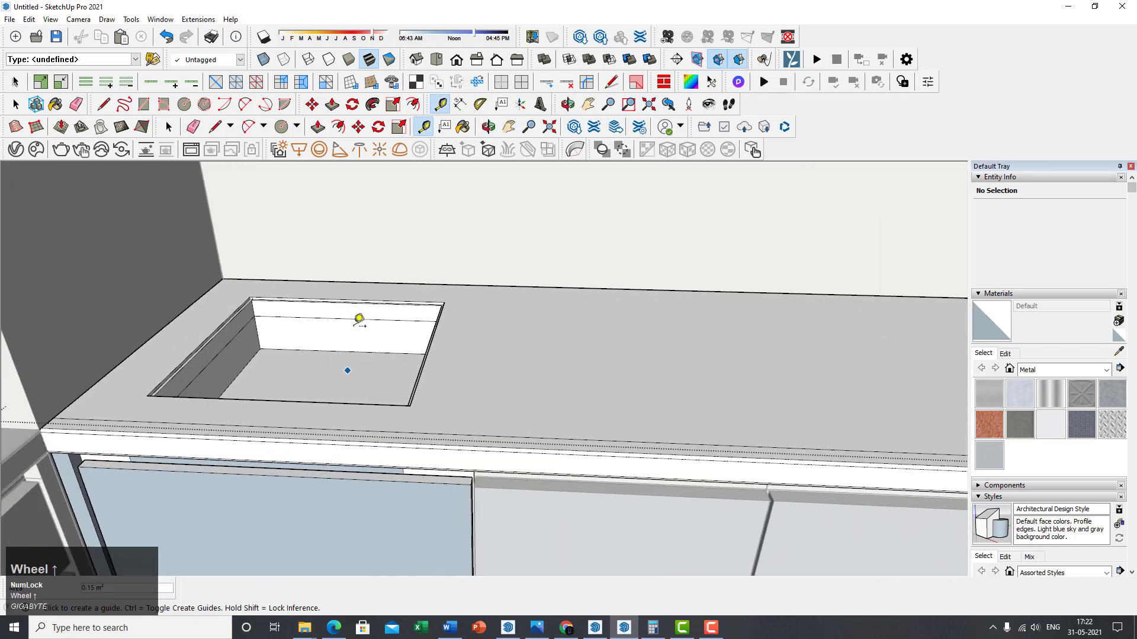
{"action": "left_click", "coordinate": [536, 628]}
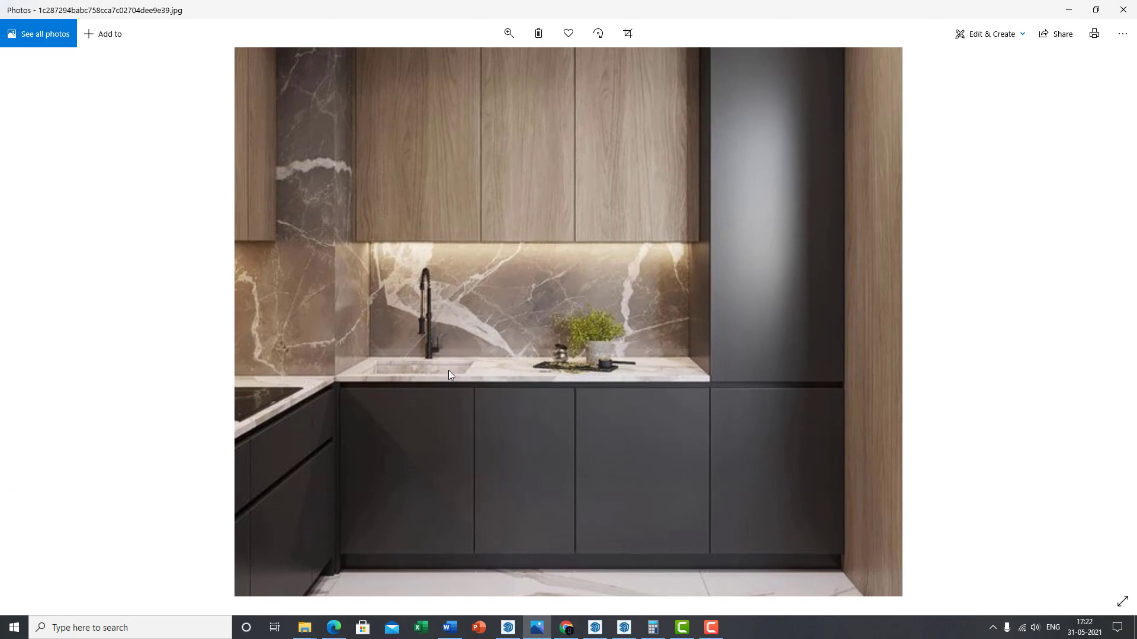
- Study the dark-cabinet marble kitchen reference photo, then minimize the Photos viewer
{"action": "left_click", "coordinate": [508, 33]}
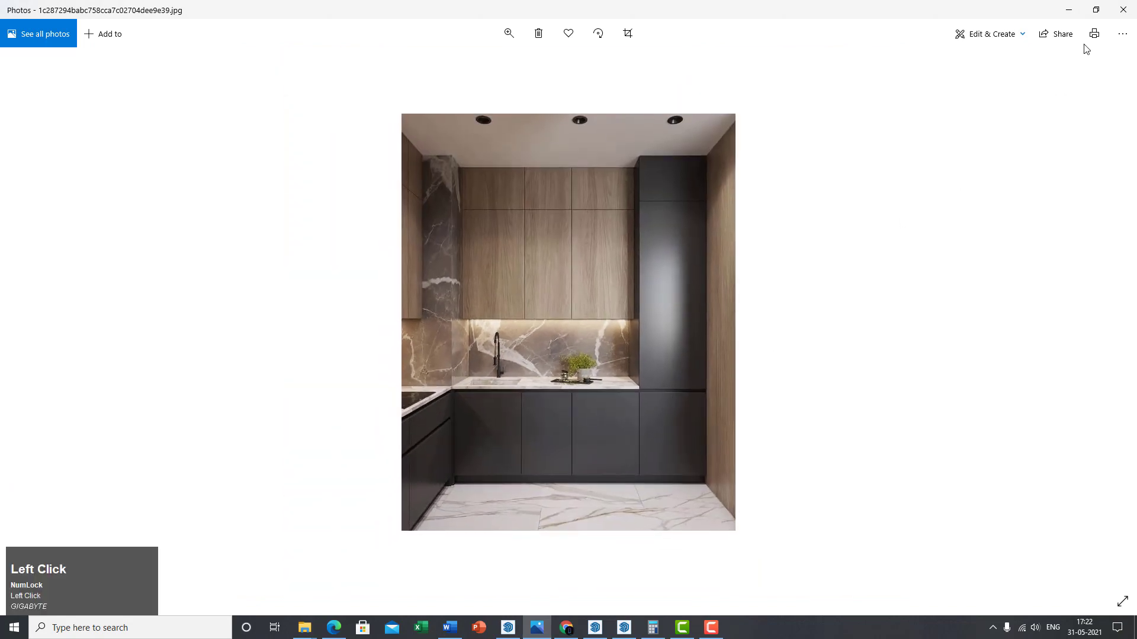
{"action": "left_click", "coordinate": [621, 633]}
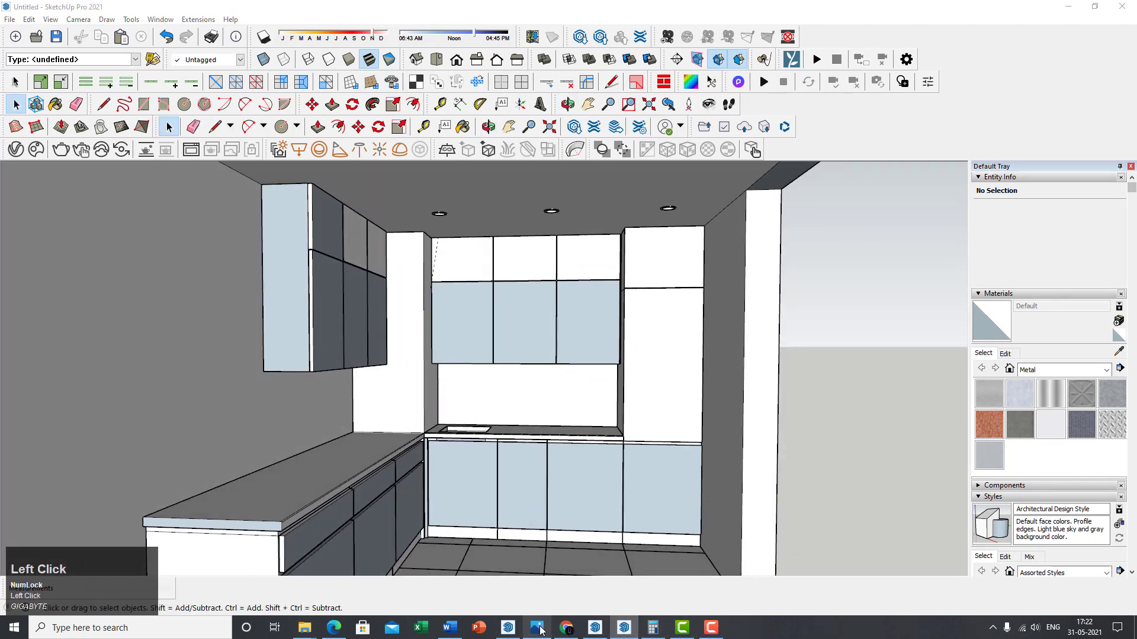
{"action": "left_click", "coordinate": [538, 627]}
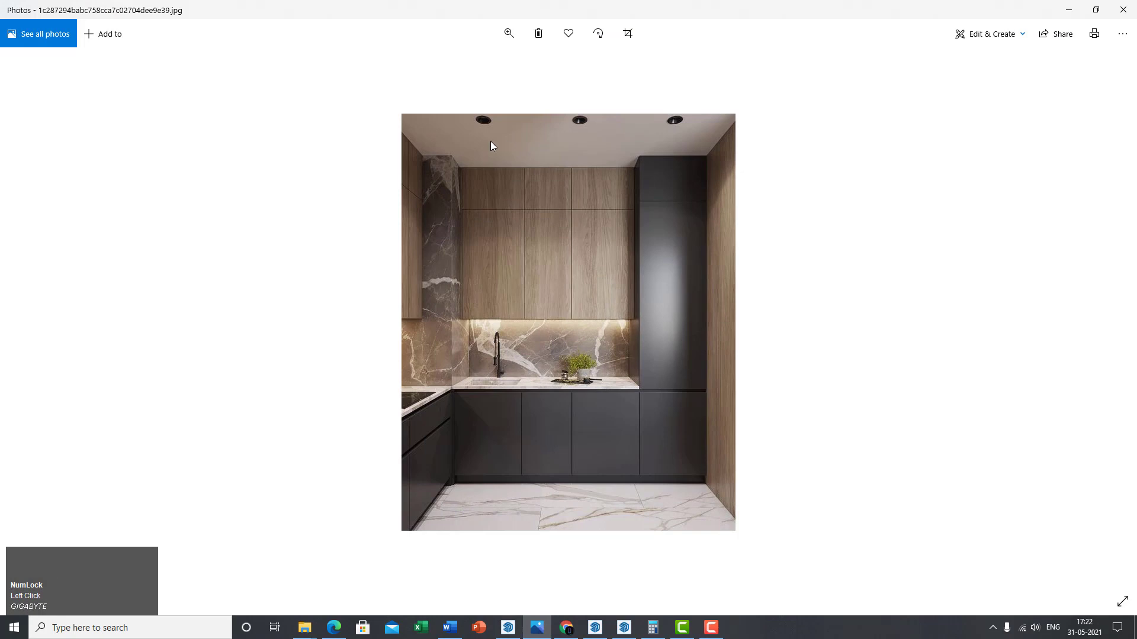
{"action": "mouse_move", "coordinate": [575, 297]}
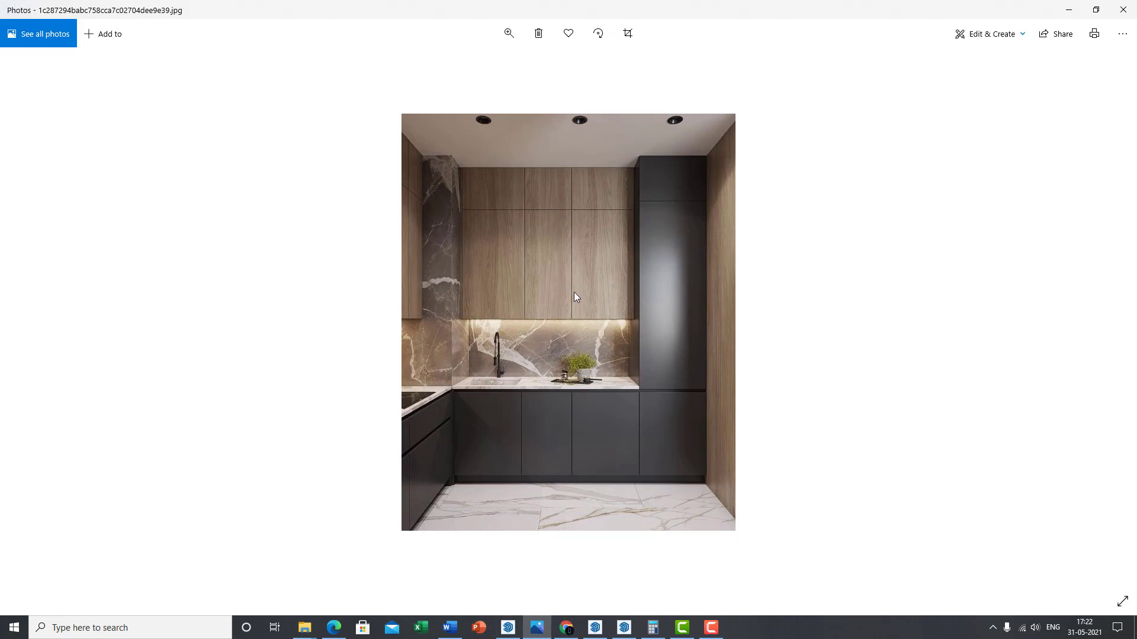
{"action": "mouse_move", "coordinate": [466, 401]}
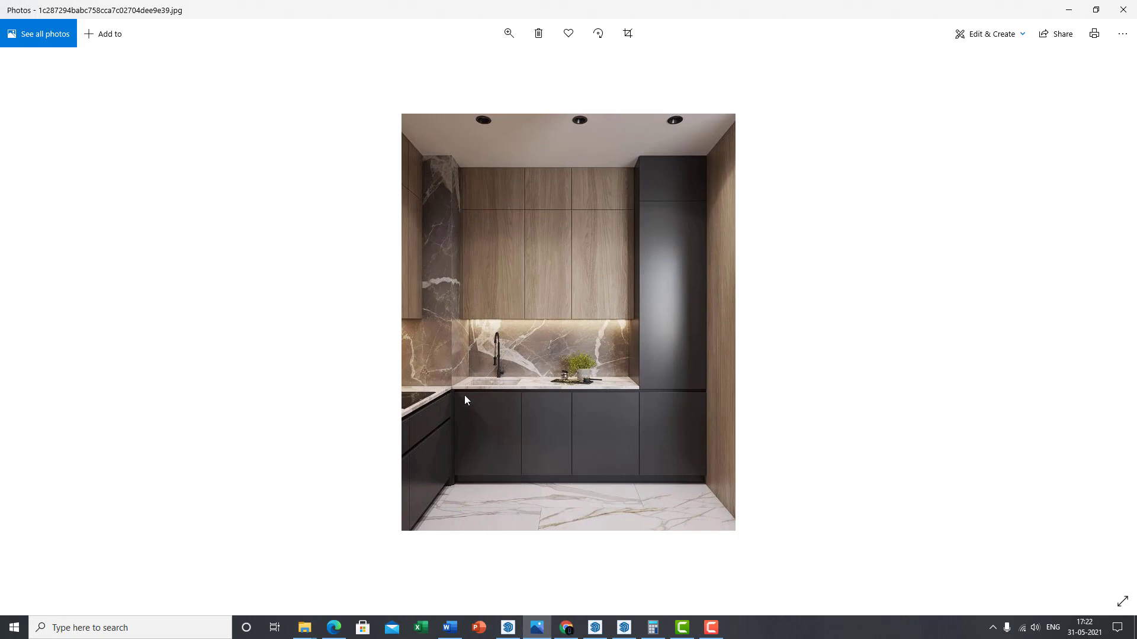
{"action": "mouse_move", "coordinate": [650, 128]}
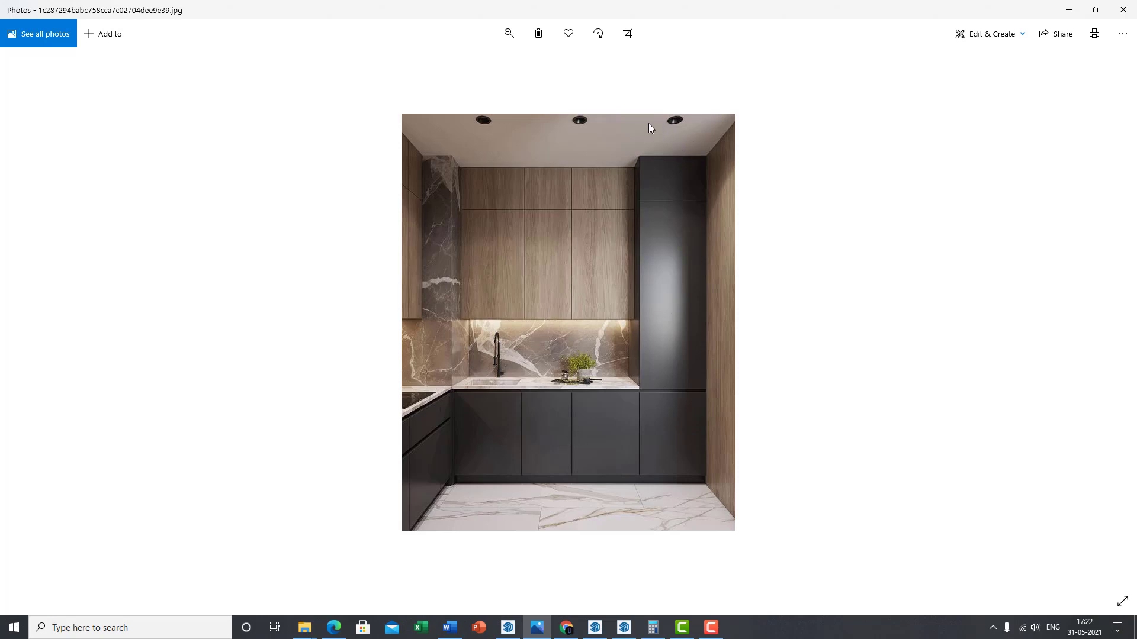
{"action": "mouse_move", "coordinate": [708, 476]}
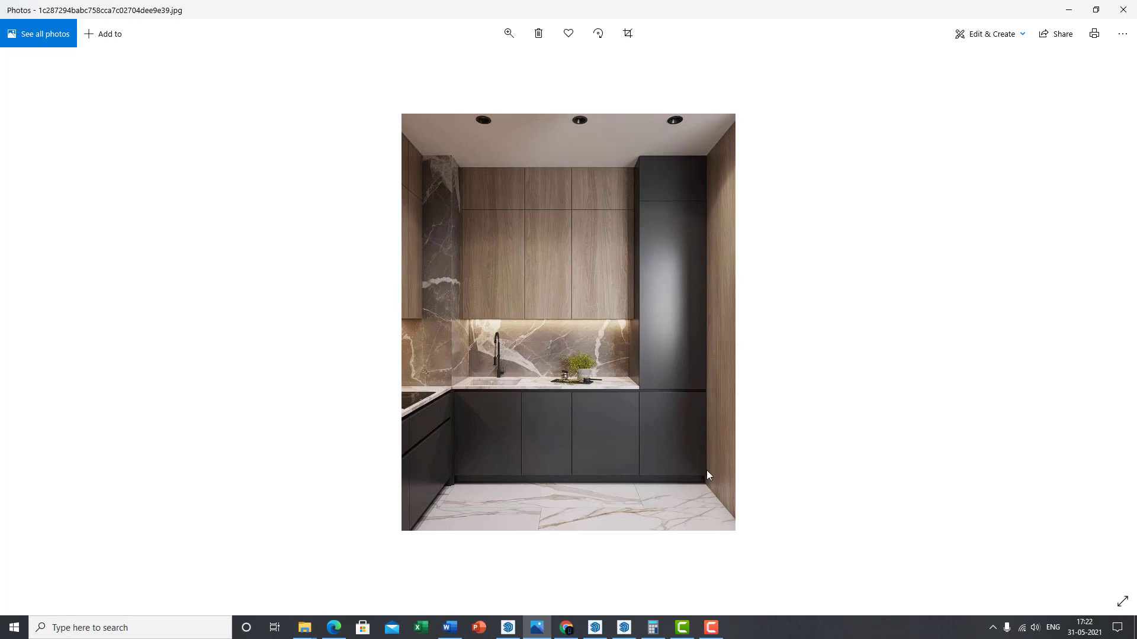
{"action": "mouse_move", "coordinate": [696, 457]}
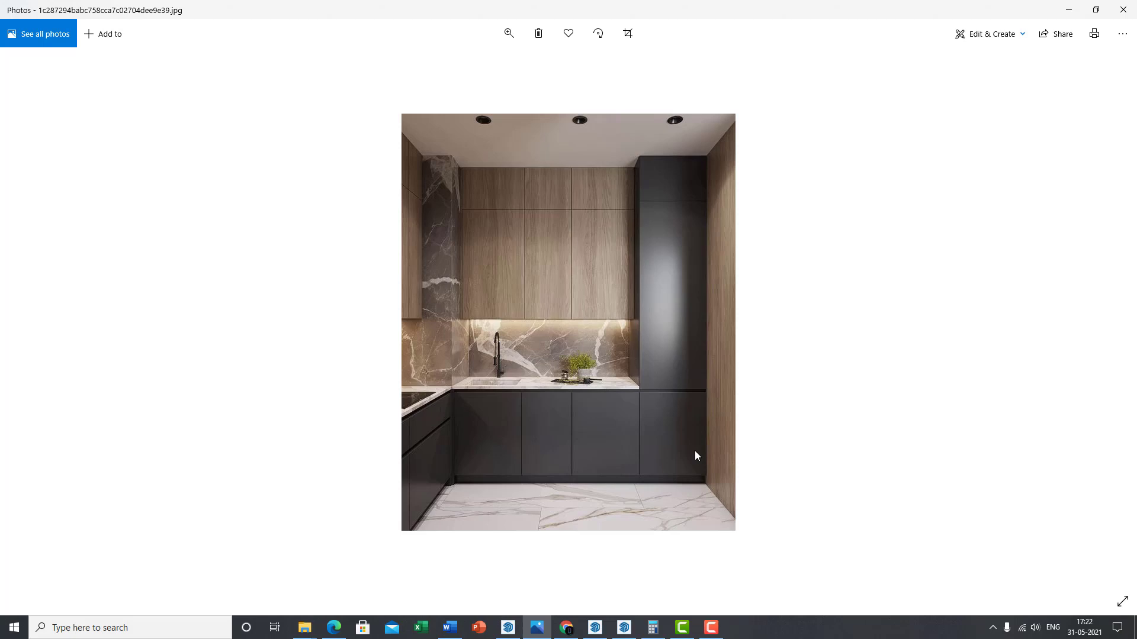
{"action": "mouse_move", "coordinate": [419, 403]}
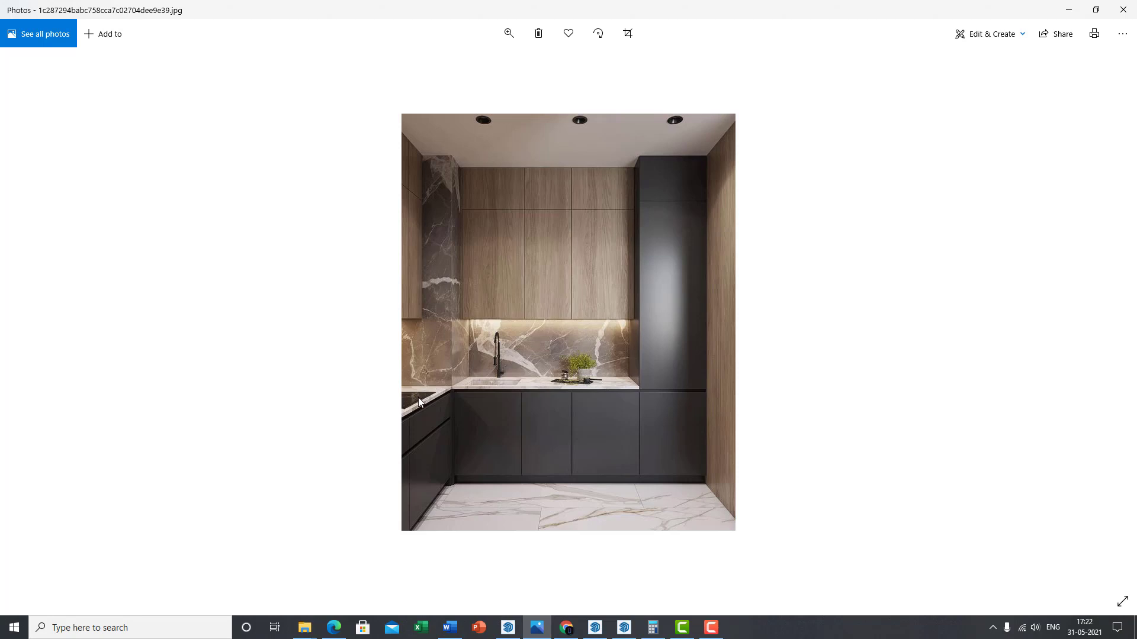
{"action": "mouse_move", "coordinate": [587, 385]}
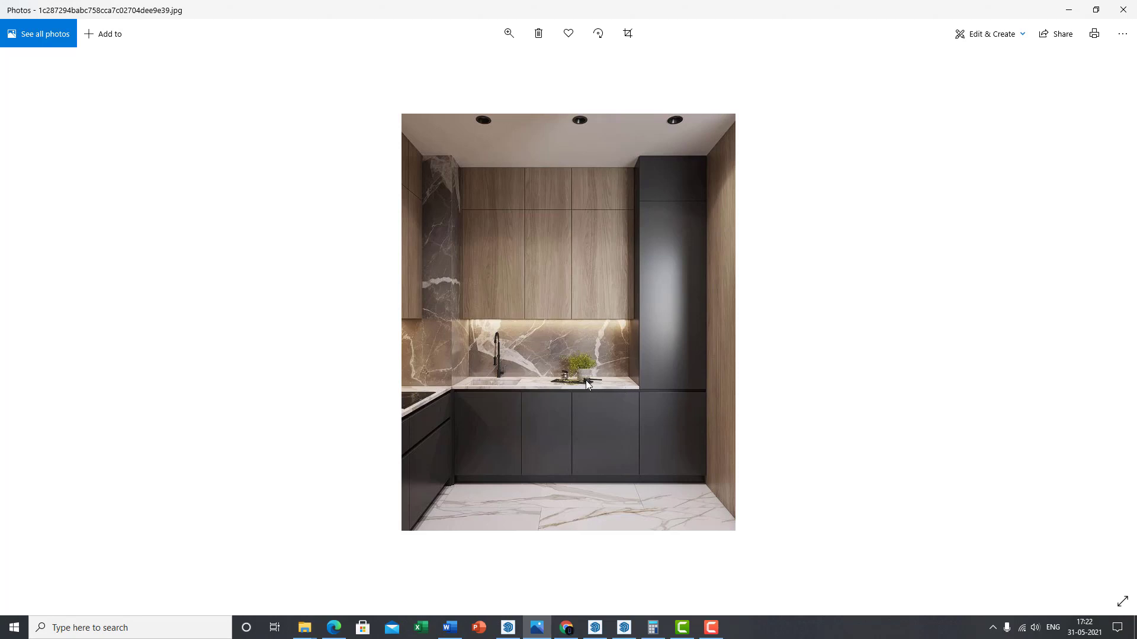
{"action": "mouse_move", "coordinate": [584, 393]}
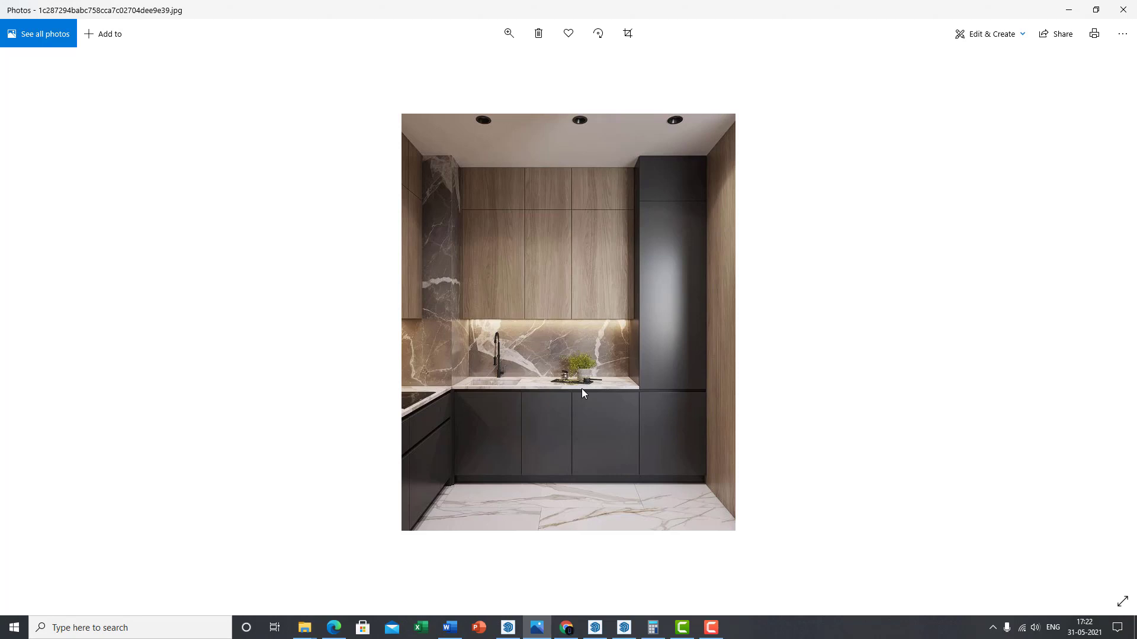
{"action": "mouse_move", "coordinate": [511, 380]}
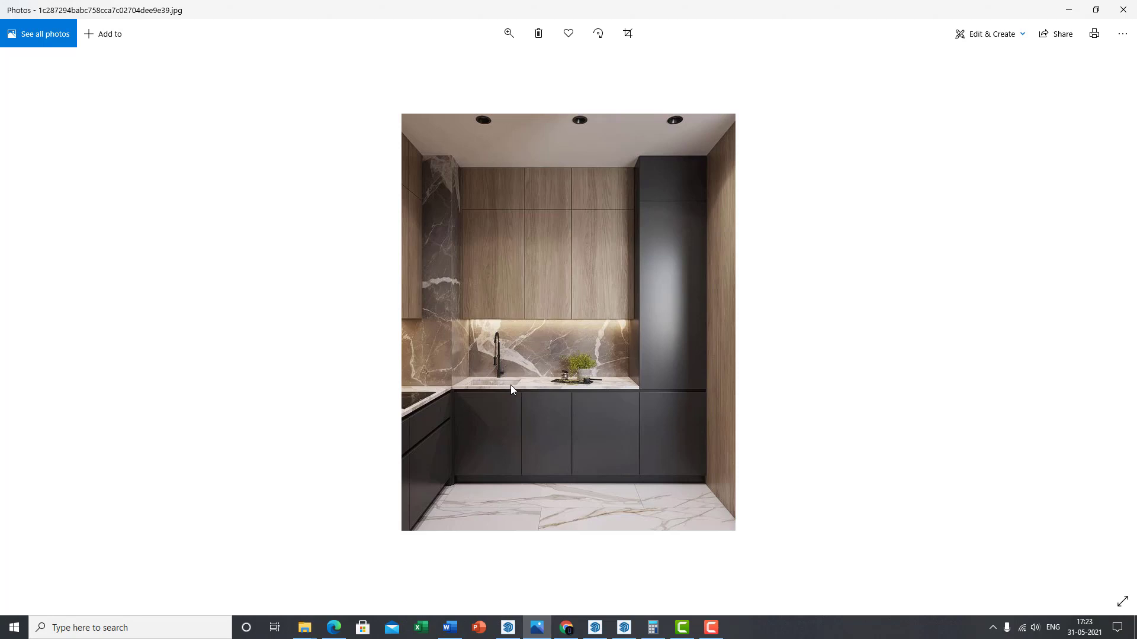
{"action": "mouse_move", "coordinate": [560, 330]}
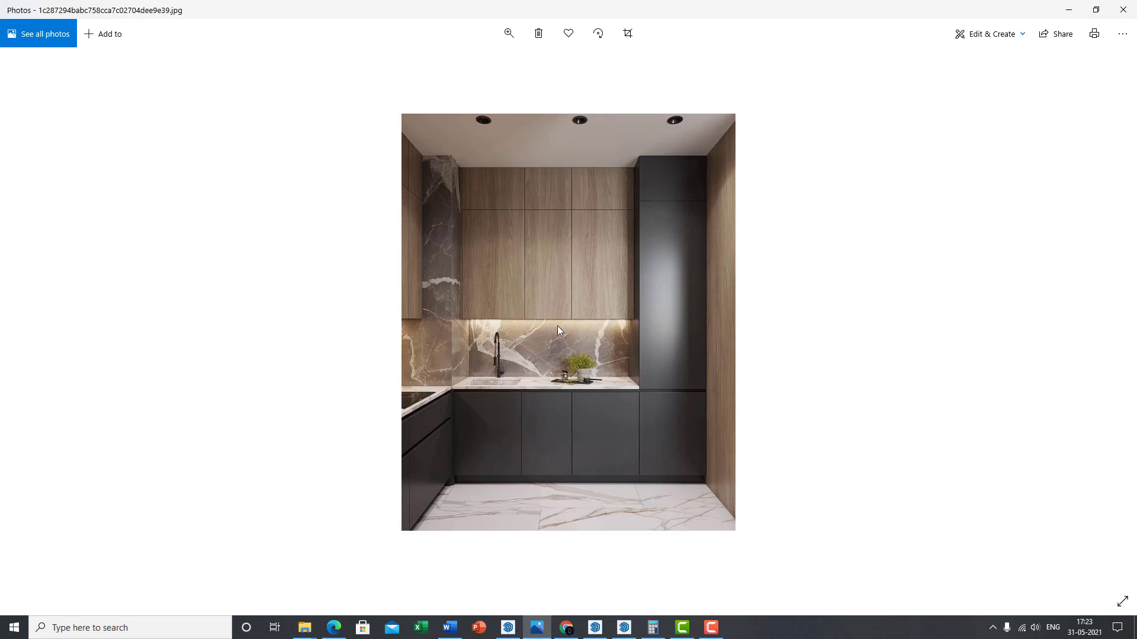
{"action": "mouse_move", "coordinate": [1062, 33]}
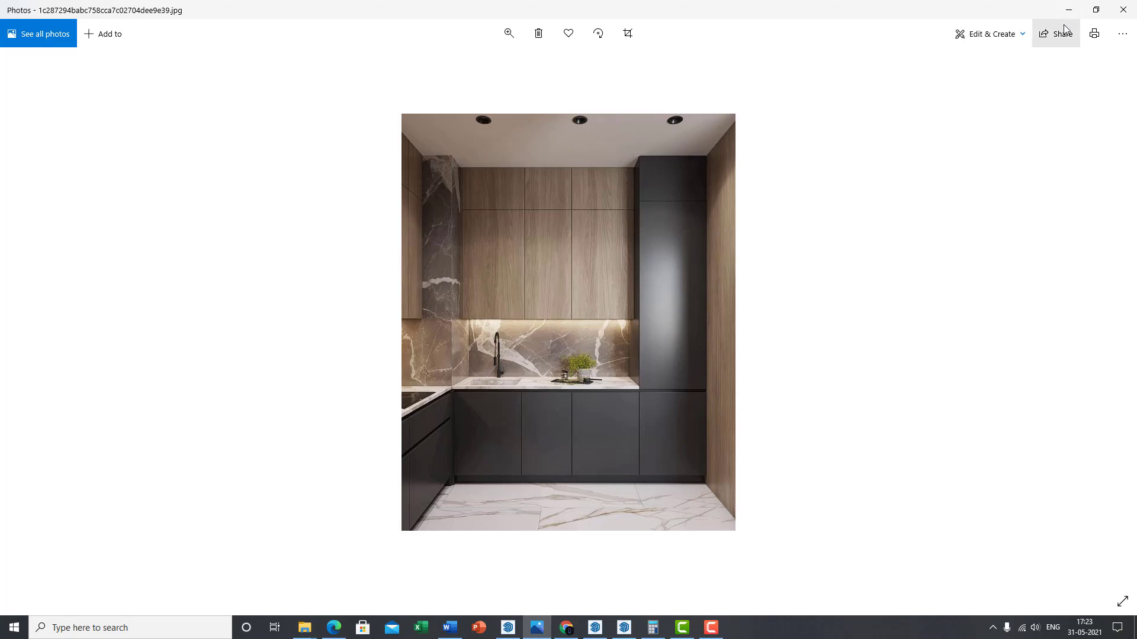
{"action": "mouse_move", "coordinate": [1067, 13]}
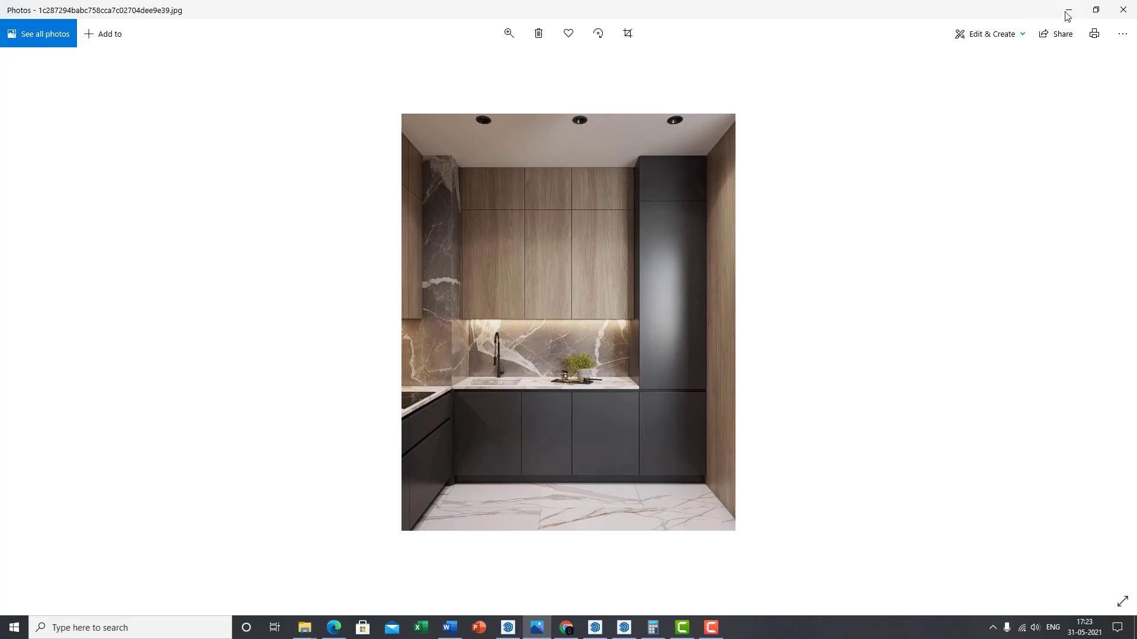
{"action": "left_click", "coordinate": [593, 632]}
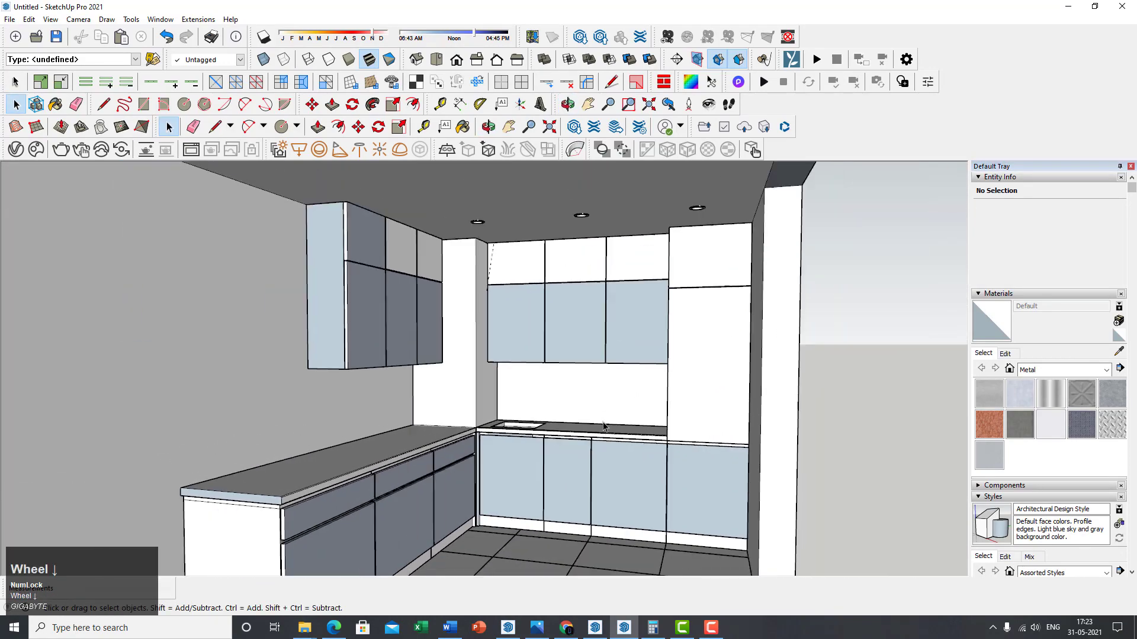
{"action": "scroll", "scroll_direction": "up", "scroll_amount": 3}
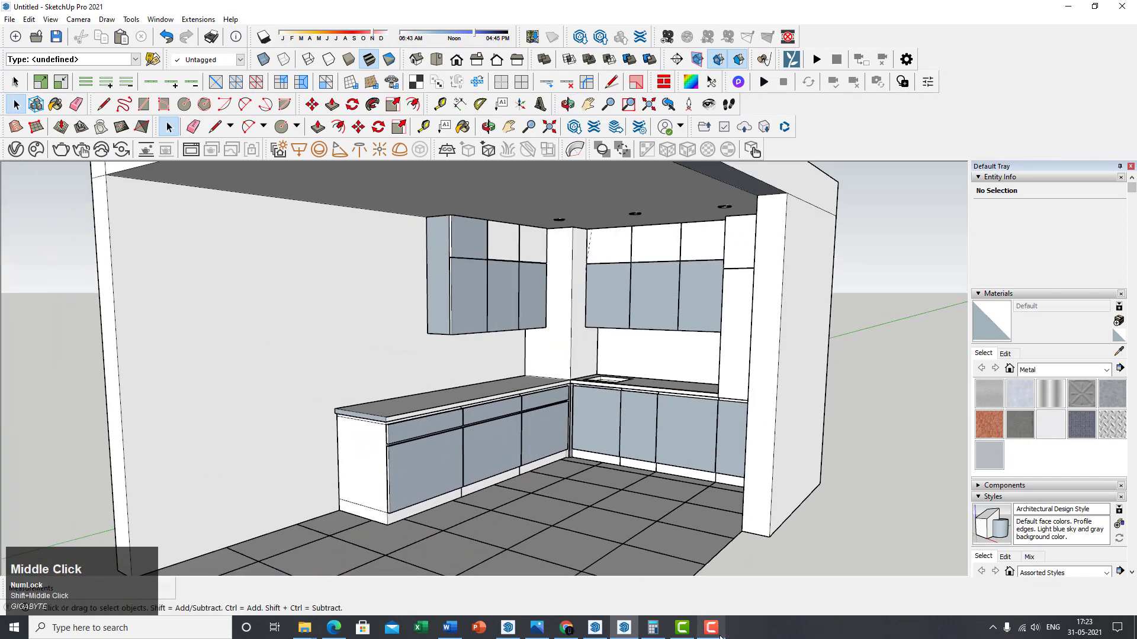
{"action": "scroll", "scroll_direction": "up", "scroll_amount": 3}
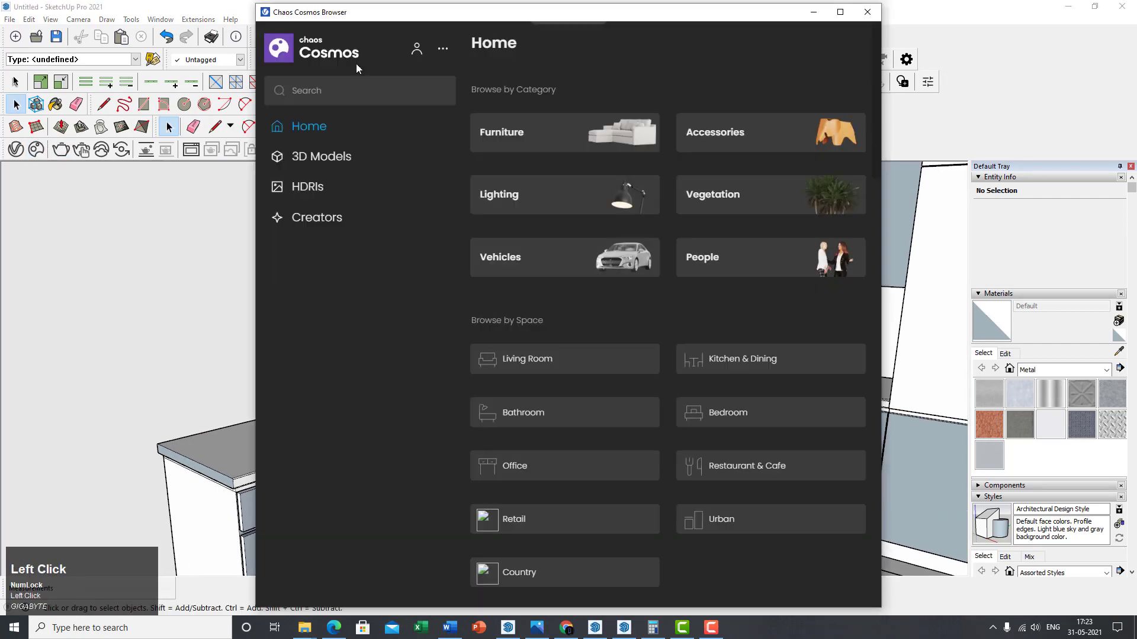
{"action": "mouse_move", "coordinate": [341, 57]}
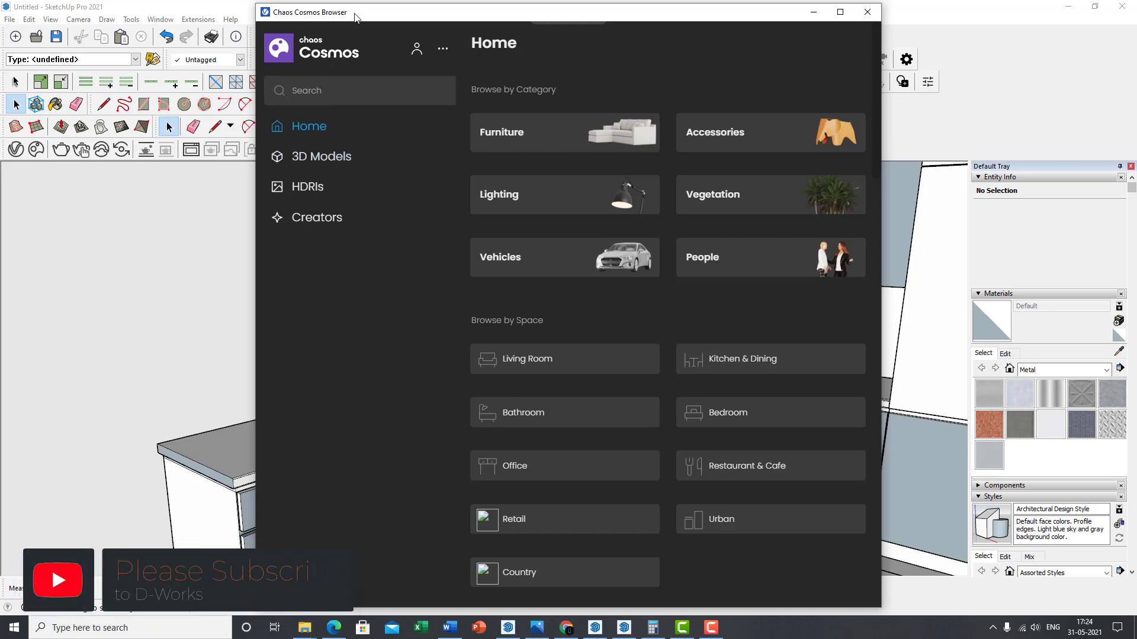
- Close the Chaos Cosmos window to return to the kitchen model
{"action": "left_click", "coordinate": [865, 12]}
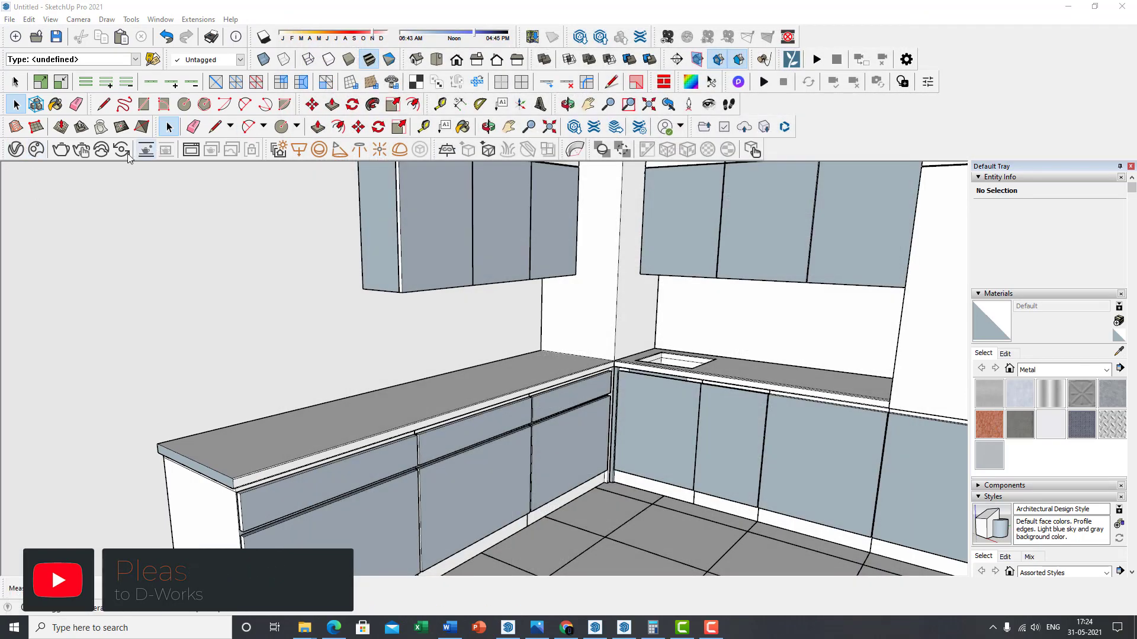
{"action": "left_click", "coordinate": [197, 19]}
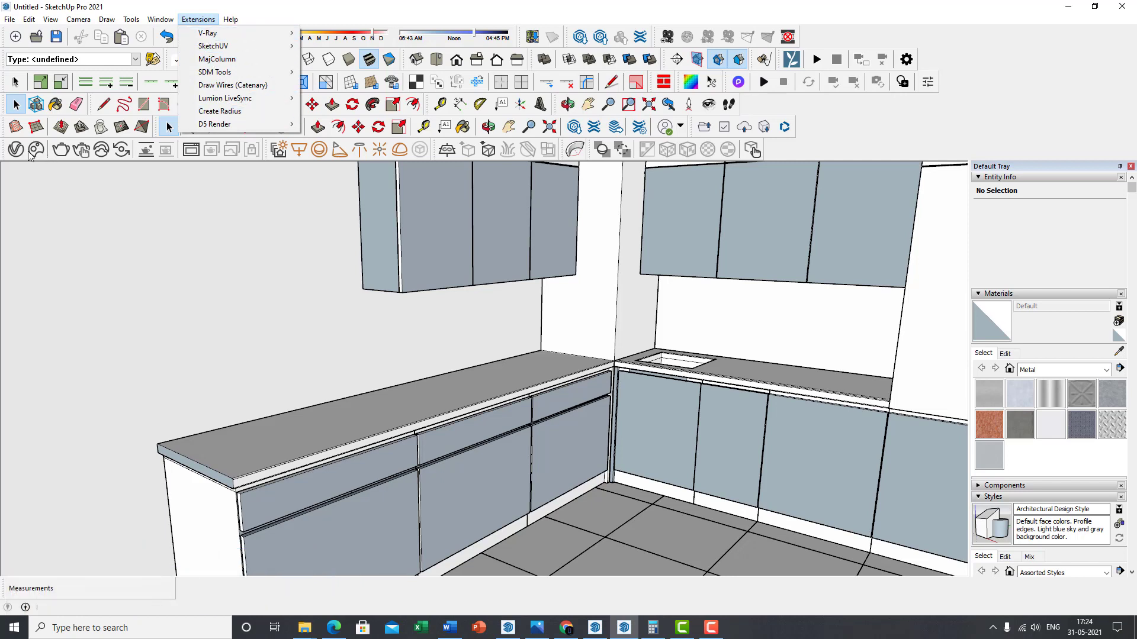
{"action": "left_click", "coordinate": [618, 177]}
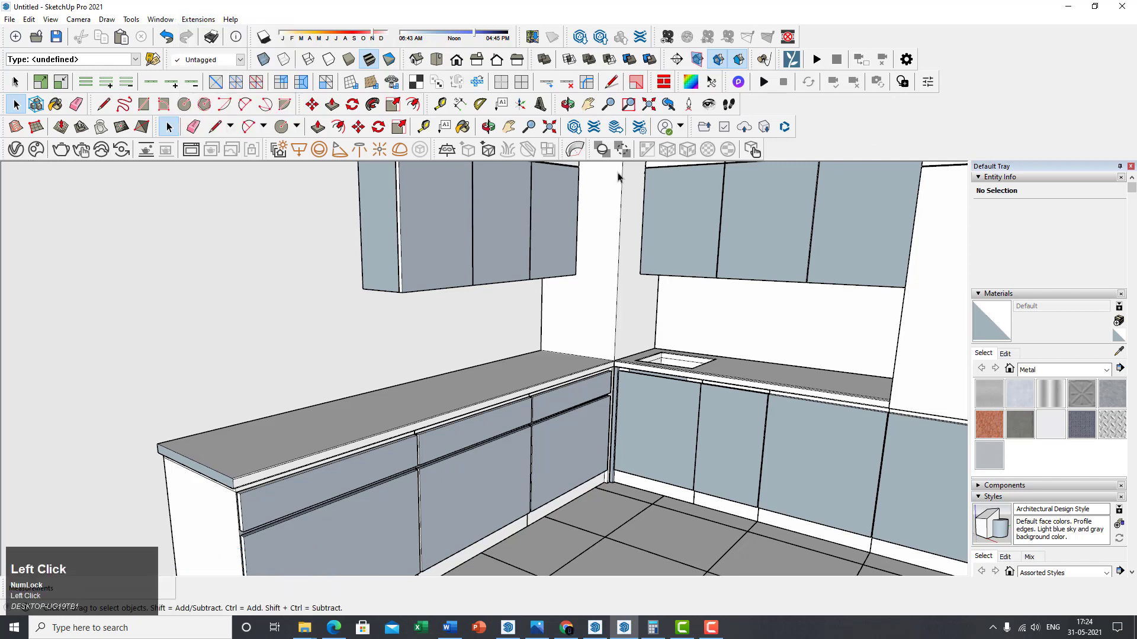
{"action": "mouse_move", "coordinate": [35, 150]}
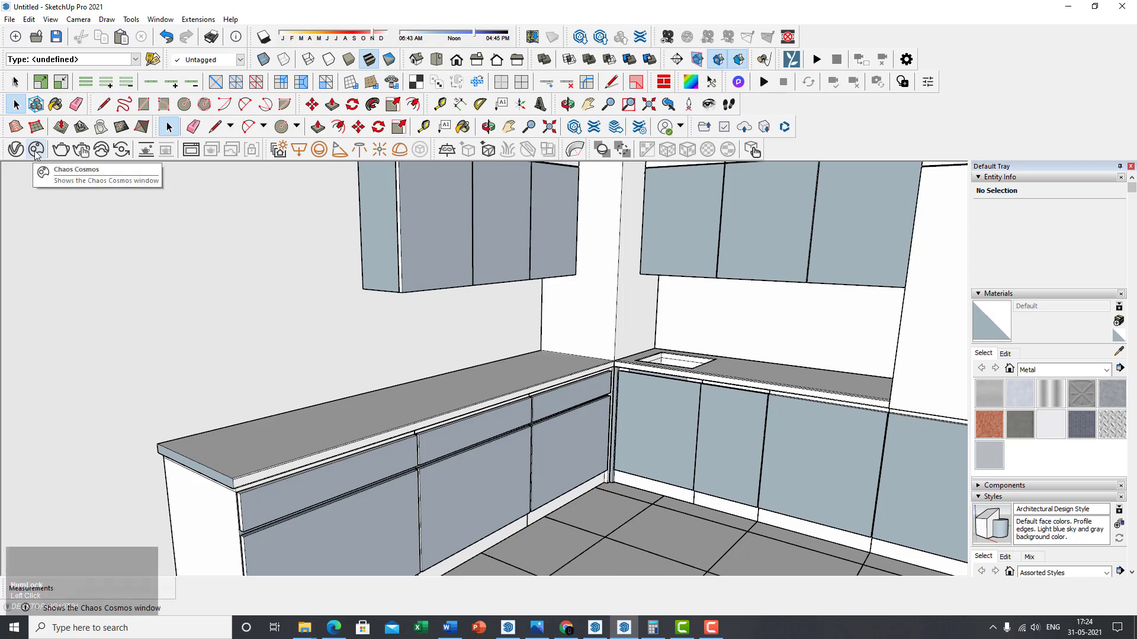
- Reopen Chaos Cosmos and browse into 3D Models > Accessories
{"action": "left_click", "coordinate": [36, 150]}
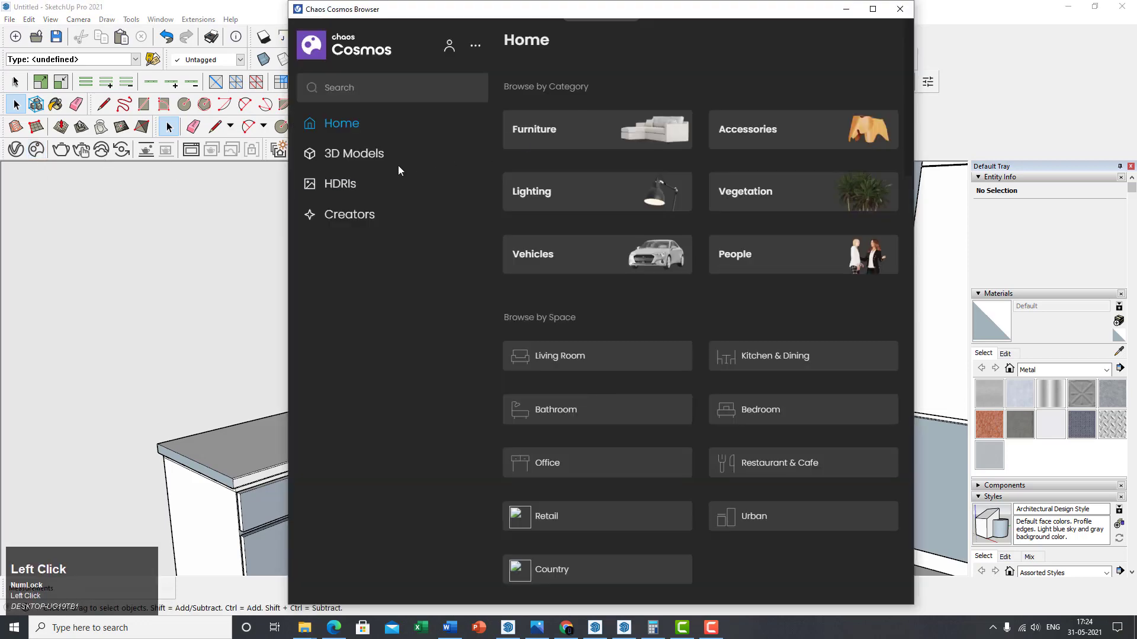
{"action": "left_click", "coordinate": [354, 152]}
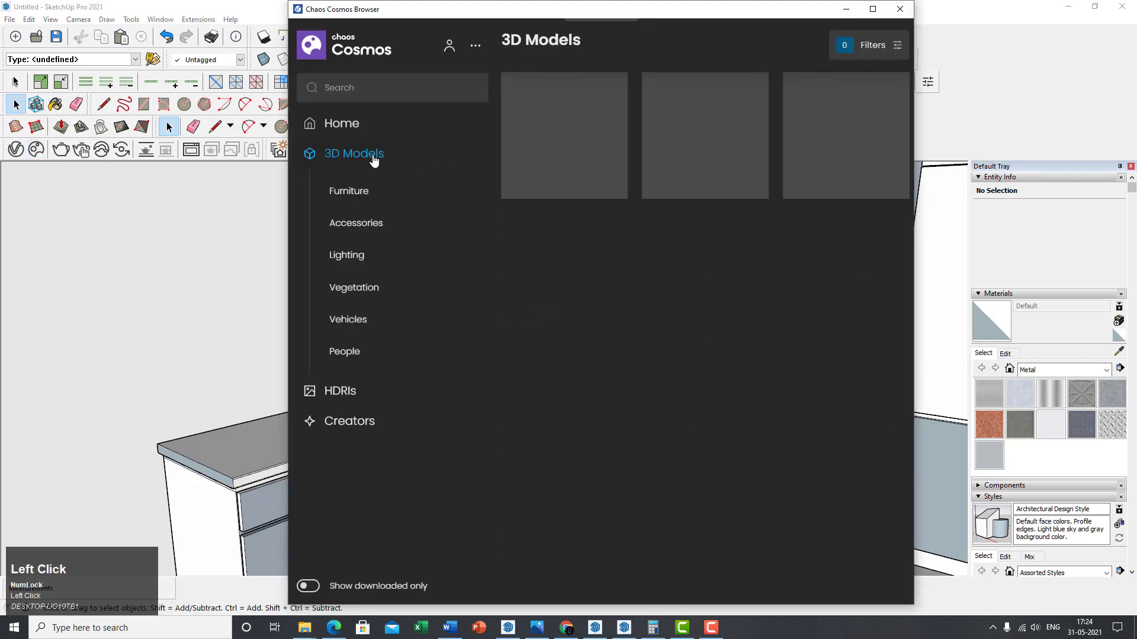
{"action": "left_click", "coordinate": [357, 223]}
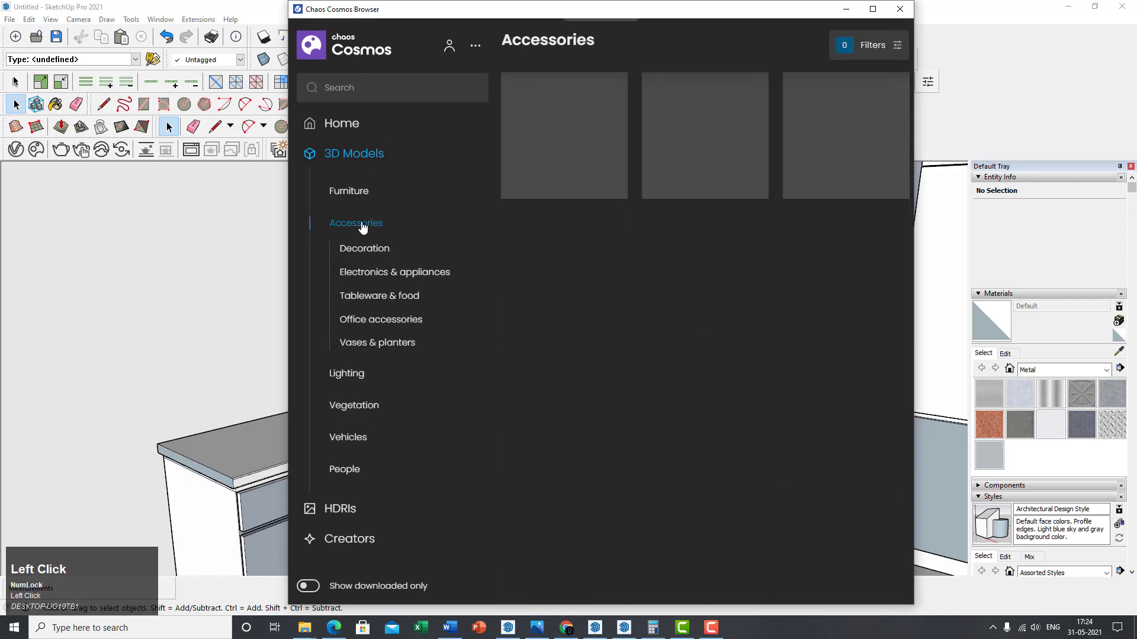
{"action": "left_click", "coordinate": [356, 223]}
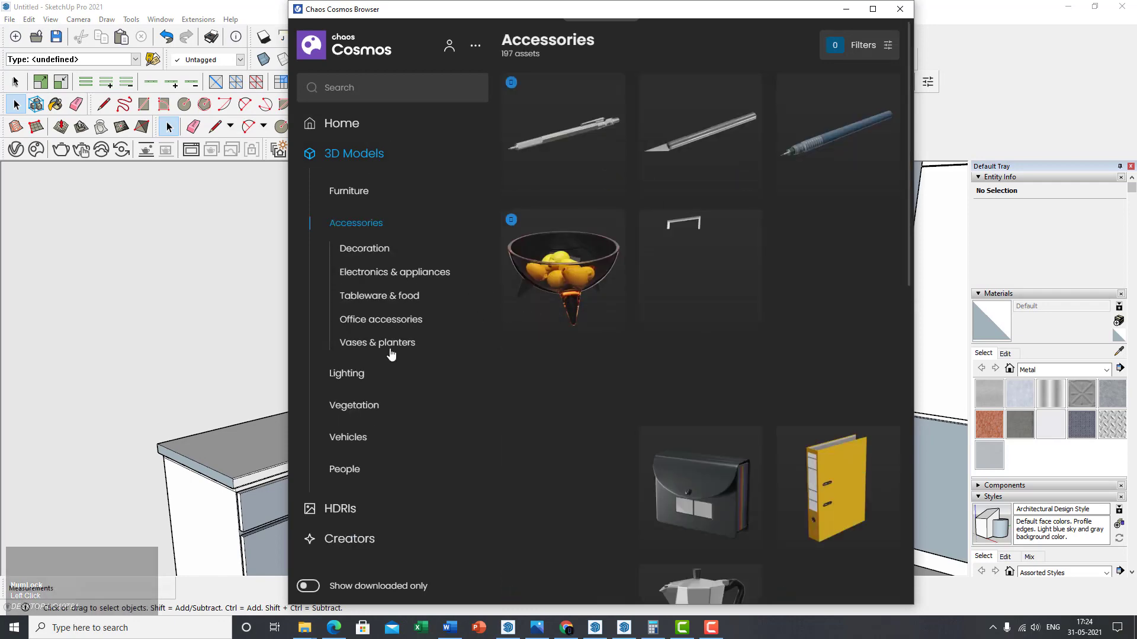
{"action": "scroll", "scroll_direction": "down", "scroll_amount": 3}
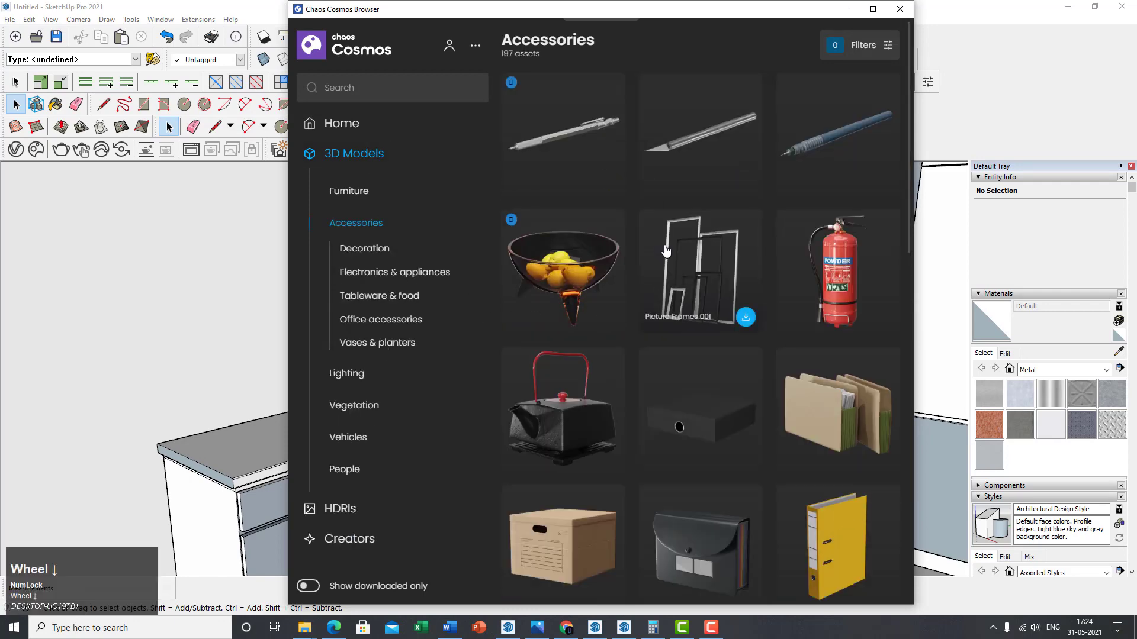
{"action": "scroll", "scroll_direction": "down", "scroll_amount": 3}
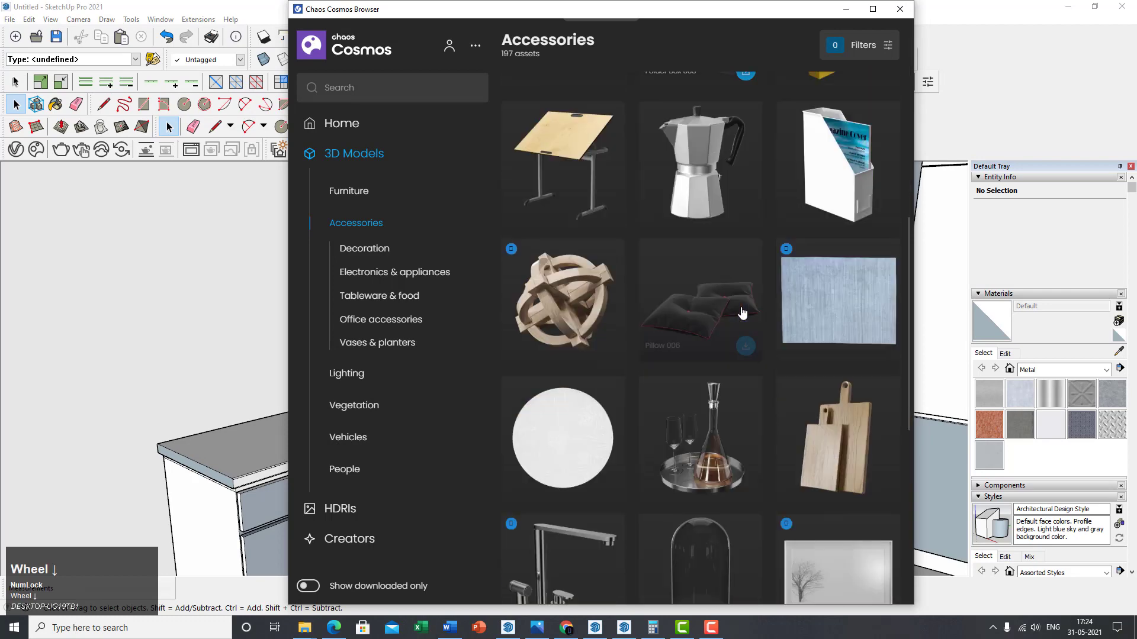
{"action": "mouse_move", "coordinate": [724, 504]}
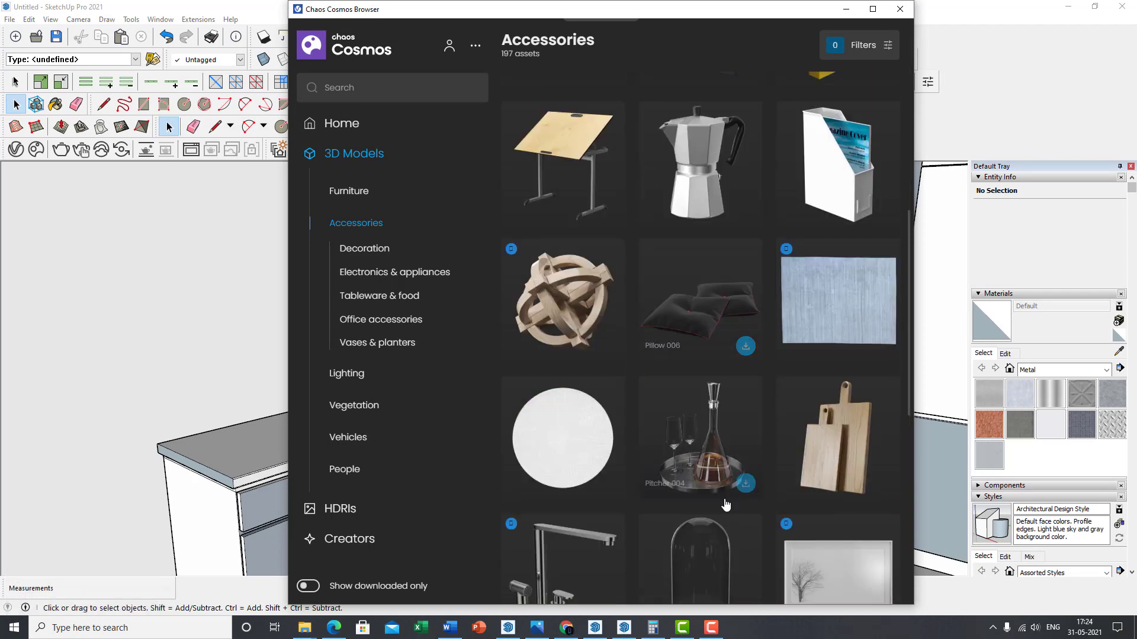
- Scroll to Faucet 001 and bring up the list of open SketchUp files to import it into
{"action": "left_click", "coordinate": [538, 633]}
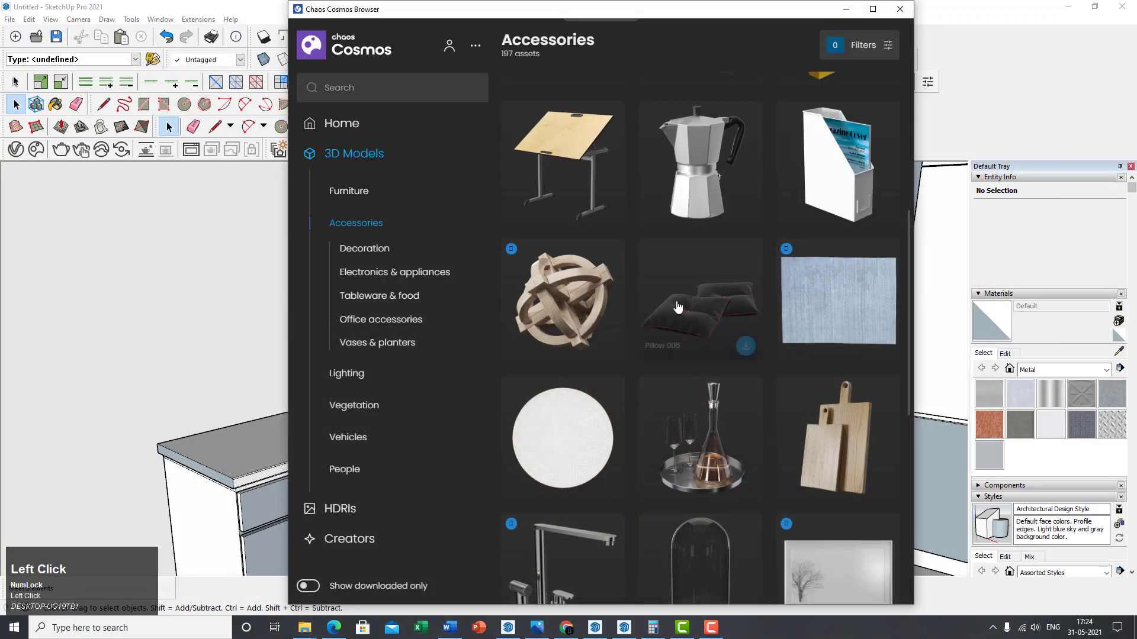
{"action": "scroll", "scroll_direction": "down", "scroll_amount": 3}
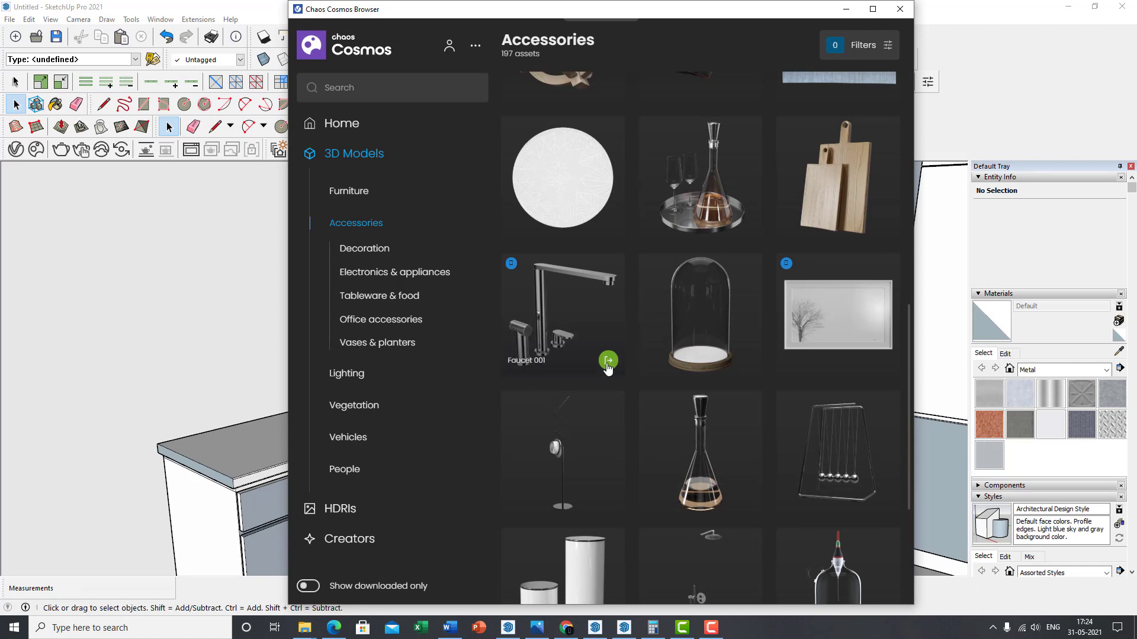
{"action": "left_click", "coordinate": [607, 362]}
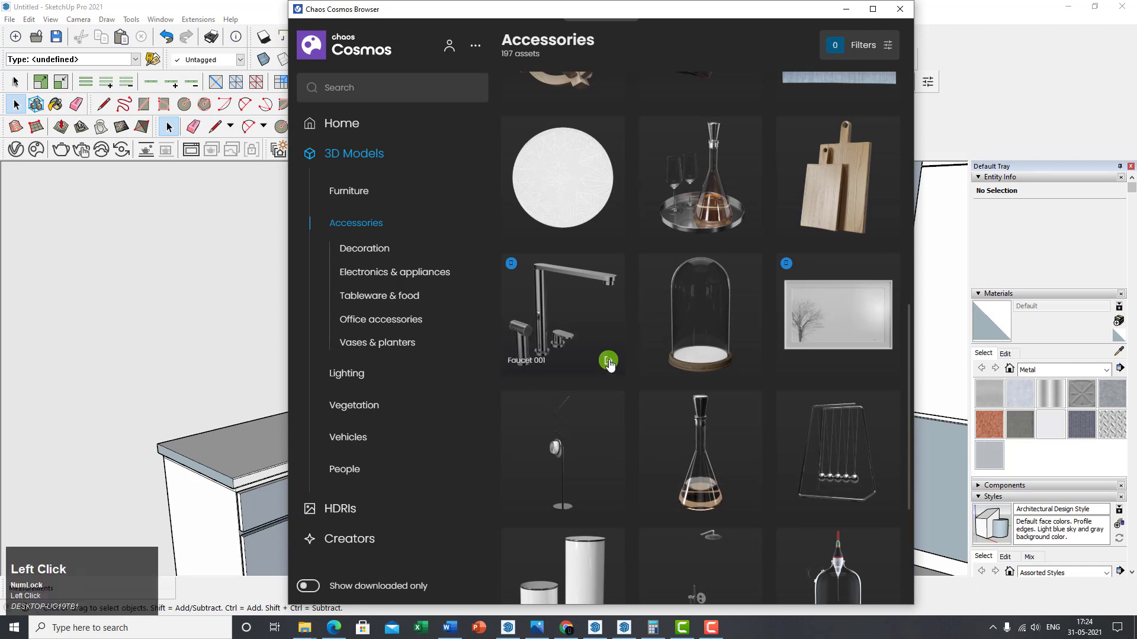
{"action": "left_click", "coordinate": [607, 360]}
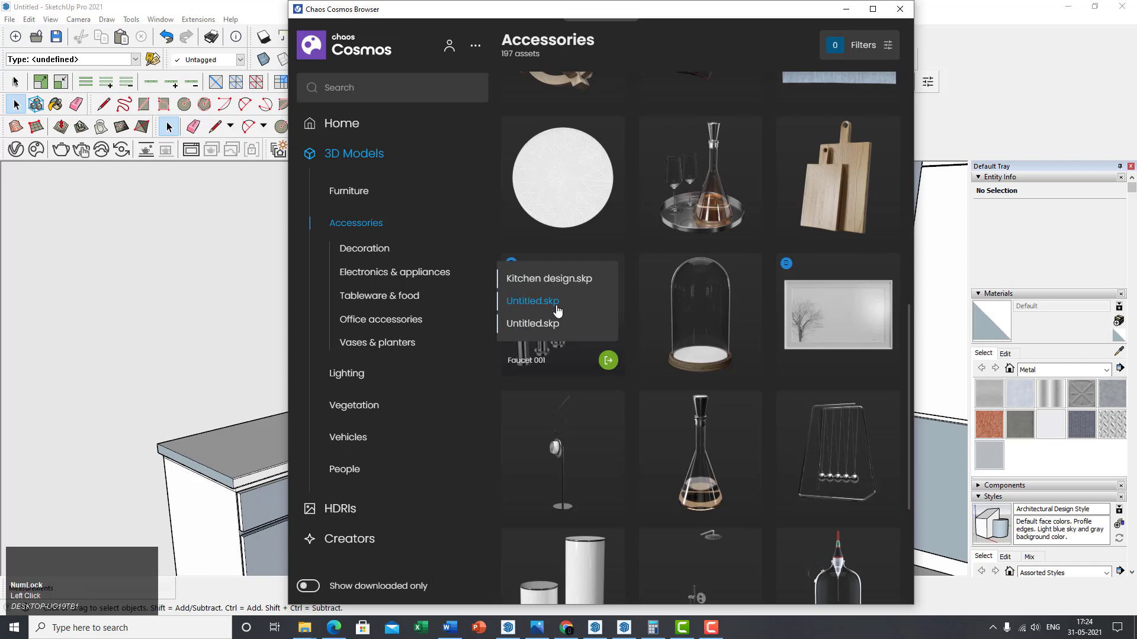
{"action": "mouse_move", "coordinate": [449, 126]}
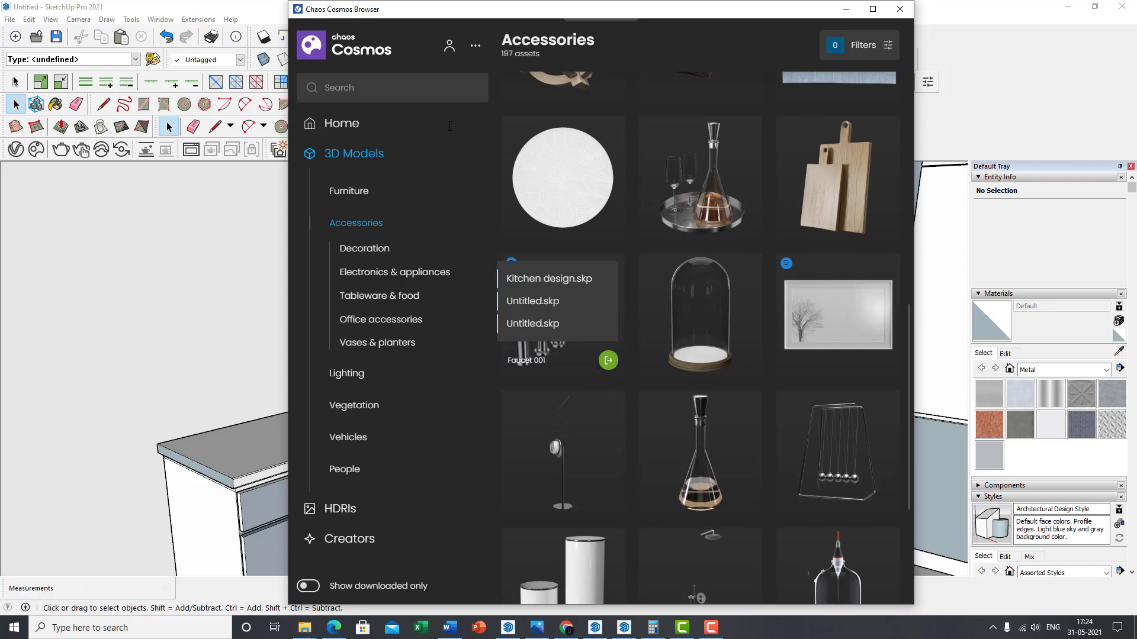
{"action": "mouse_move", "coordinate": [533, 634]}
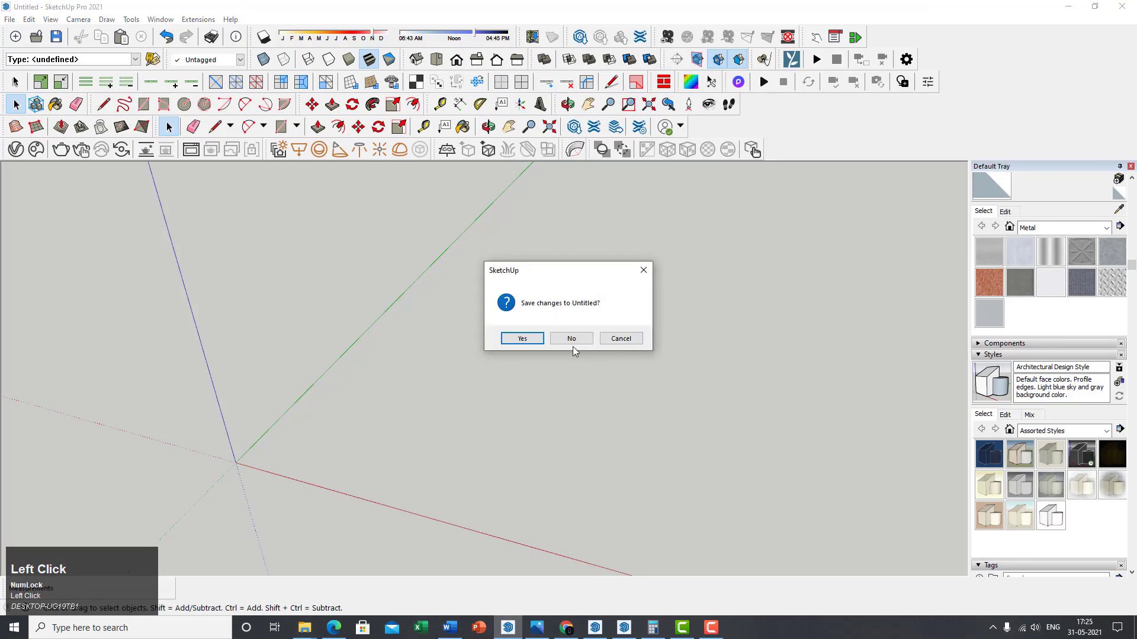
- Discard the blank Untitled file without saving
{"action": "left_click", "coordinate": [571, 338]}
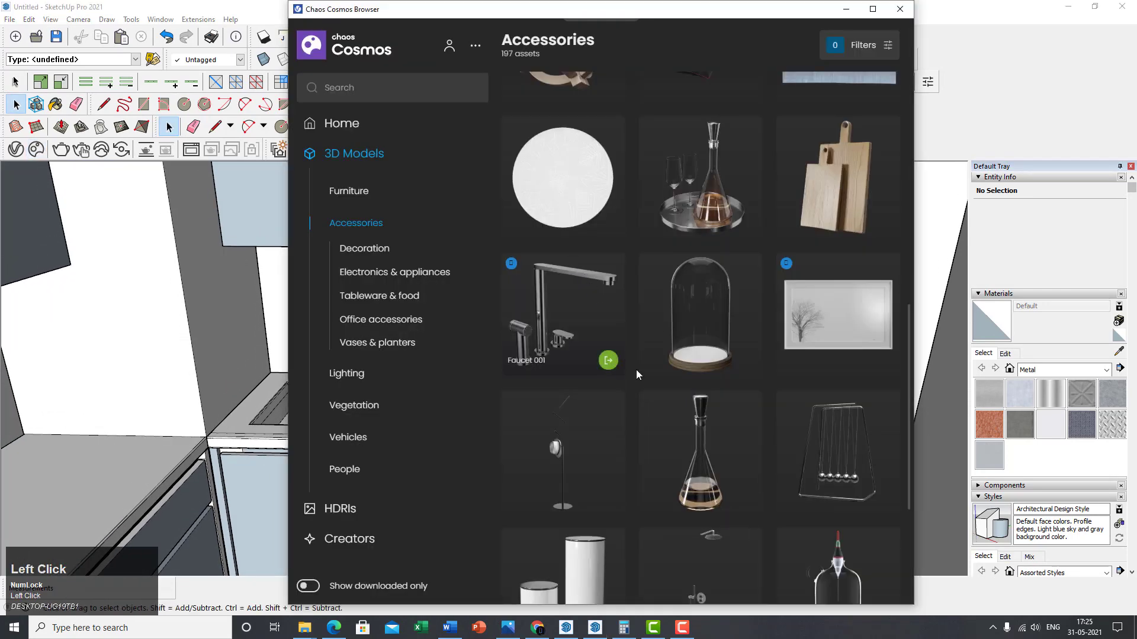
- Import Planter 002 from Vegetation > Indoor plants into the Untitled kitchen model
{"action": "scroll", "scroll_direction": "down", "scroll_amount": 3}
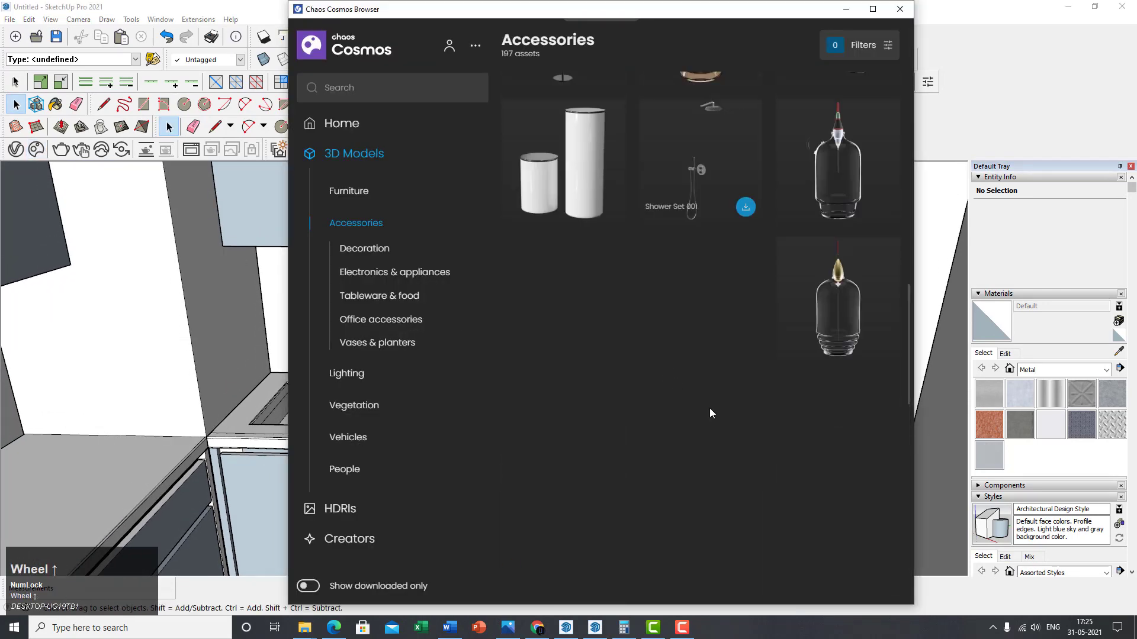
{"action": "scroll", "scroll_direction": "down", "scroll_amount": 3}
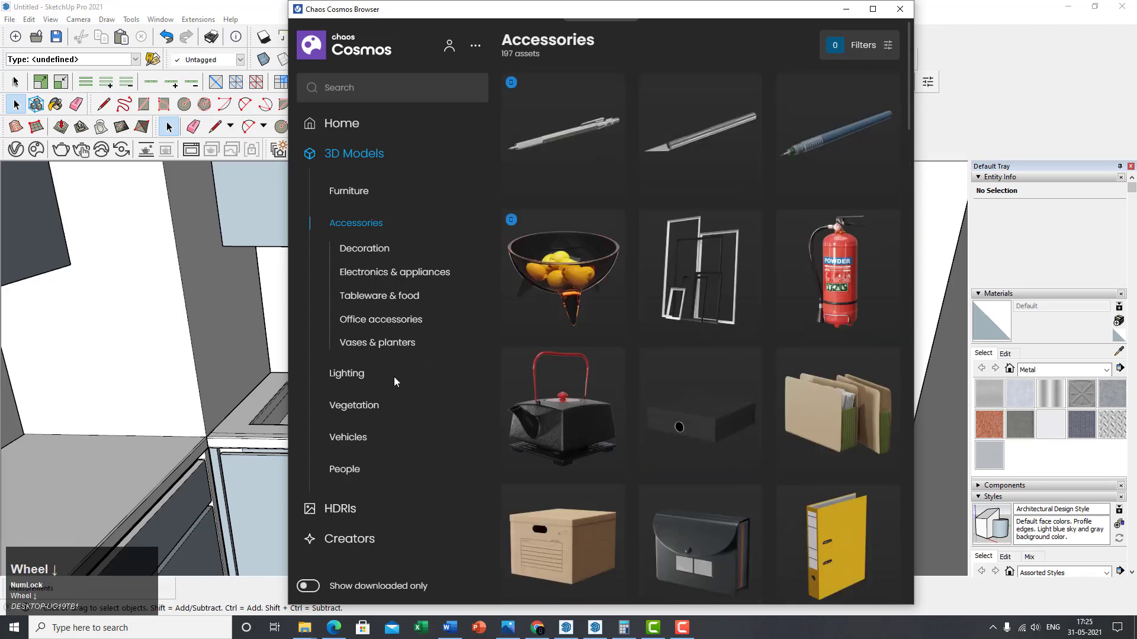
{"action": "mouse_move", "coordinate": [355, 376]}
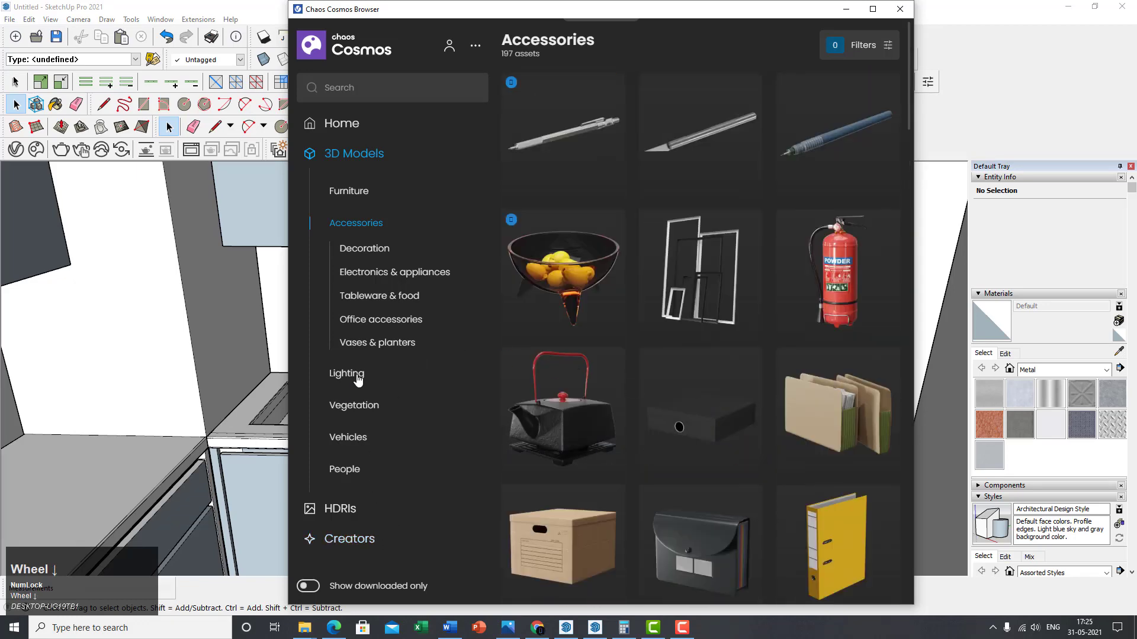
{"action": "left_click", "coordinate": [354, 405]}
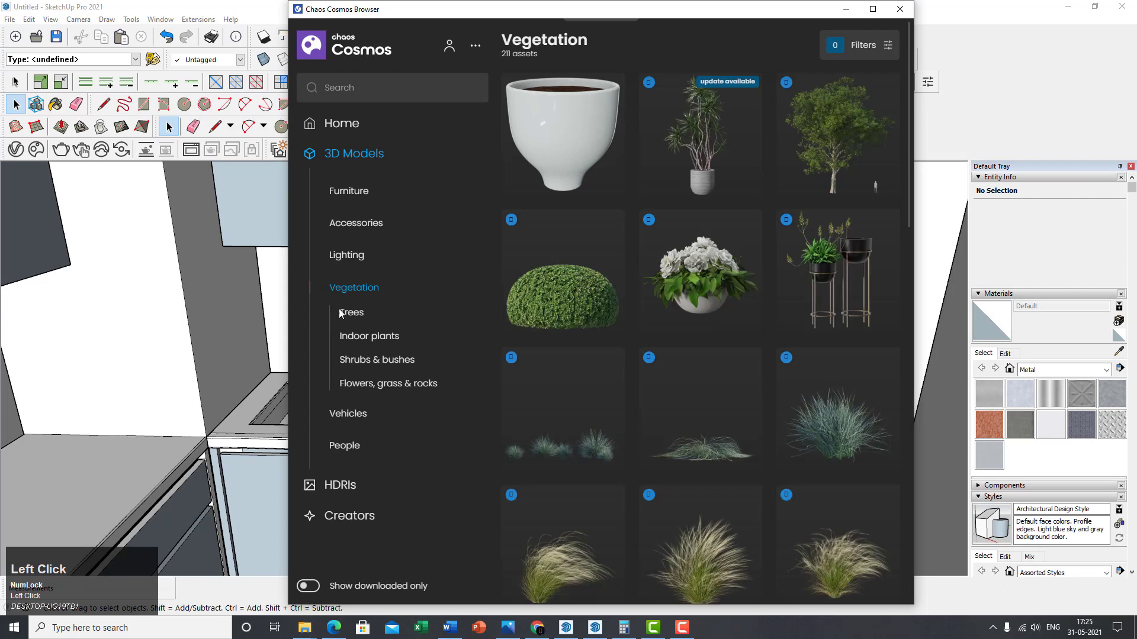
{"action": "left_click", "coordinate": [368, 335]}
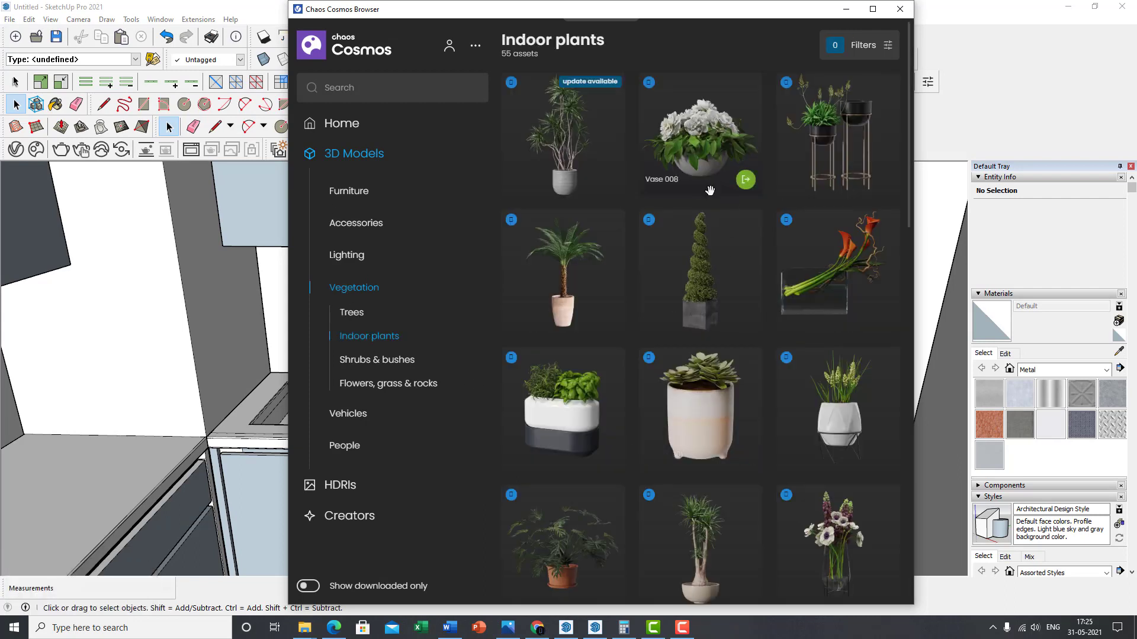
{"action": "left_click", "coordinate": [607, 455]}
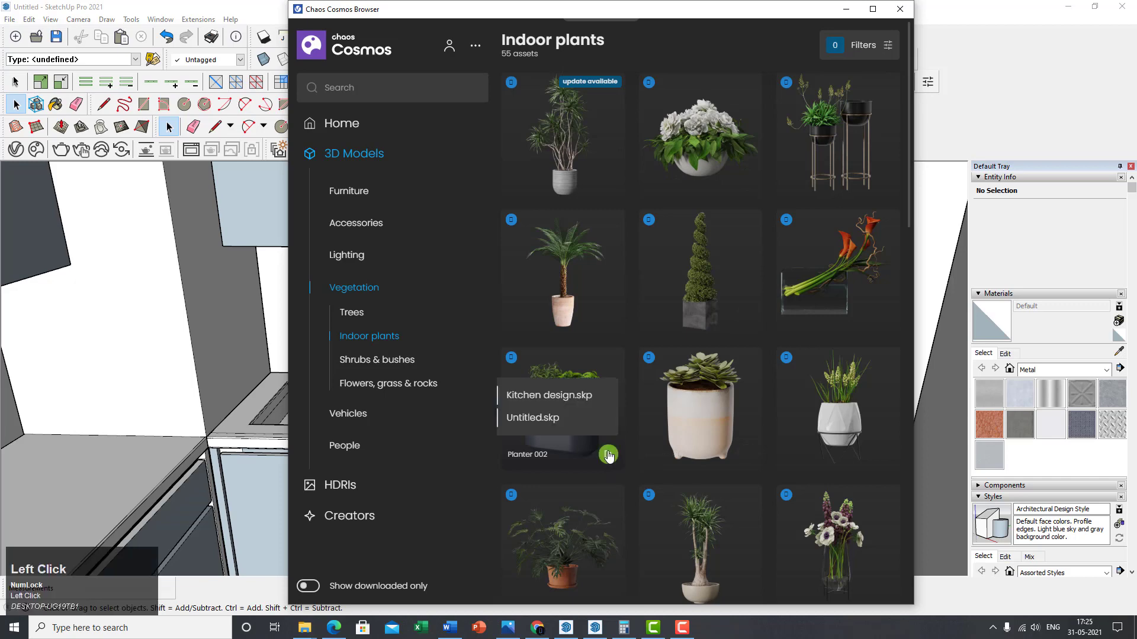
{"action": "left_click", "coordinate": [533, 418]}
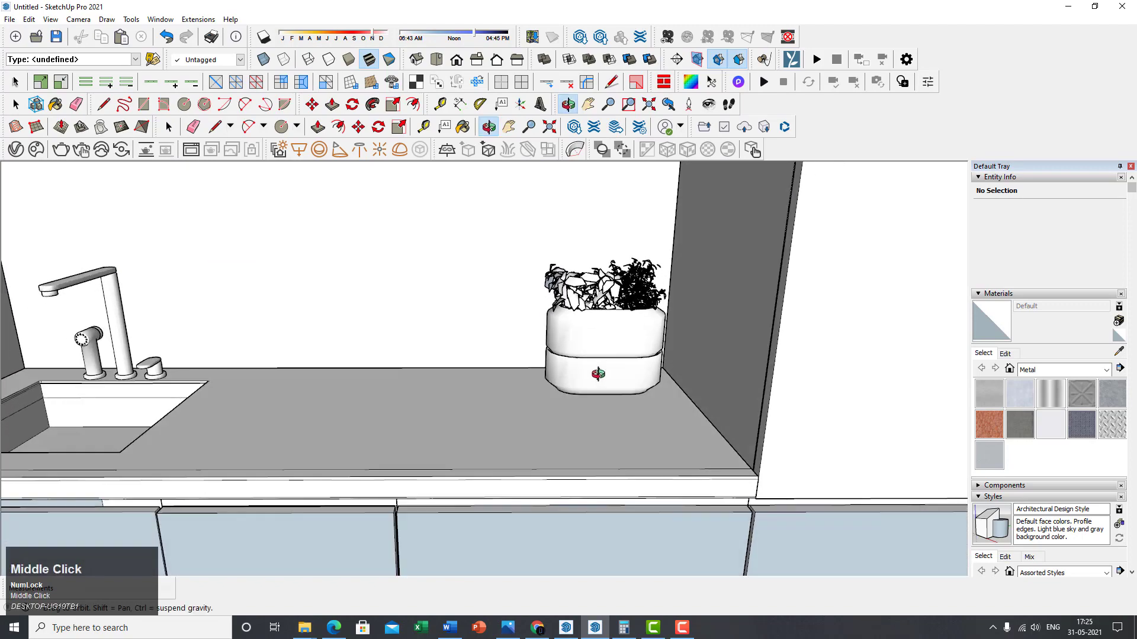
- Finish placing Planter 002 on the countertop right of the sink and check its info
{"action": "key", "text": "space"}
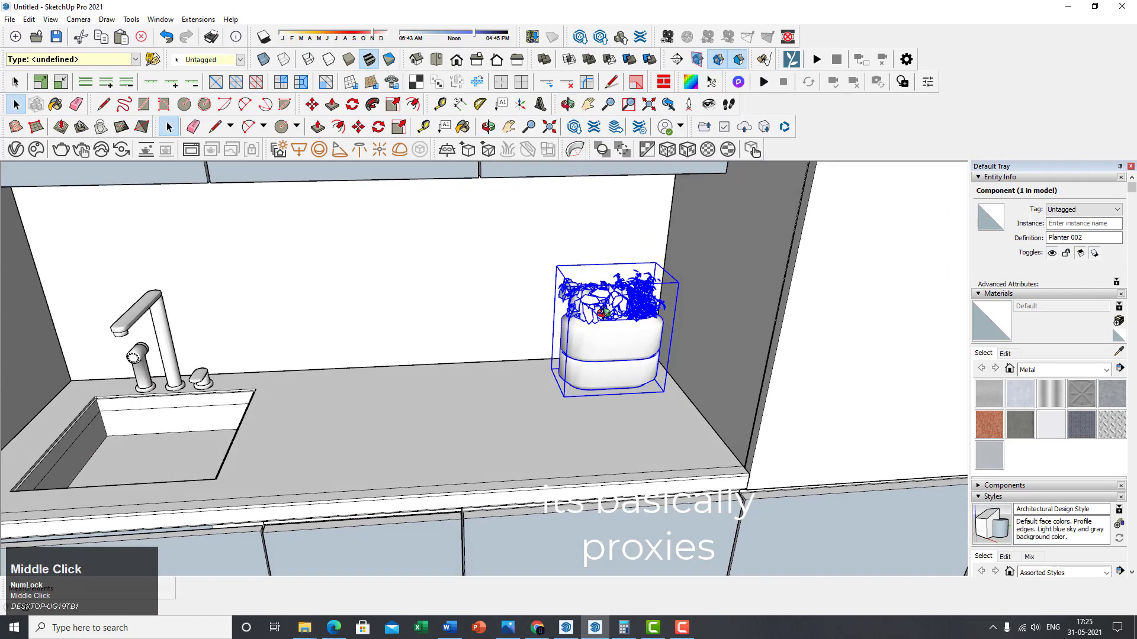
{"action": "scroll", "scroll_direction": "up", "scroll_amount": 3}
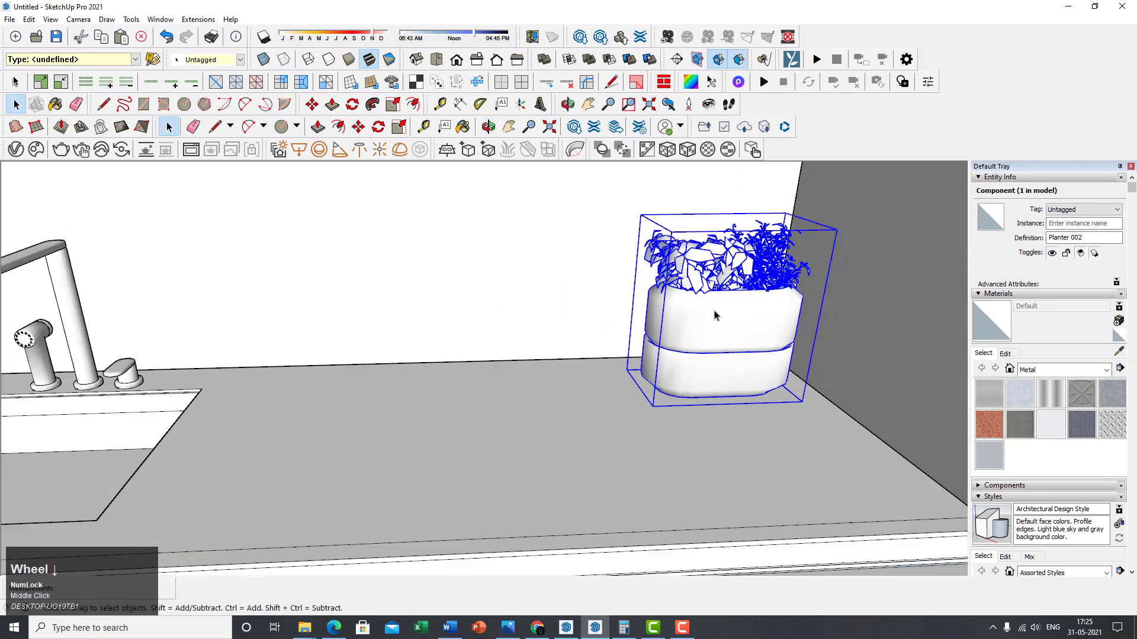
{"action": "scroll", "scroll_direction": "up", "scroll_amount": 3}
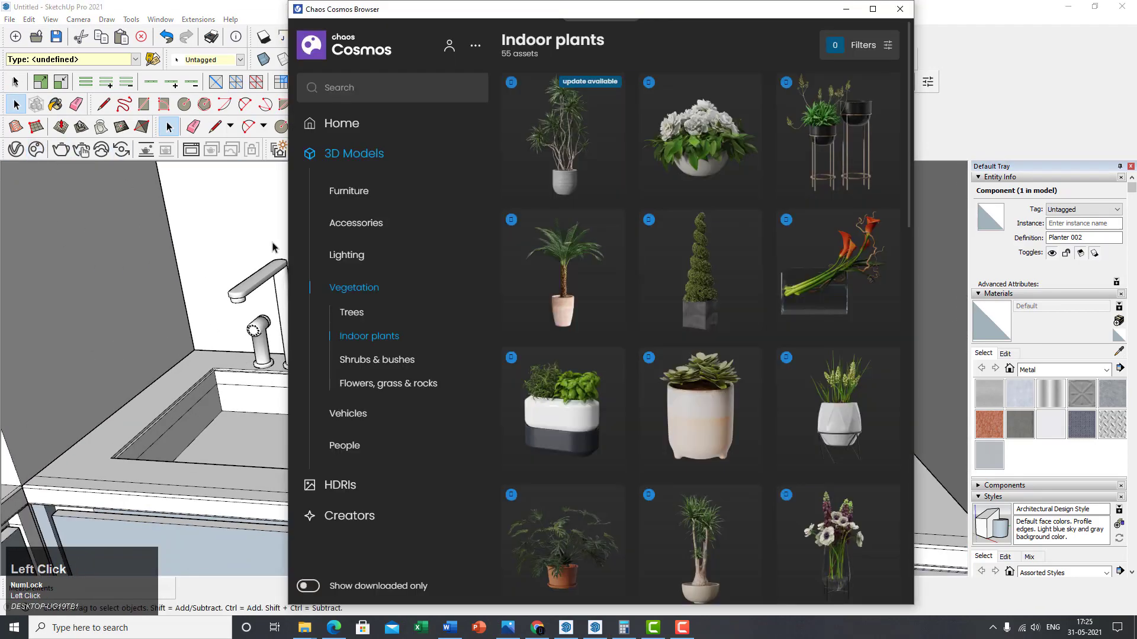
- Navigate through Furniture, Bedroom & storage and Tables to Accessories > Decoration
{"action": "scroll", "scroll_direction": "down", "scroll_amount": 3}
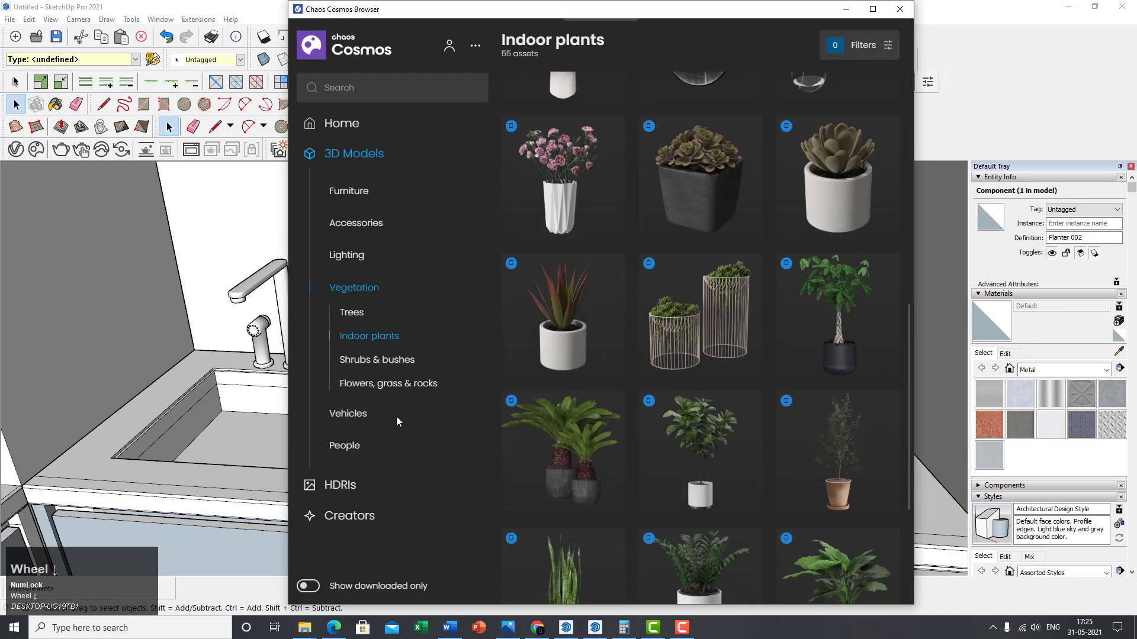
{"action": "left_click", "coordinate": [357, 223]}
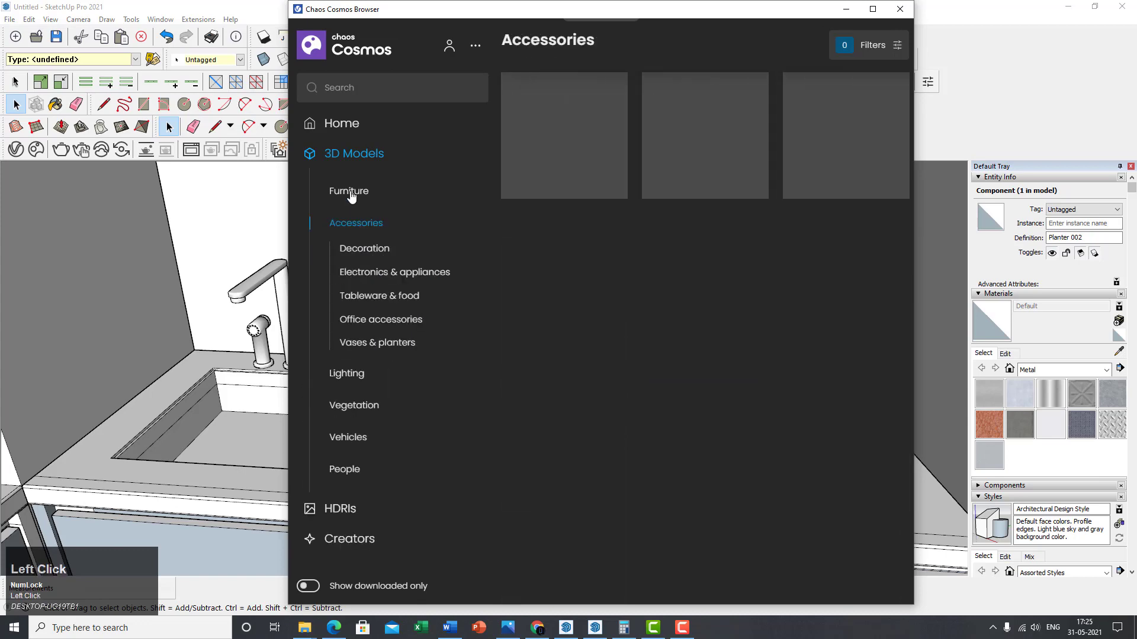
{"action": "left_click", "coordinate": [348, 191]}
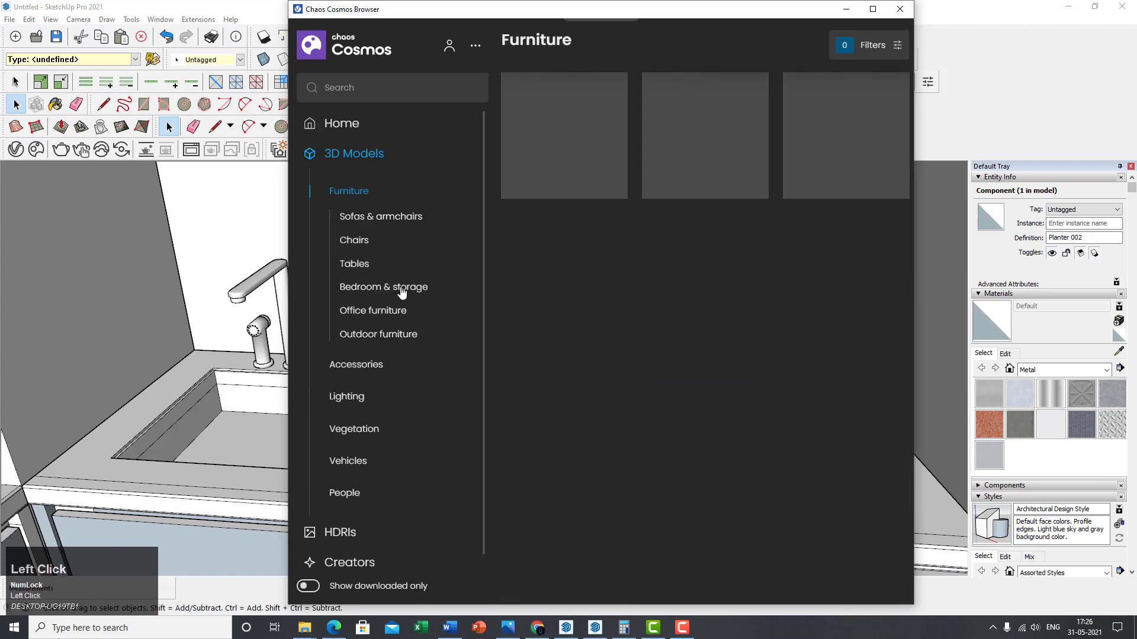
{"action": "left_click", "coordinate": [382, 287]}
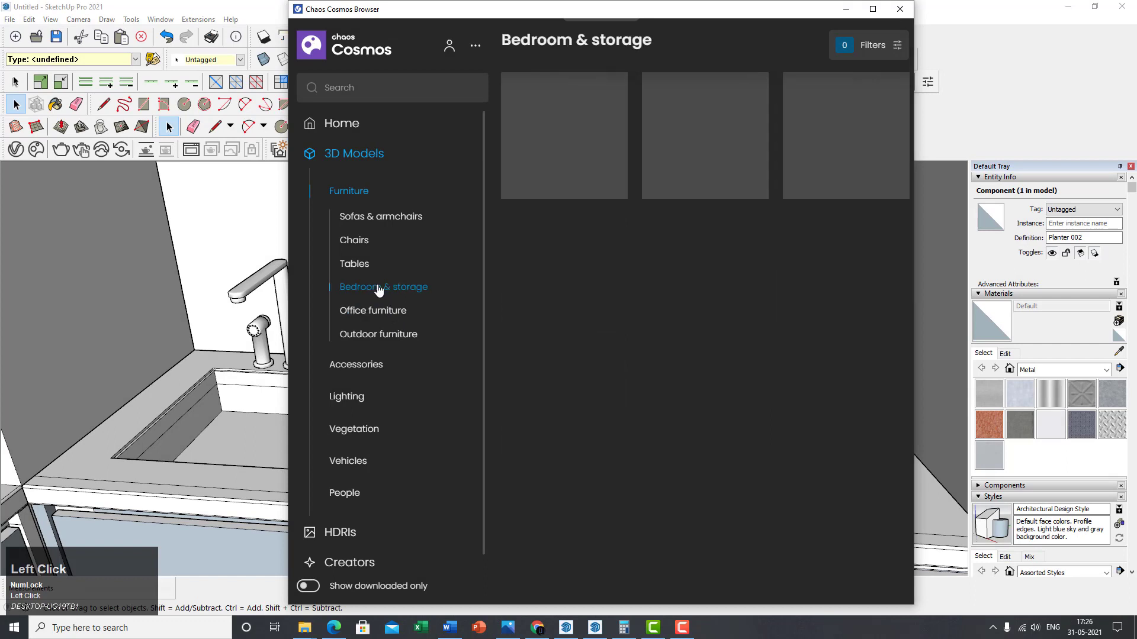
{"action": "left_click", "coordinate": [354, 263]}
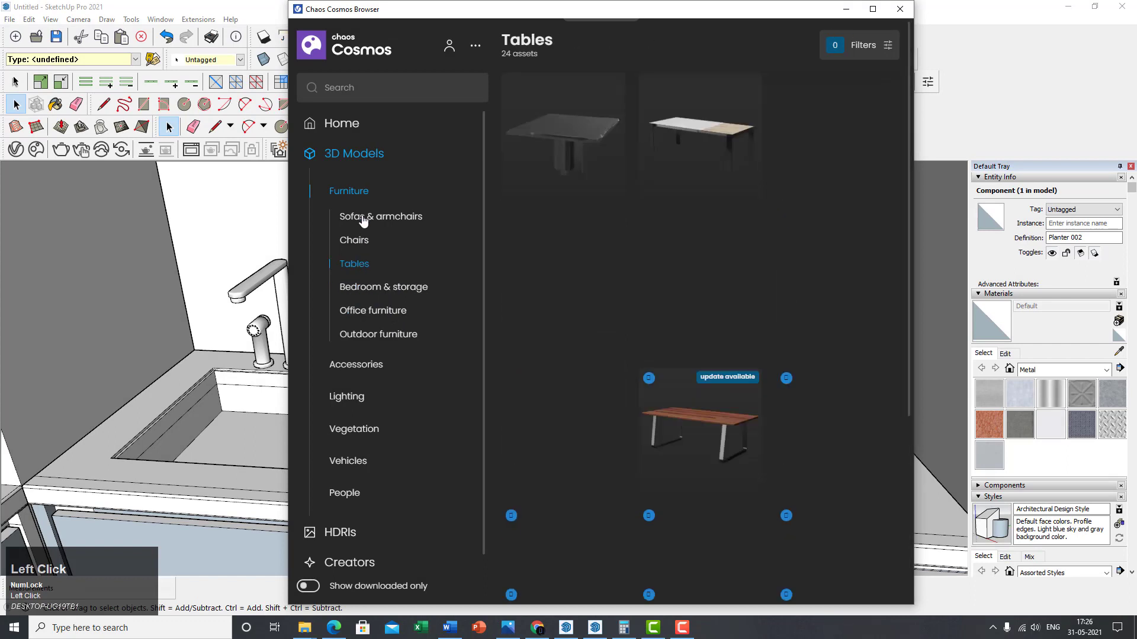
{"action": "left_click", "coordinate": [356, 363]}
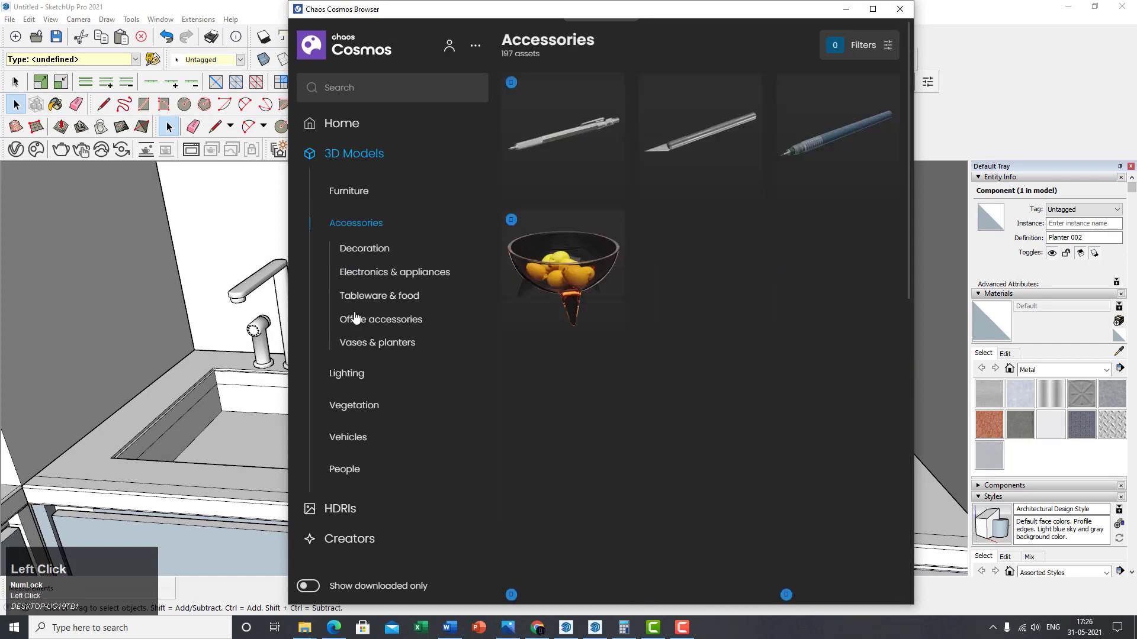
{"action": "left_click", "coordinate": [363, 248]}
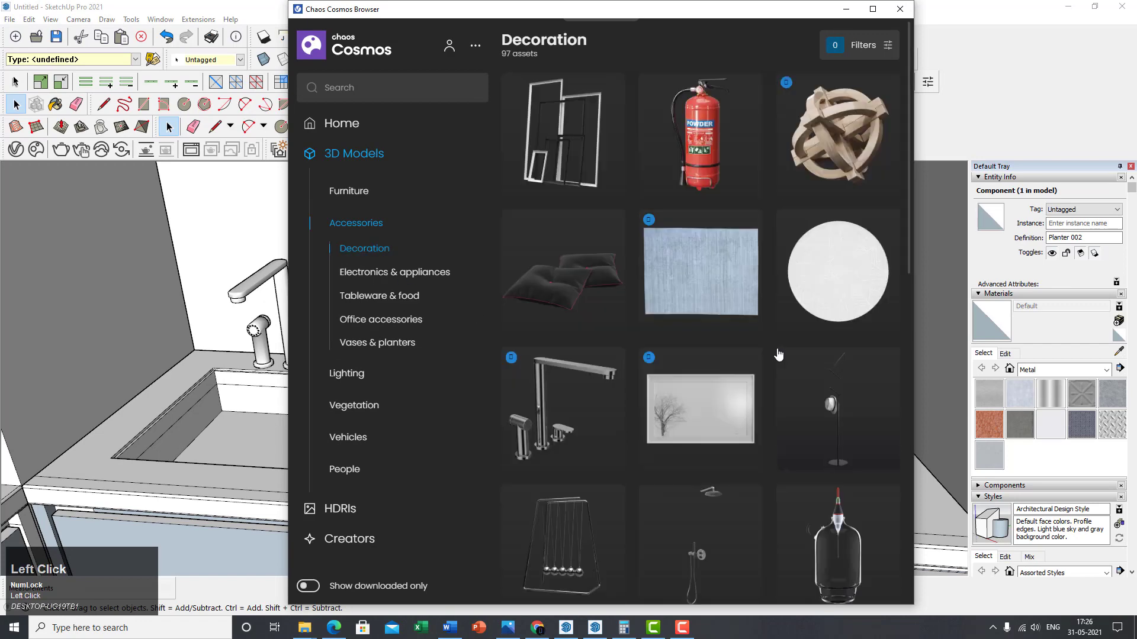
- Scroll through the 97 Decoration assets and return to the Kitchen design model
{"action": "scroll", "scroll_direction": "down", "scroll_amount": 3}
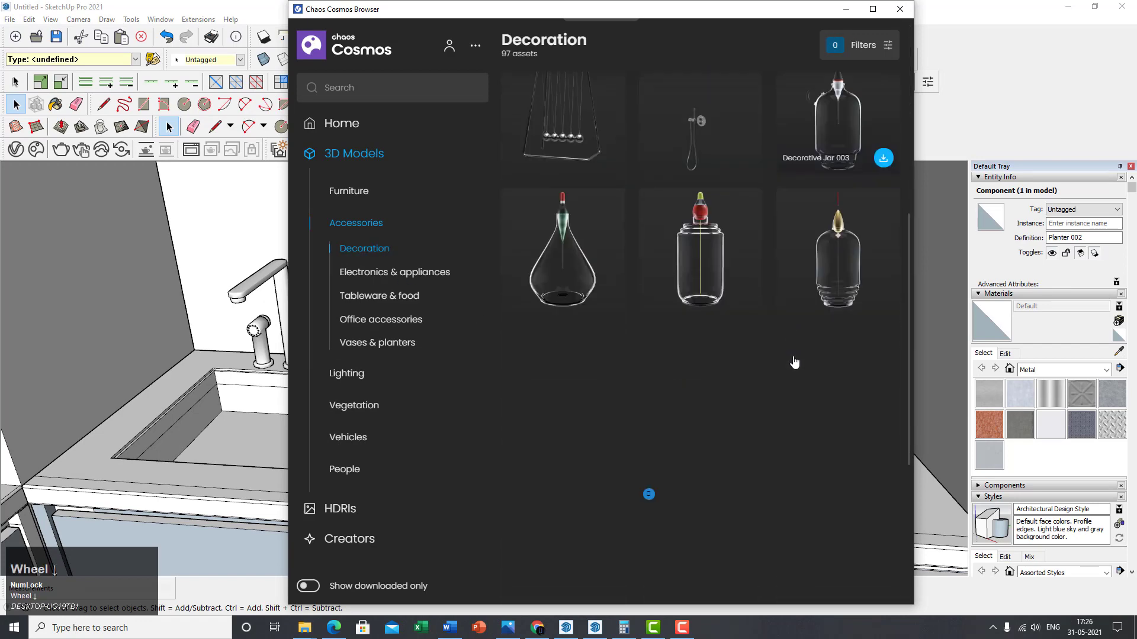
{"action": "scroll", "scroll_direction": "down", "scroll_amount": 3}
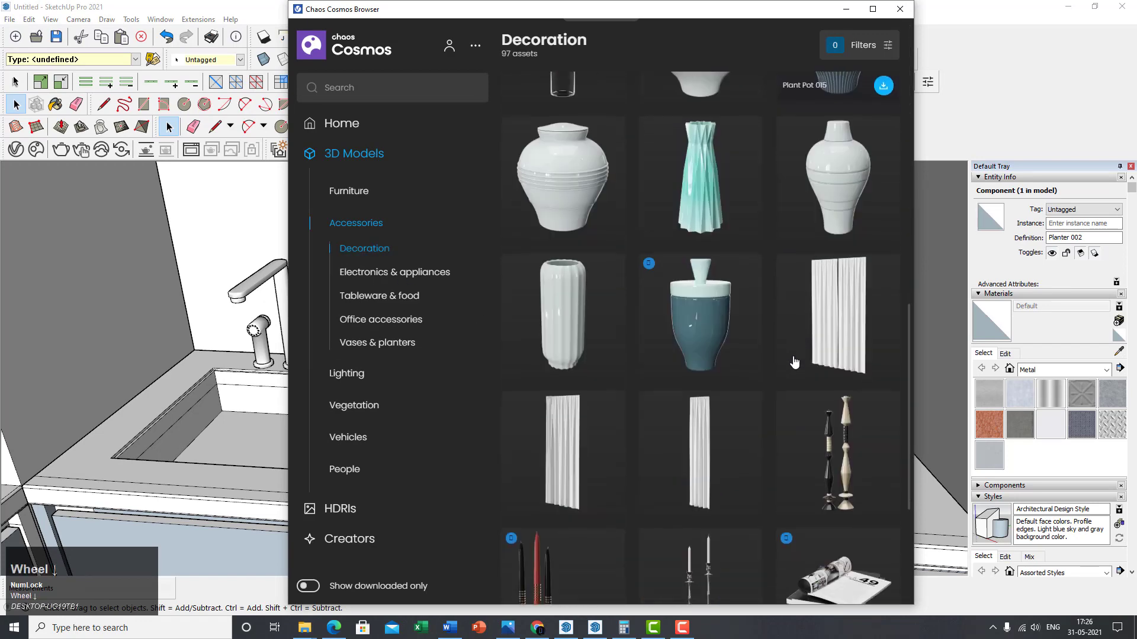
{"action": "scroll", "scroll_direction": "down", "scroll_amount": 3}
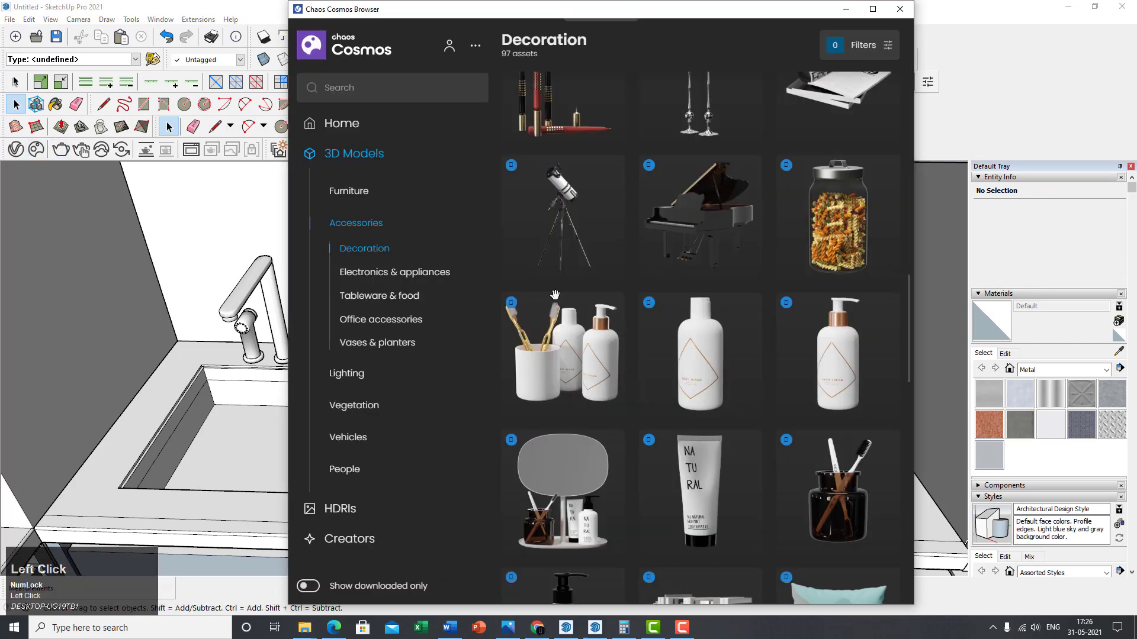
{"action": "scroll", "scroll_direction": "down", "scroll_amount": 3}
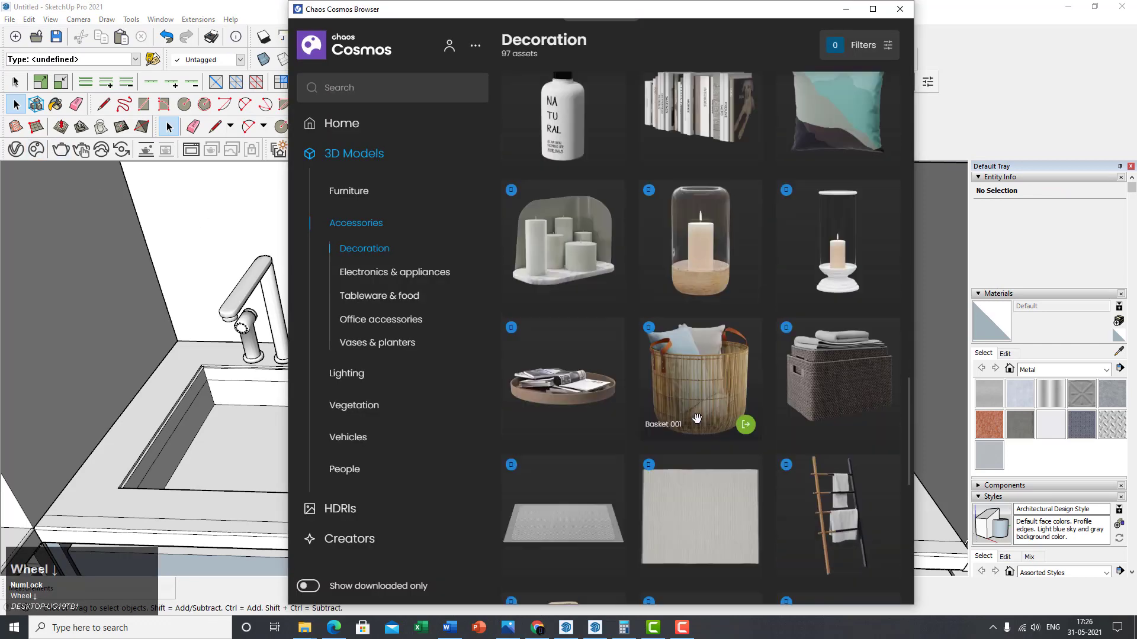
{"action": "scroll", "scroll_direction": "down", "scroll_amount": 3}
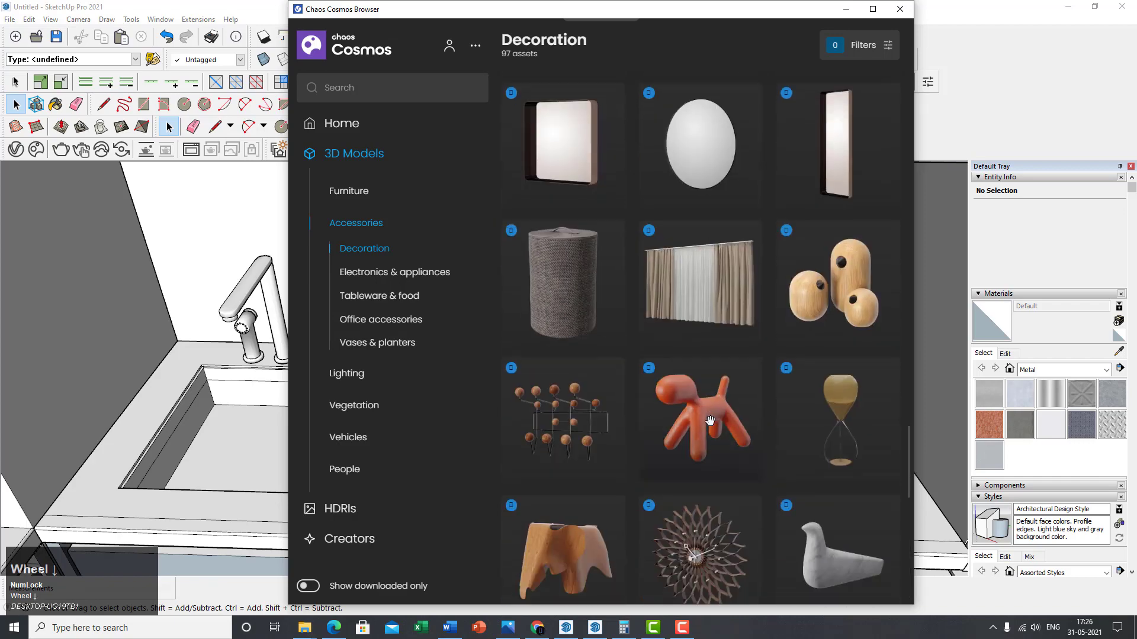
{"action": "scroll", "scroll_direction": "down", "scroll_amount": 3}
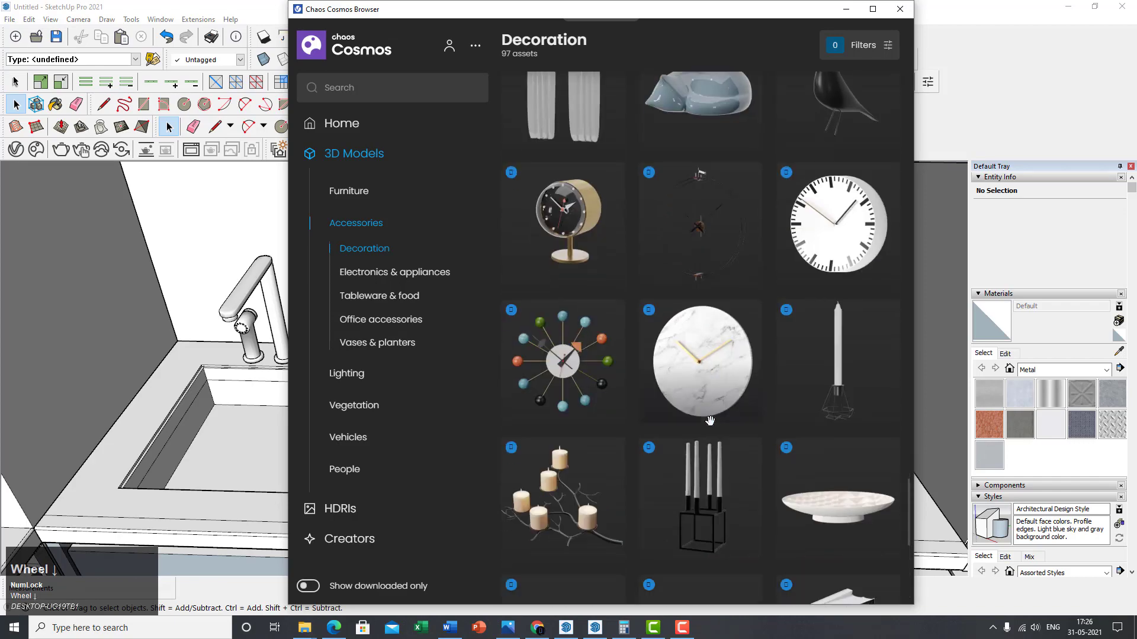
{"action": "scroll", "scroll_direction": "up", "scroll_amount": 3}
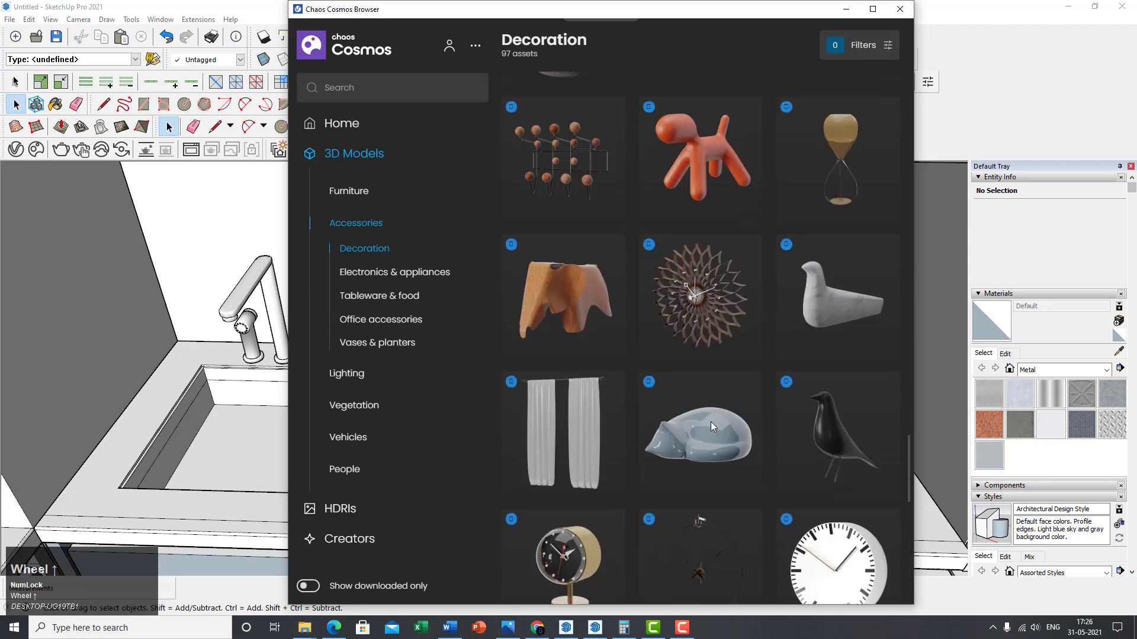
{"action": "scroll", "scroll_direction": "down", "scroll_amount": 3}
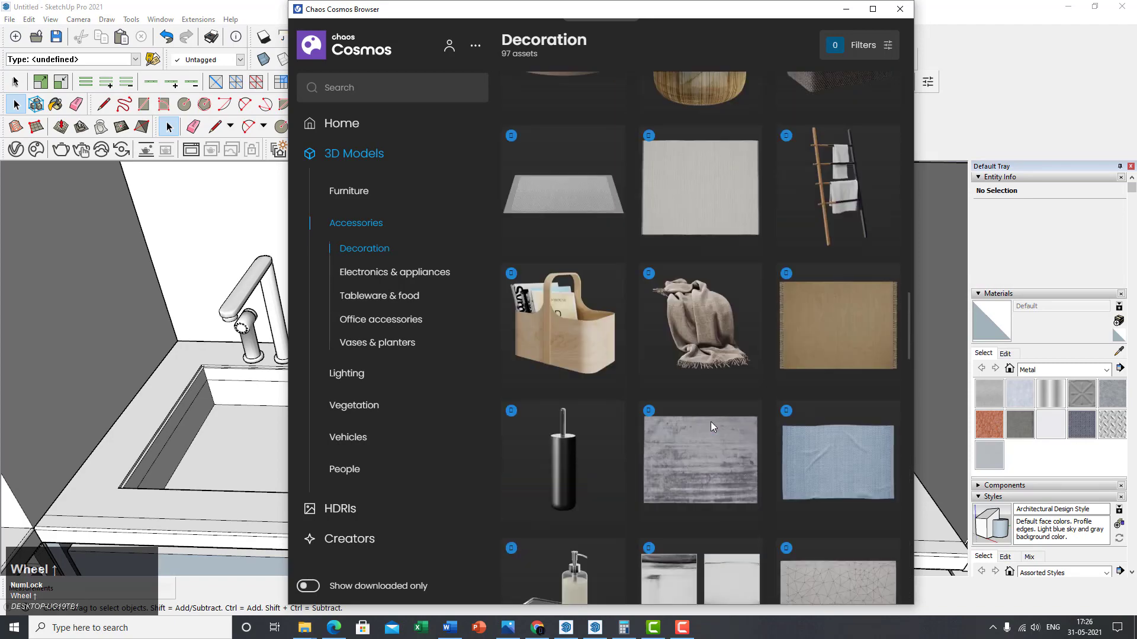
{"action": "scroll", "scroll_direction": "up", "scroll_amount": 3}
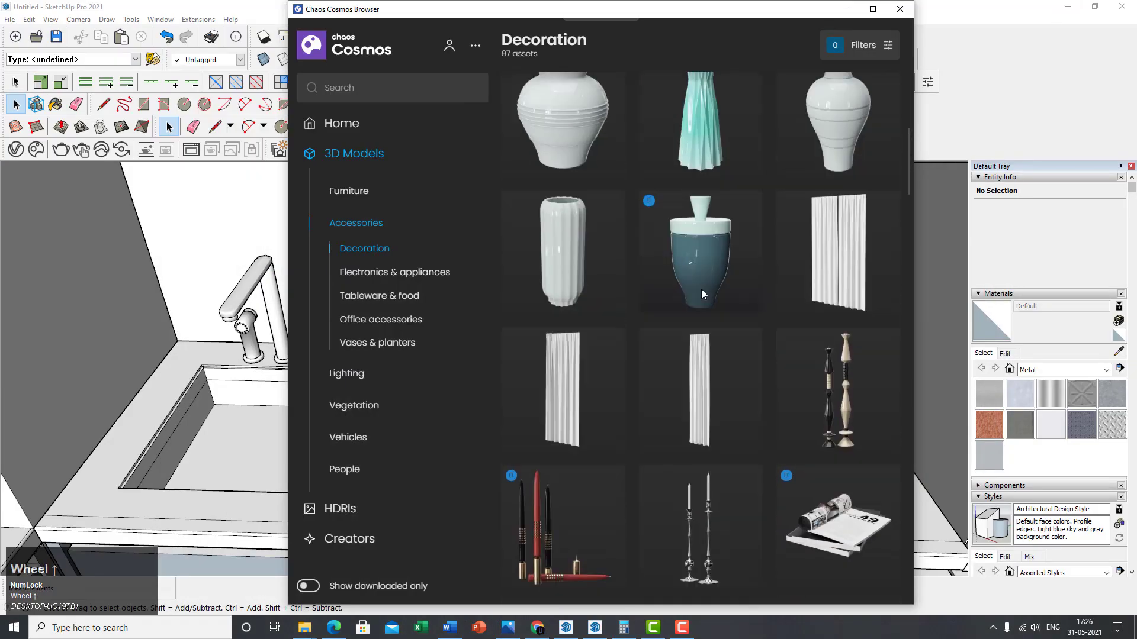
{"action": "scroll", "scroll_direction": "down", "scroll_amount": 3}
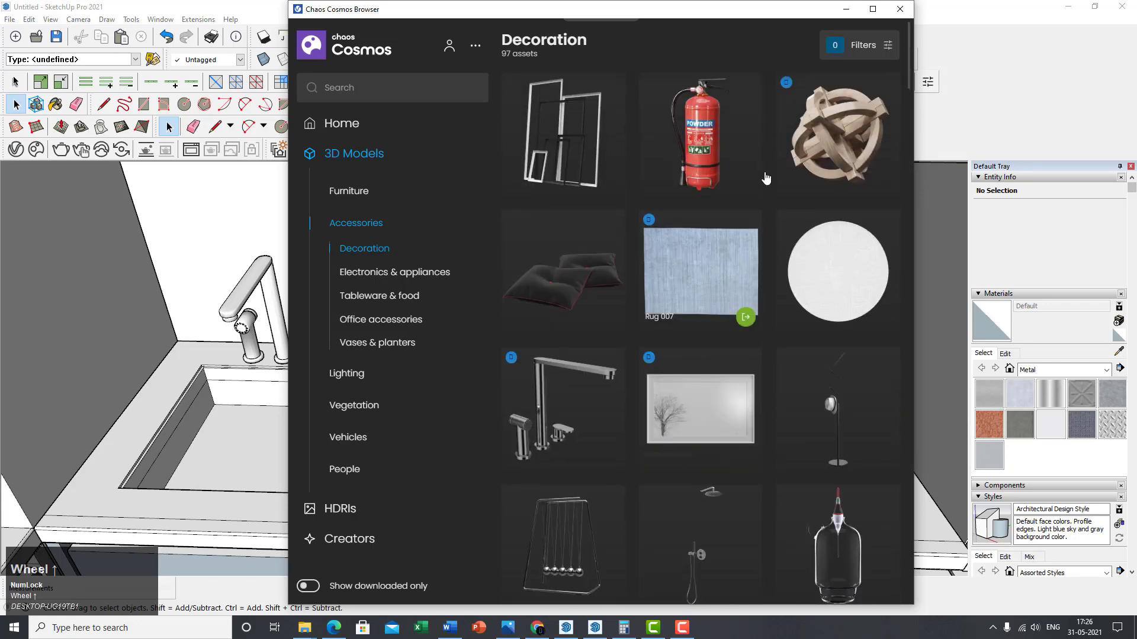
{"action": "left_click", "coordinate": [899, 8]}
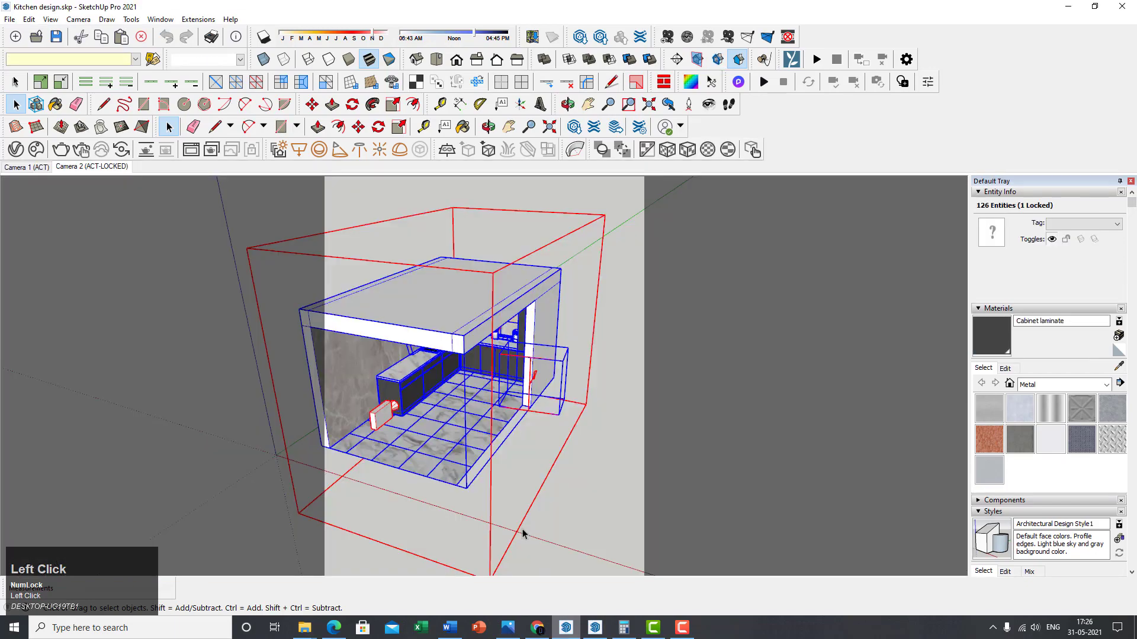
- Paste the black cooktop onto the countertop left of the sink
{"action": "scroll", "scroll_direction": "up", "scroll_amount": 3}
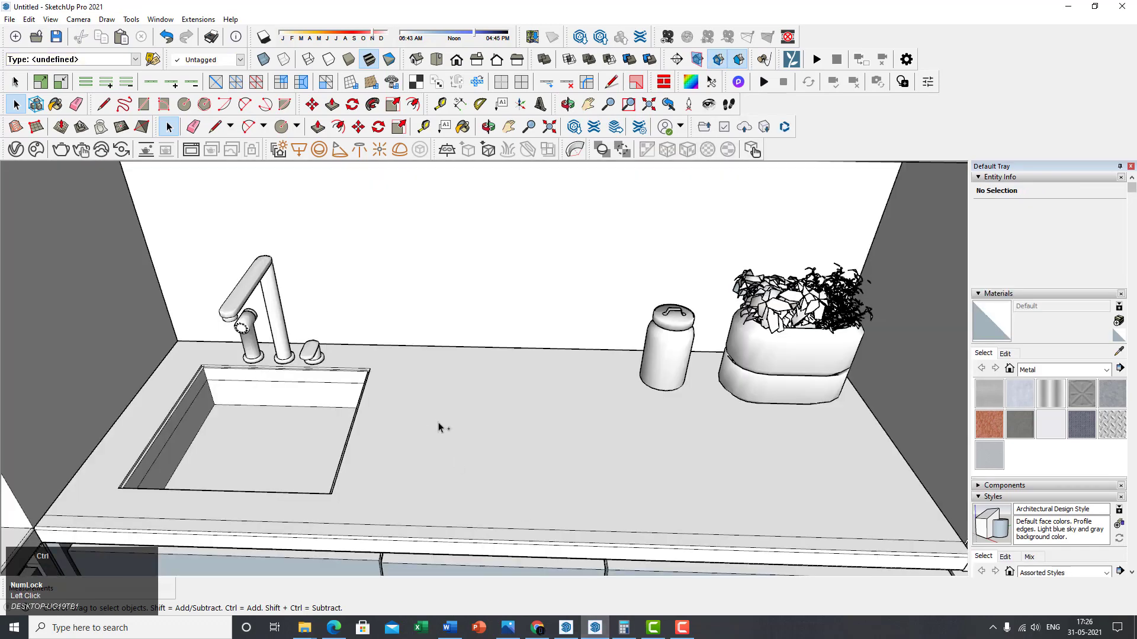
{"action": "key", "text": "ctrl+v"}
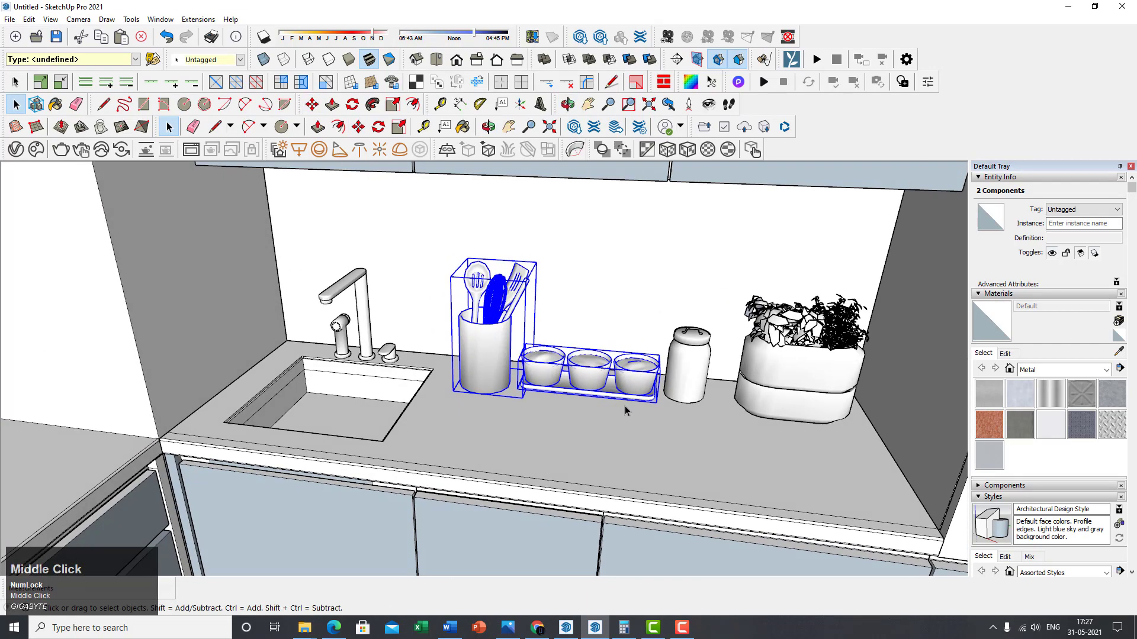
{"action": "scroll", "scroll_direction": "down", "scroll_amount": 3}
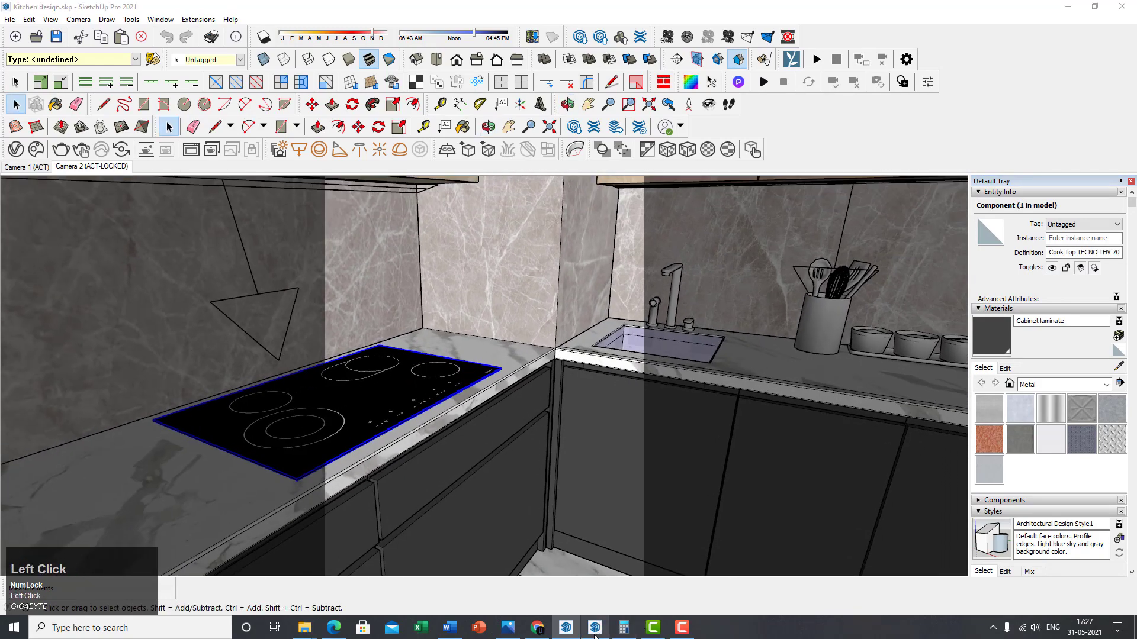
- Move the cooktop down about 6 mm from its corner so it seats into the countertop
{"action": "key", "text": "ctrl+v"}
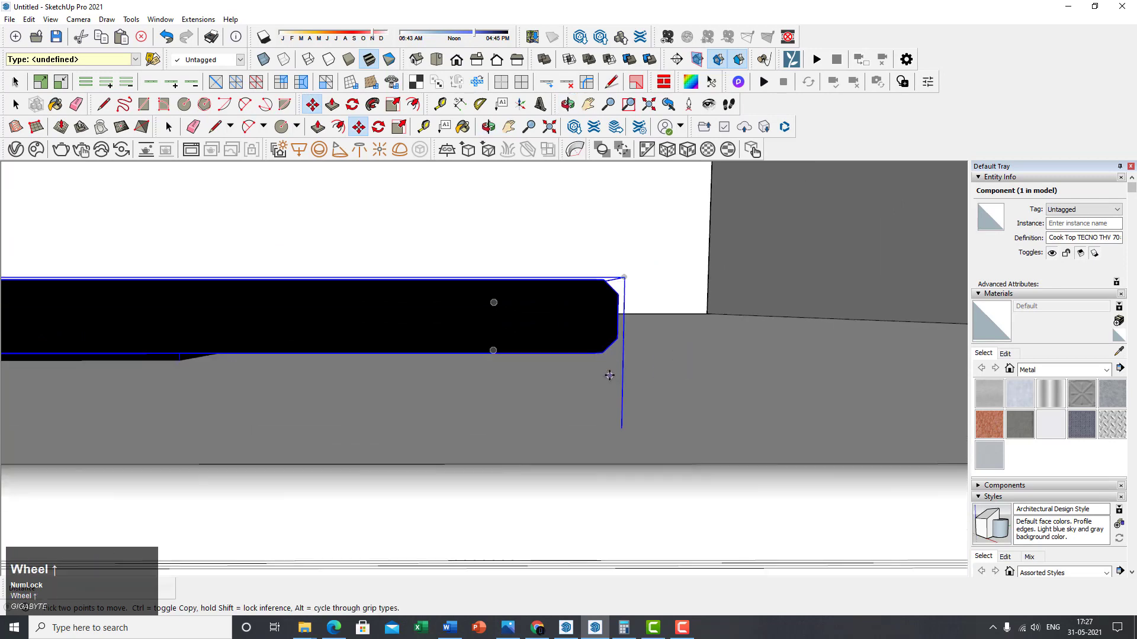
{"action": "left_click", "coordinate": [603, 351]}
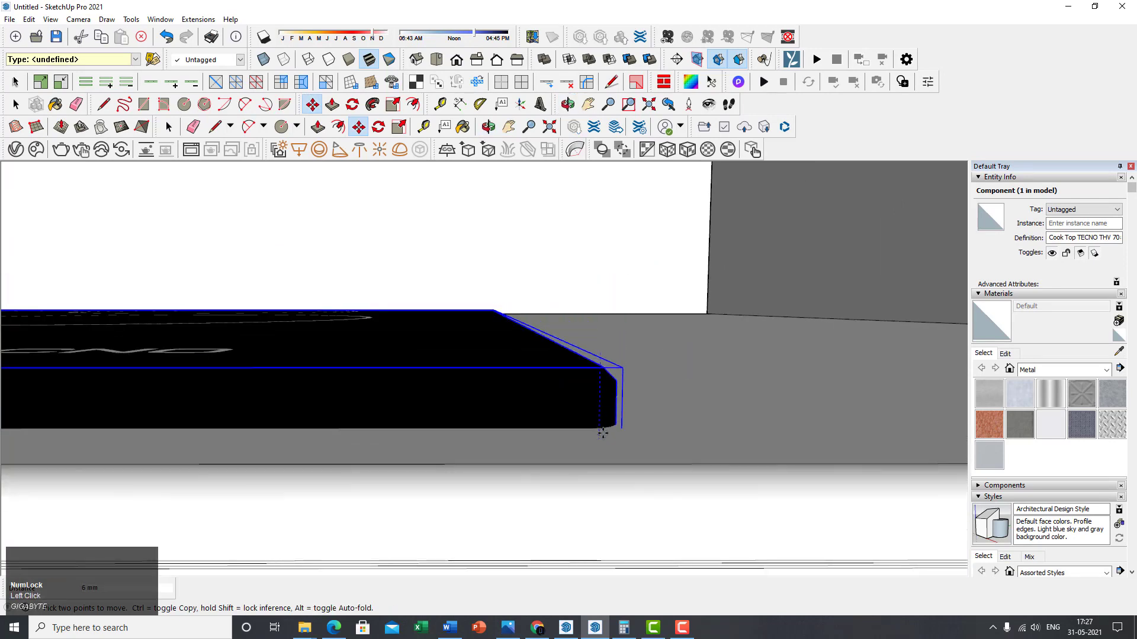
{"action": "scroll", "scroll_direction": "down", "scroll_amount": 3}
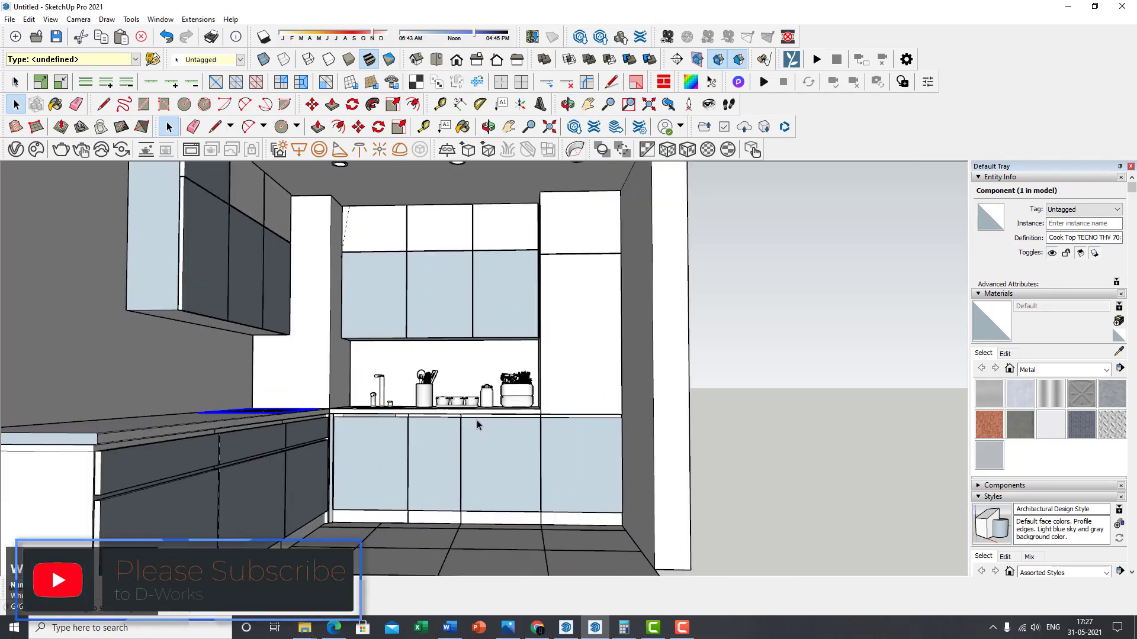
- Frame the whole kitchen and bring up the toolbar list to enable Advanced Camera Tools
{"action": "scroll", "scroll_direction": "down", "scroll_amount": 3}
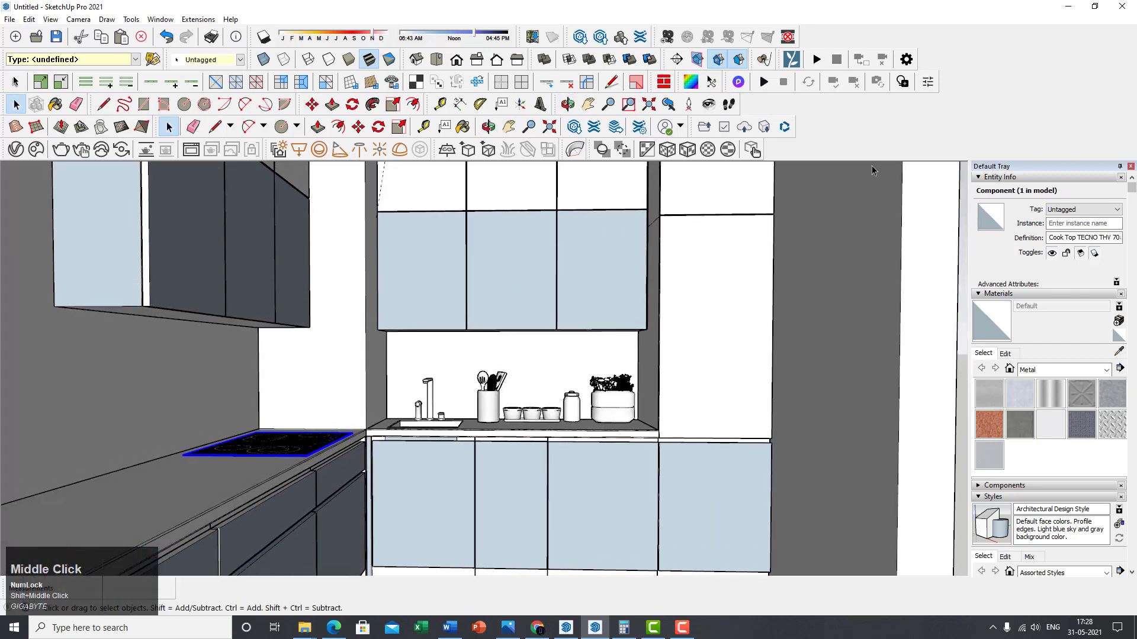
{"action": "right_click", "coordinate": [855, 120]}
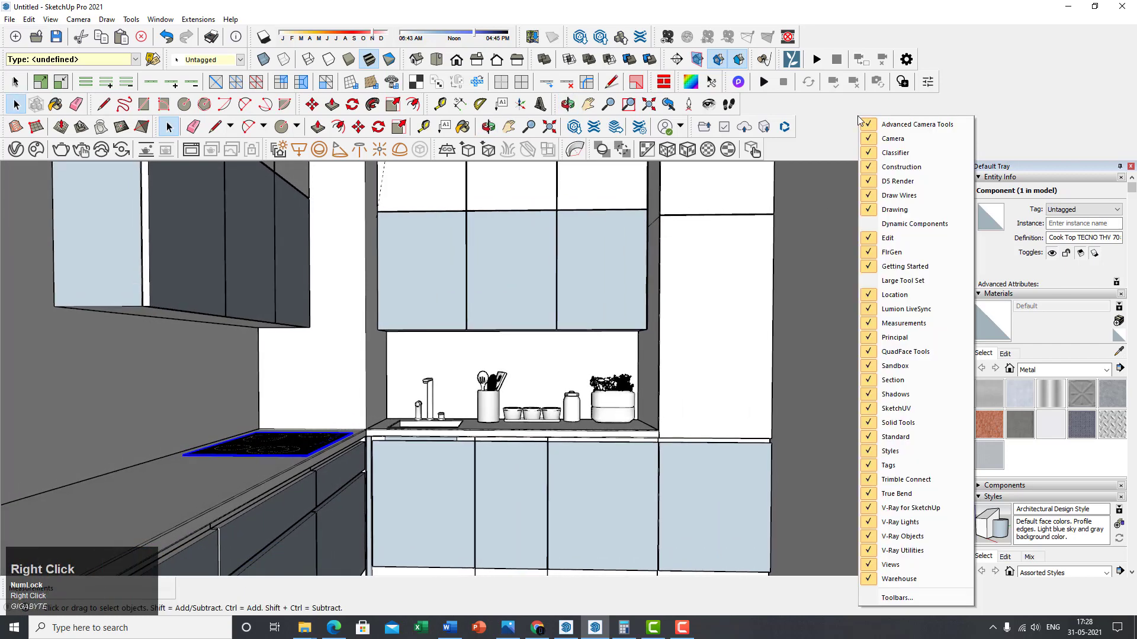
{"action": "mouse_move", "coordinate": [919, 464]}
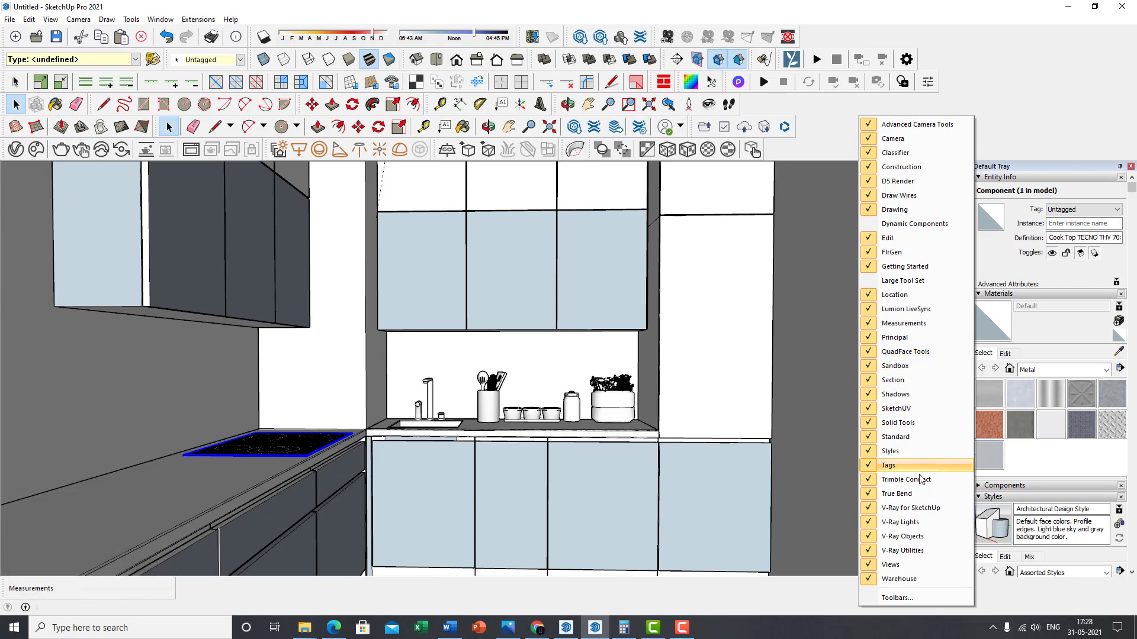
{"action": "mouse_move", "coordinate": [914, 437]}
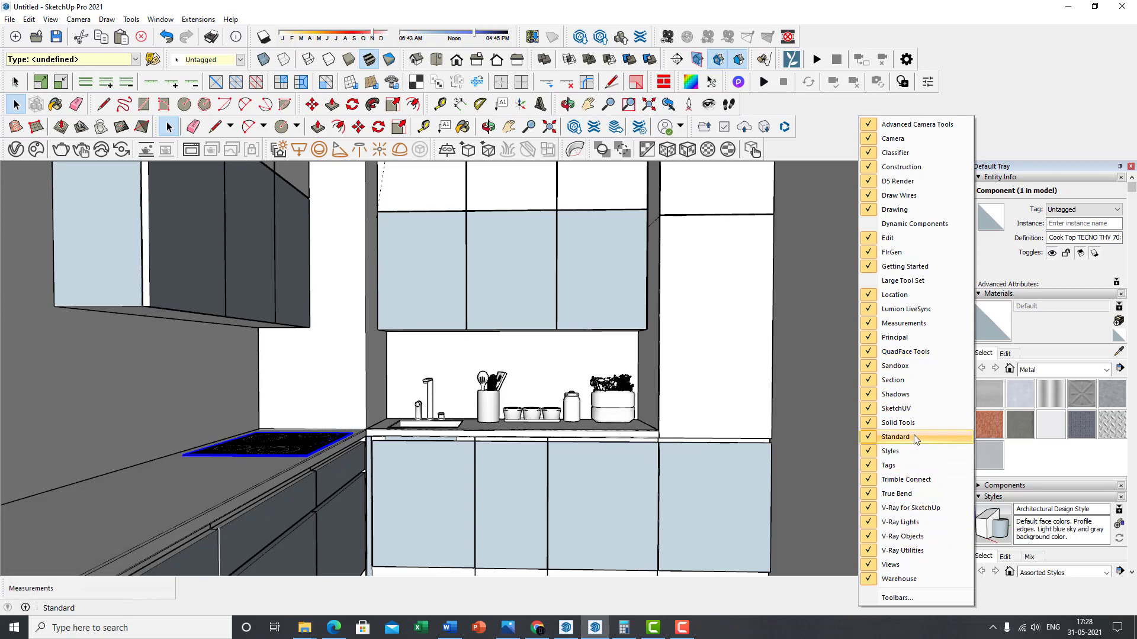
{"action": "mouse_move", "coordinate": [900, 167]}
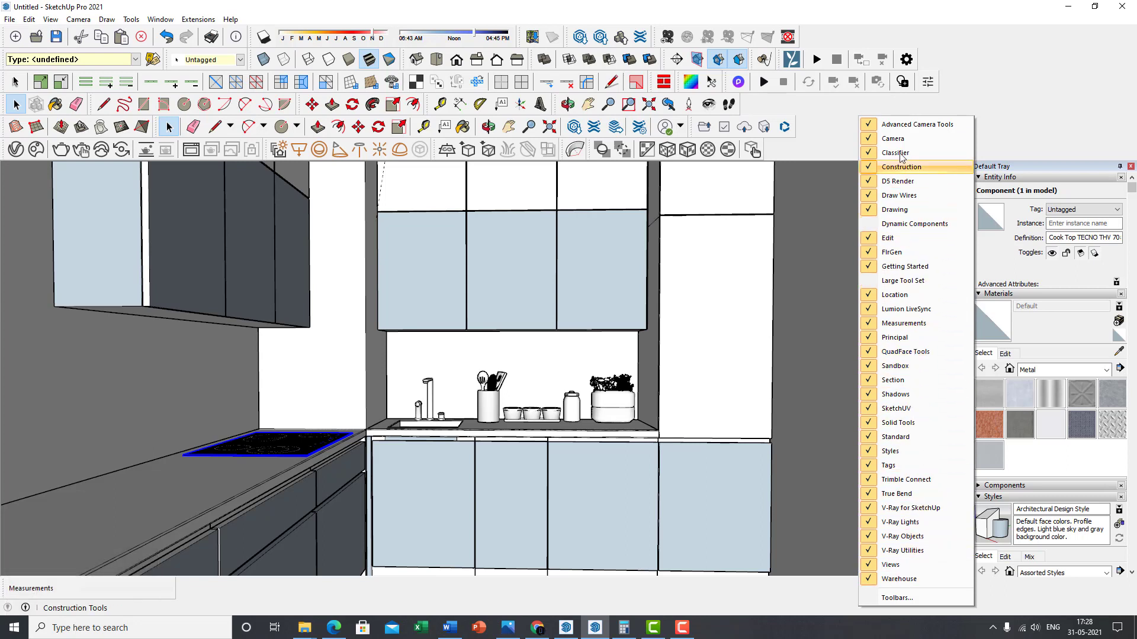
{"action": "mouse_move", "coordinate": [893, 139]}
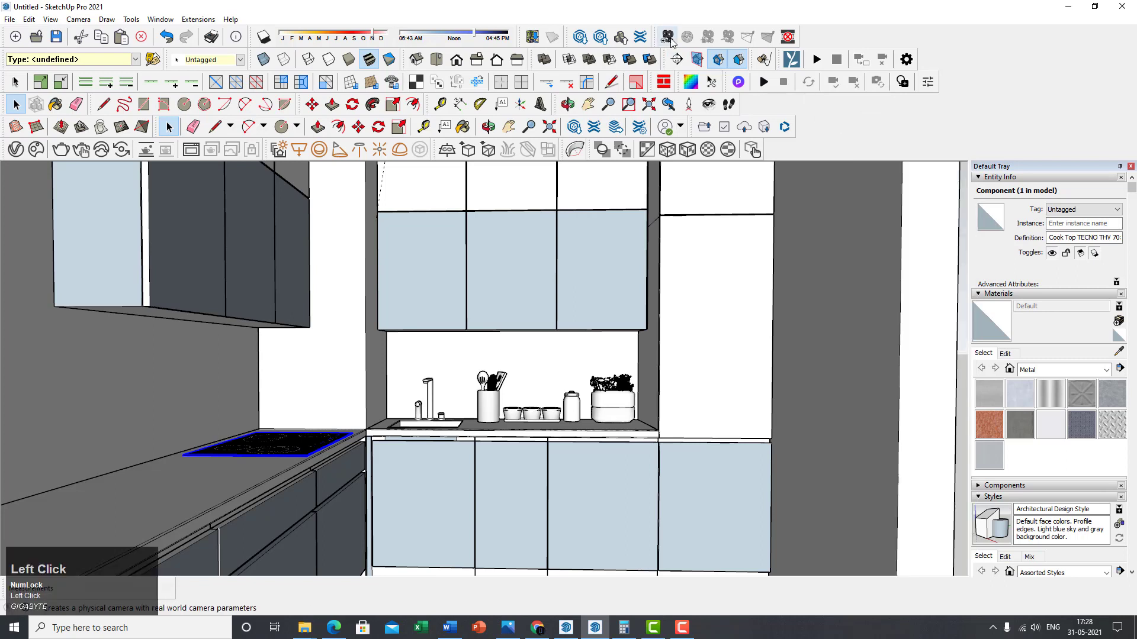
{"action": "mouse_move", "coordinate": [760, 45]}
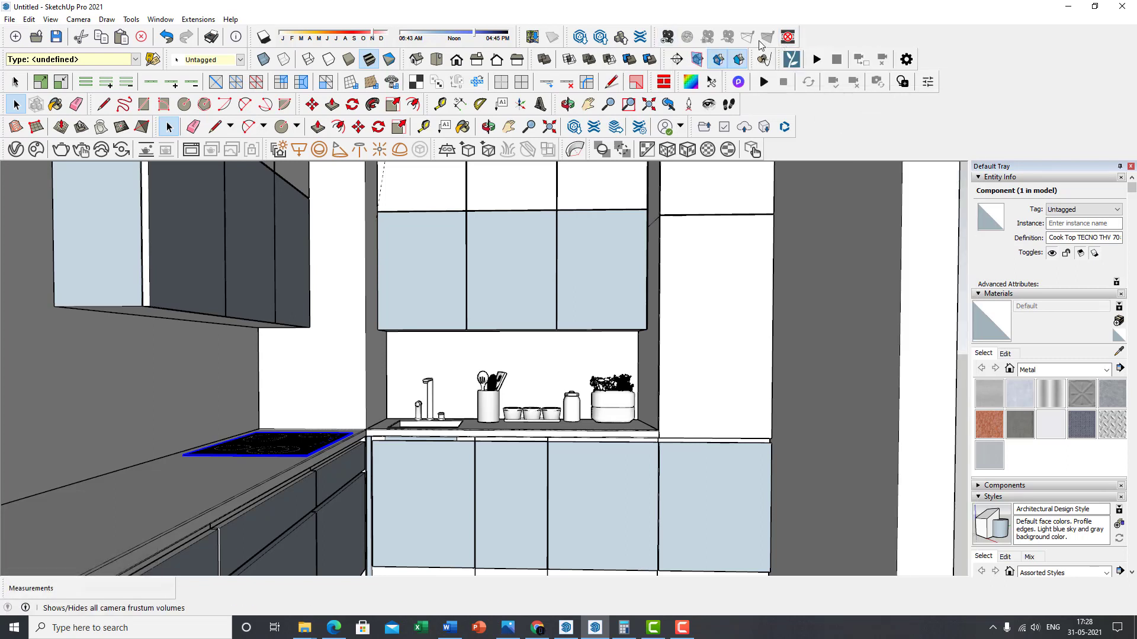
{"action": "mouse_move", "coordinate": [665, 36]}
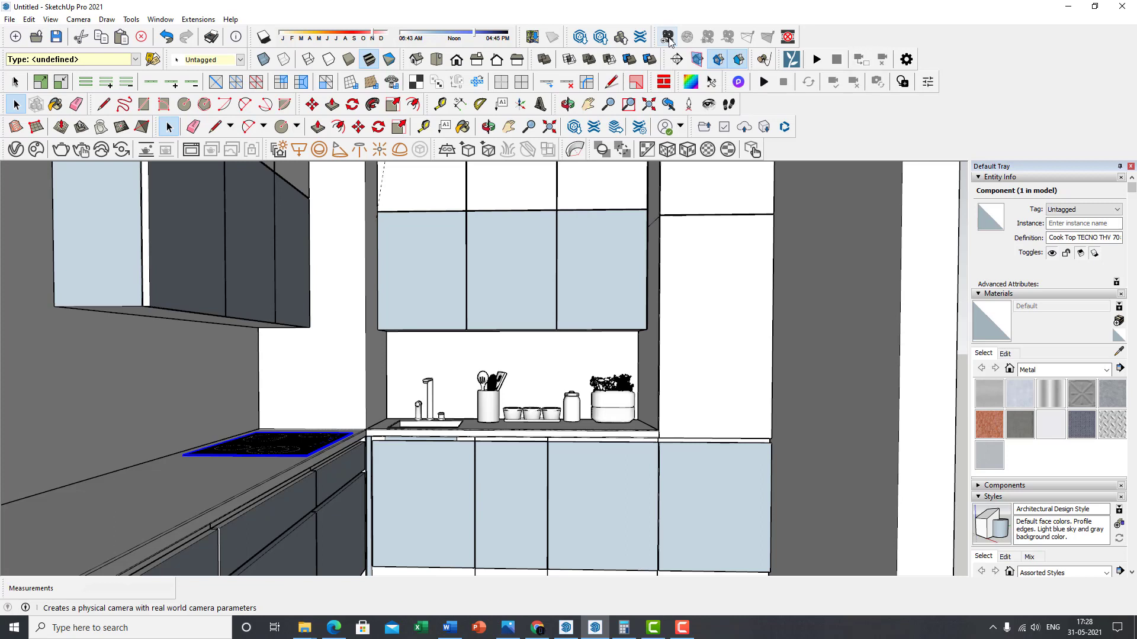
- Create a physical camera from the kitchen view and accept the name Camera 1
{"action": "left_click", "coordinate": [666, 37]}
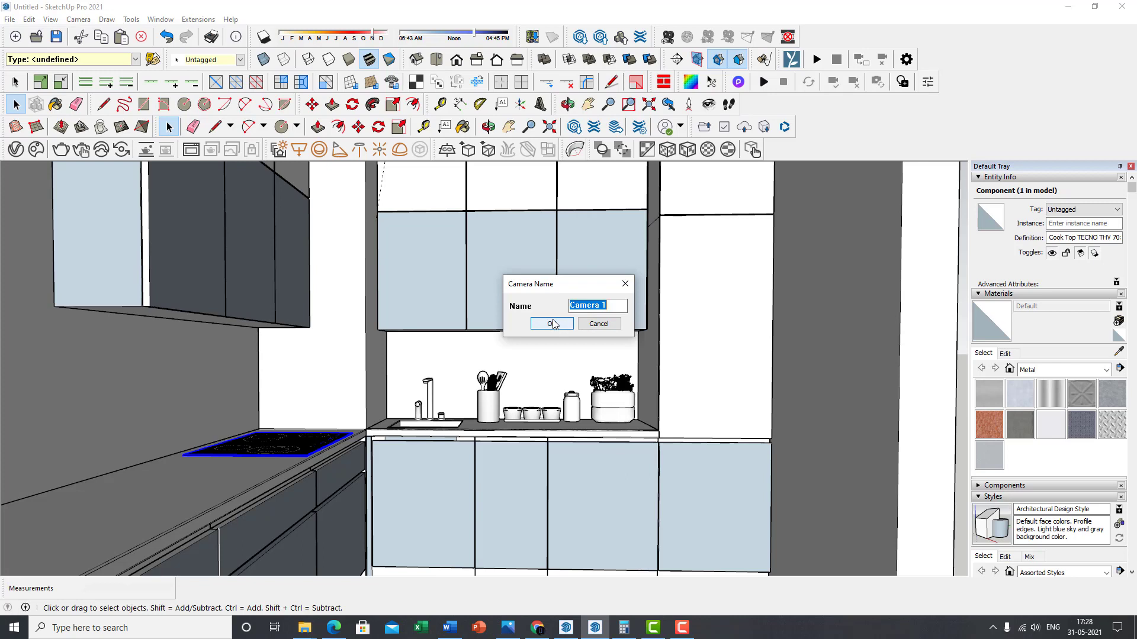
{"action": "left_click", "coordinate": [549, 324]}
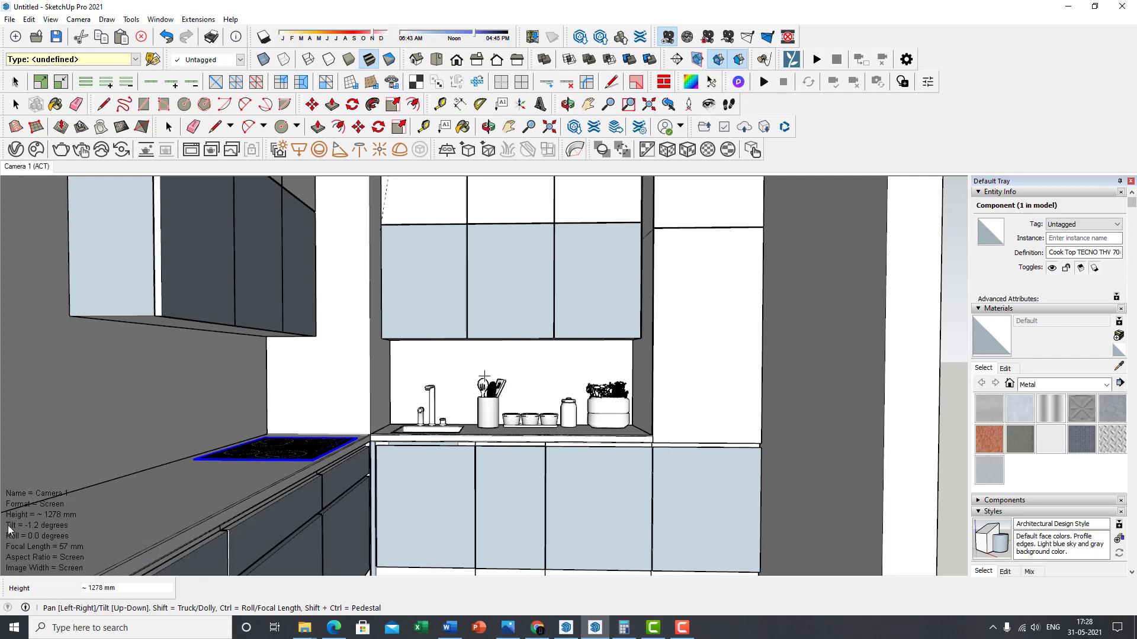
{"action": "mouse_move", "coordinate": [34, 518]}
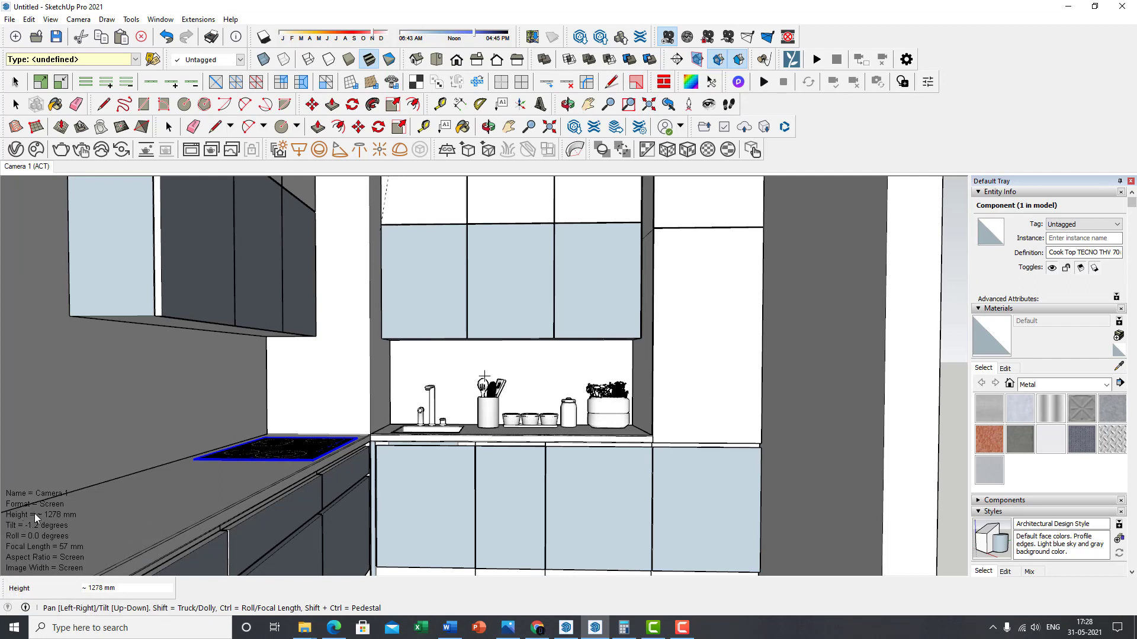
- Edit Camera 1's properties and apply a 45 mm focal length
{"action": "right_click", "coordinate": [34, 516]}
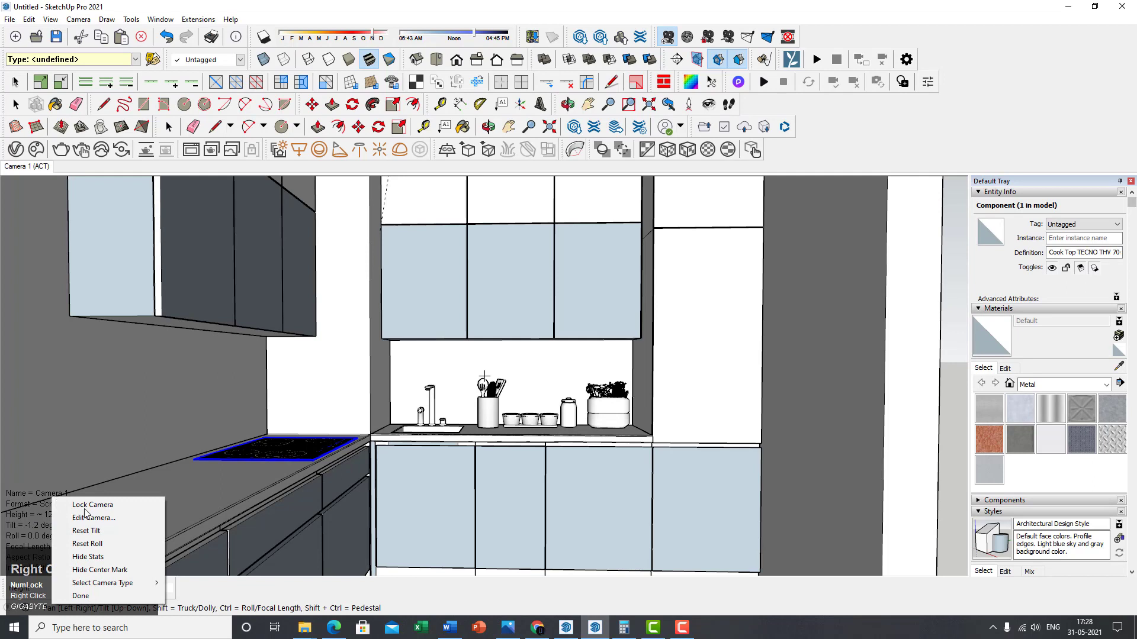
{"action": "left_click", "coordinate": [92, 517]}
{"action": "type", "text": "45"}
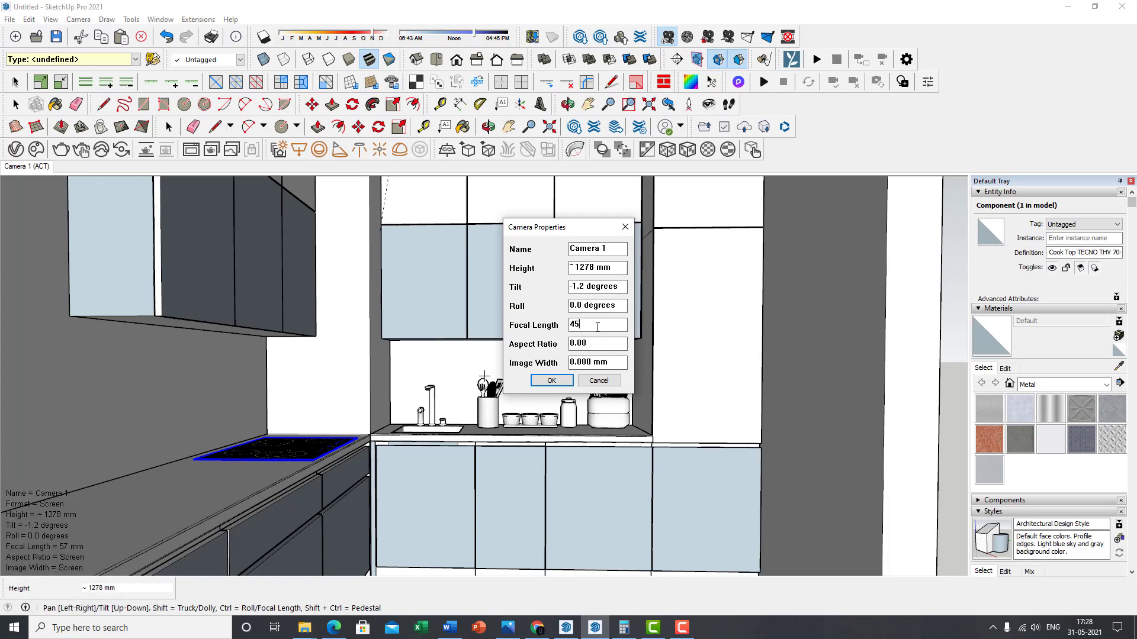
{"action": "left_click", "coordinate": [550, 380]}
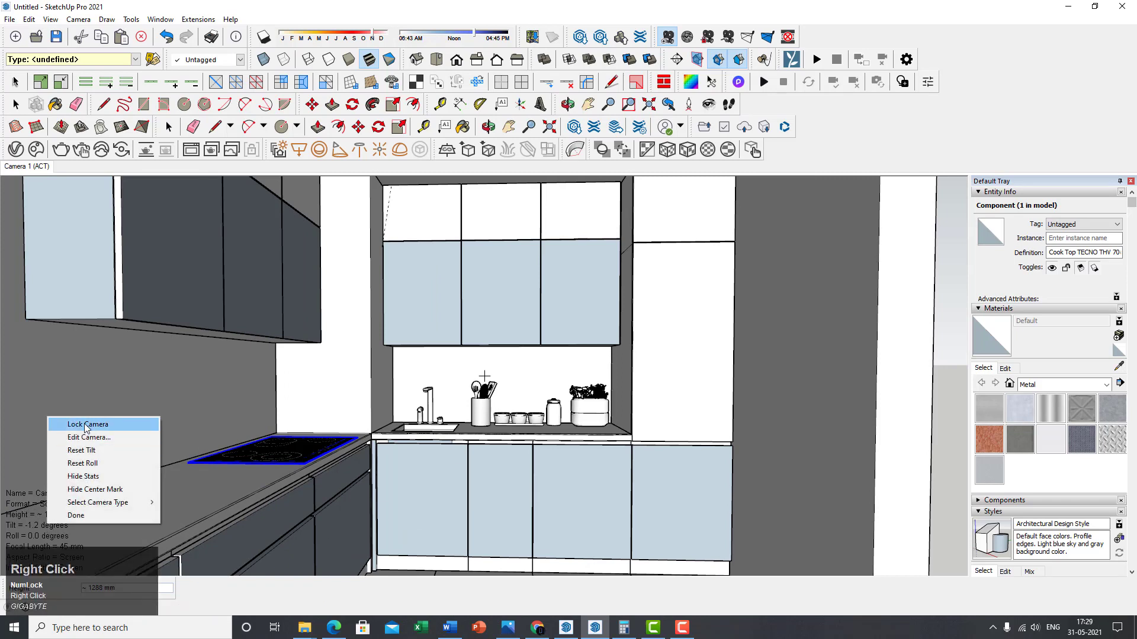
- Refine Camera 1's framing of the kitchen and lock the camera in place
{"action": "left_click", "coordinate": [88, 424]}
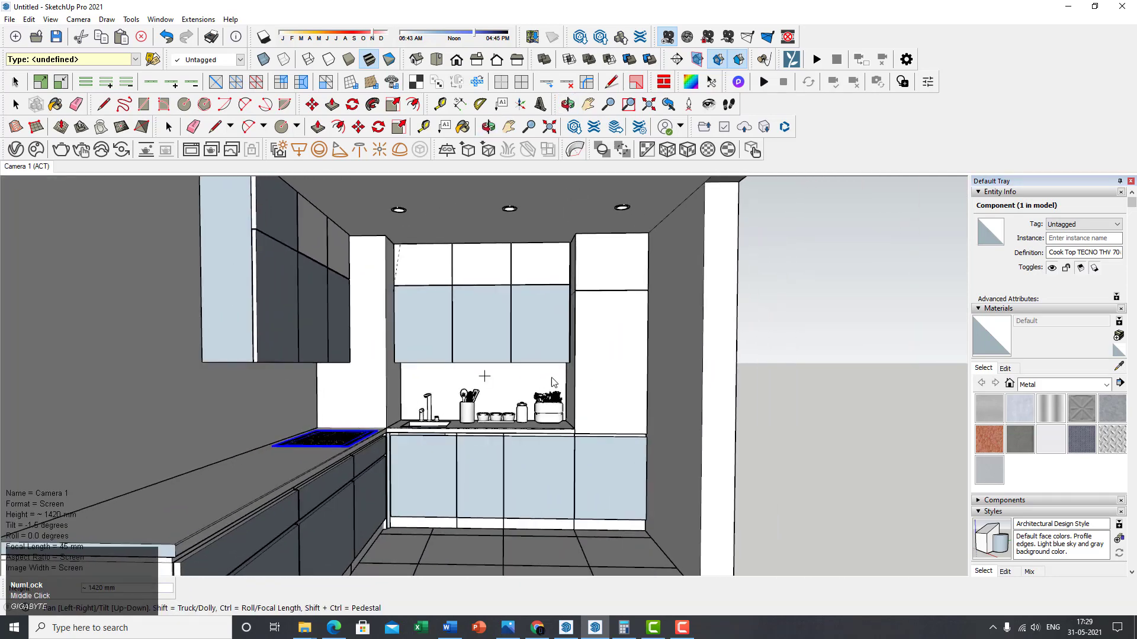
{"action": "scroll", "scroll_direction": "down", "scroll_amount": 3}
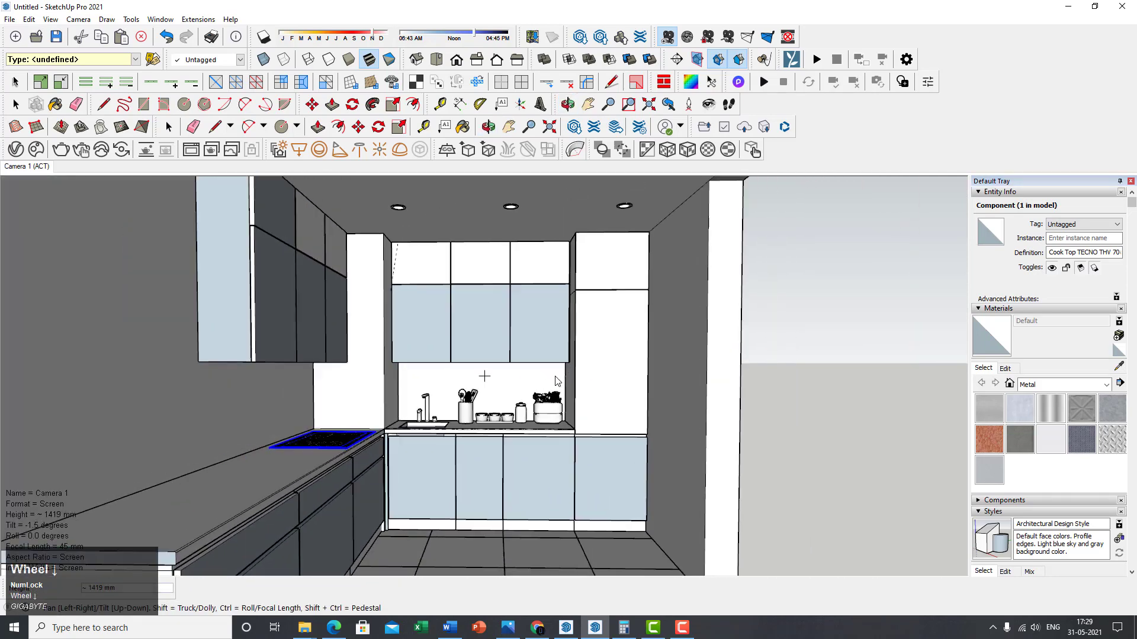
{"action": "right_click", "coordinate": [557, 380]}
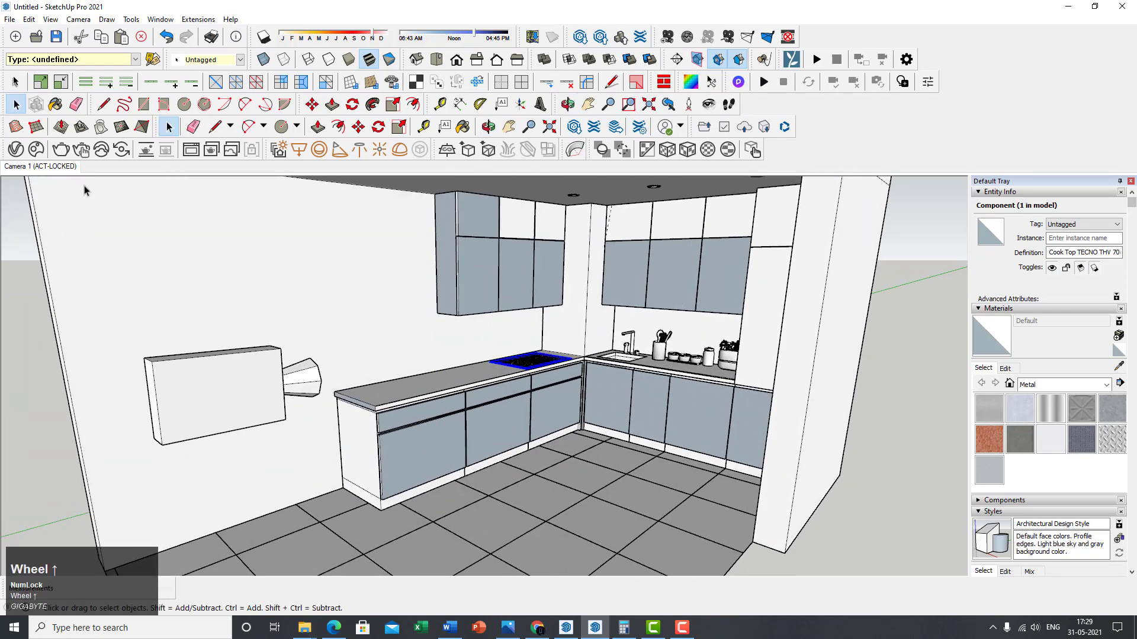
{"action": "mouse_move", "coordinate": [309, 431]}
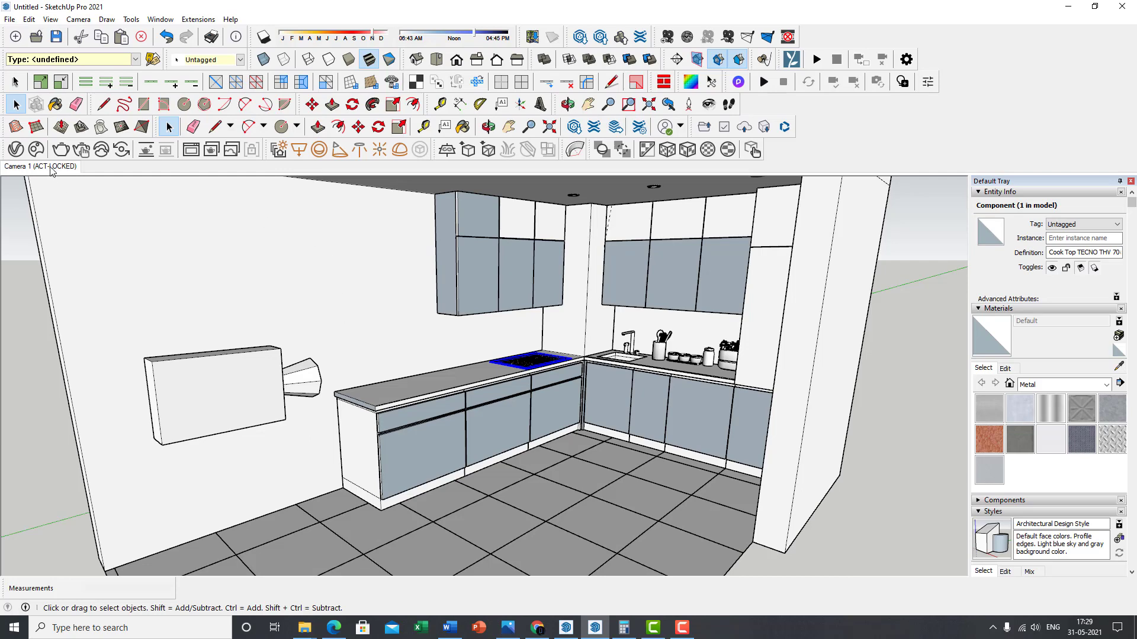
{"action": "mouse_move", "coordinate": [51, 165]}
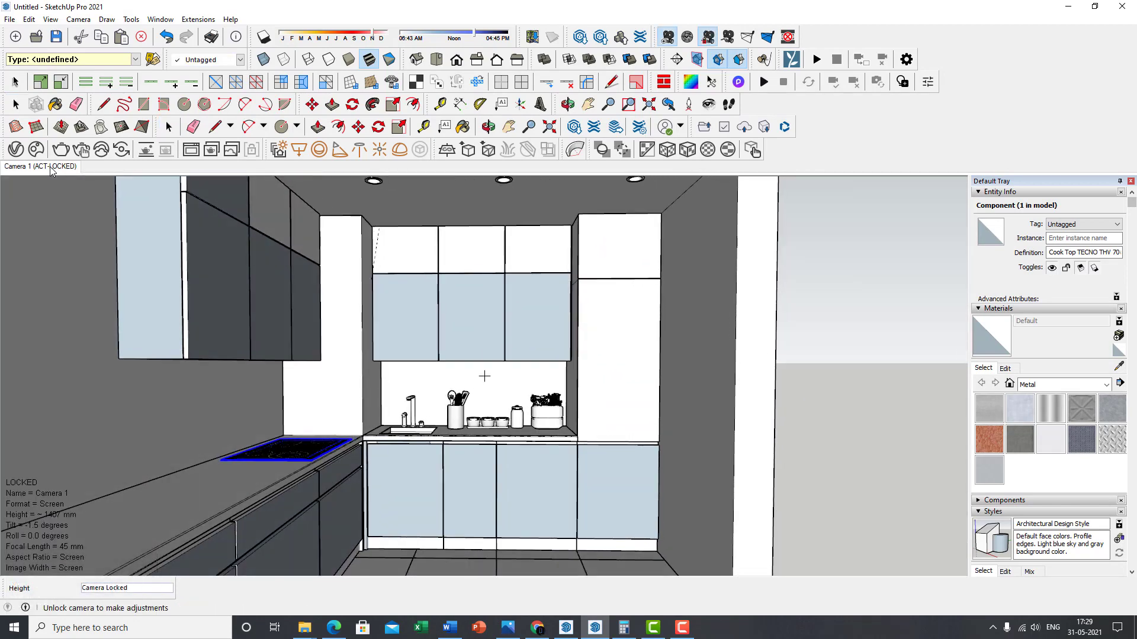
{"action": "mouse_move", "coordinate": [556, 606]}
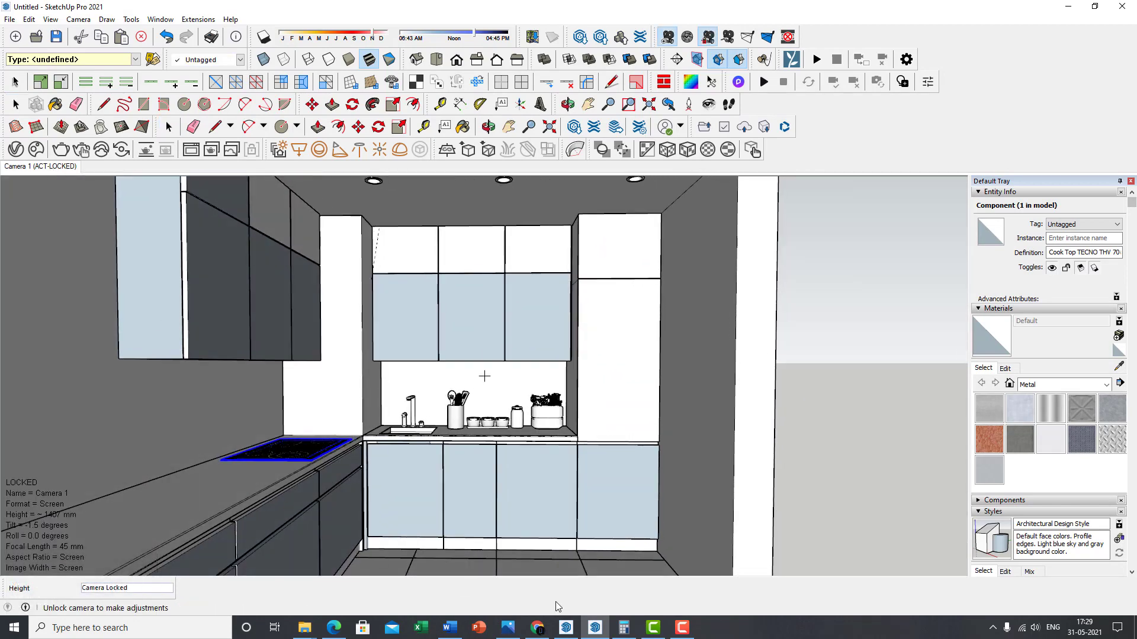
{"action": "left_click", "coordinate": [680, 627]}
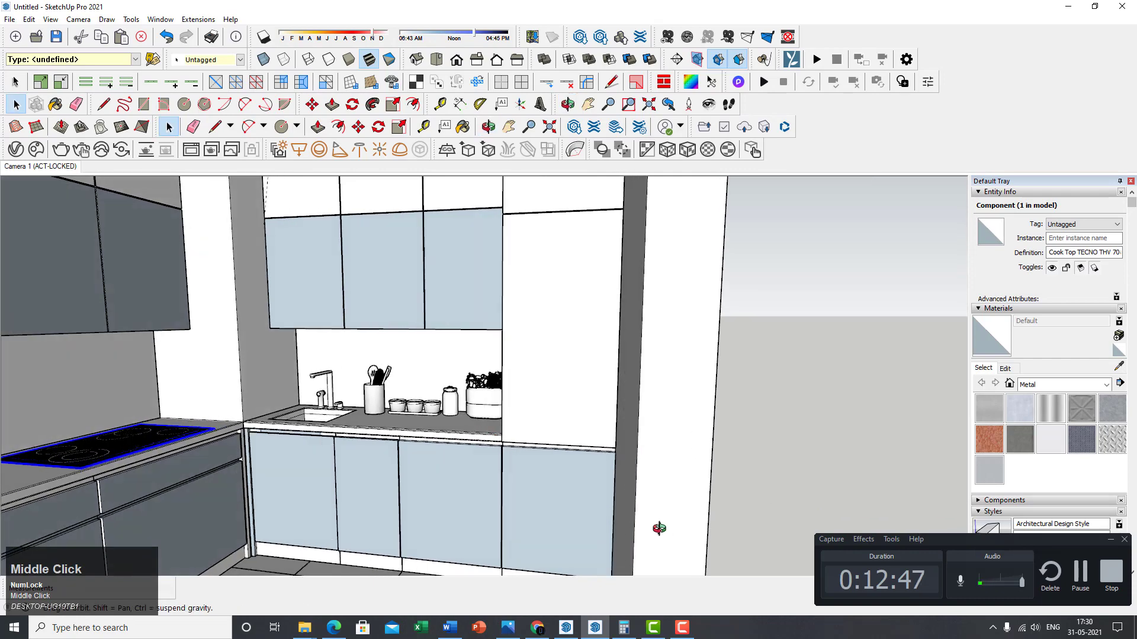
{"action": "scroll", "scroll_direction": "down", "scroll_amount": 3}
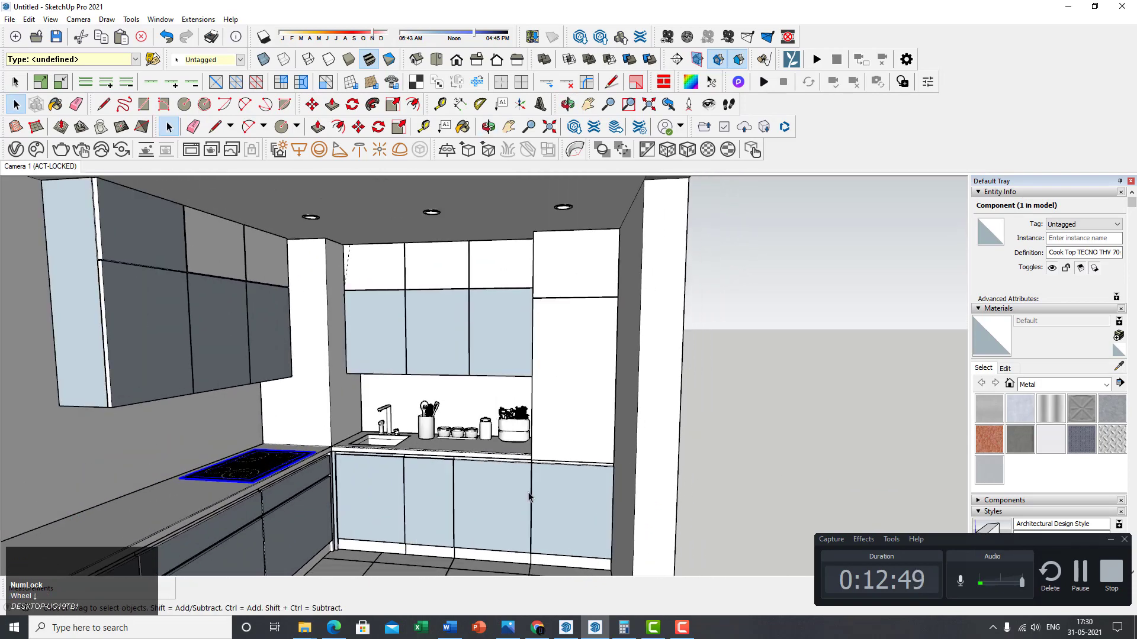